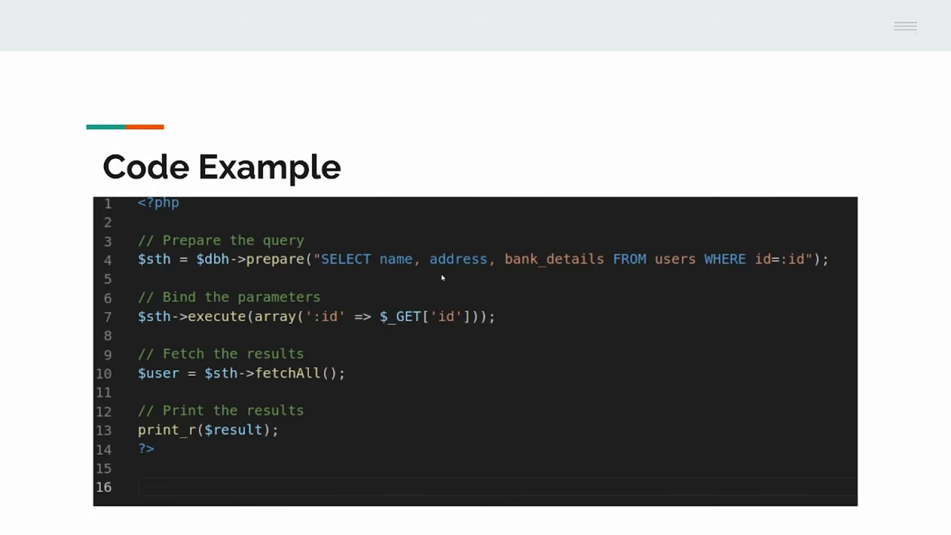
mouse_move(519, 386)
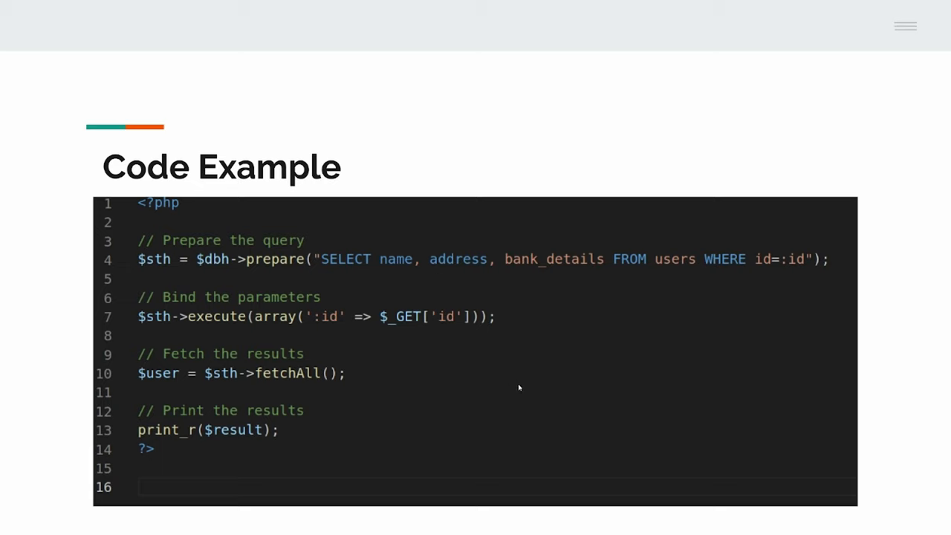
mouse_move(255, 228)
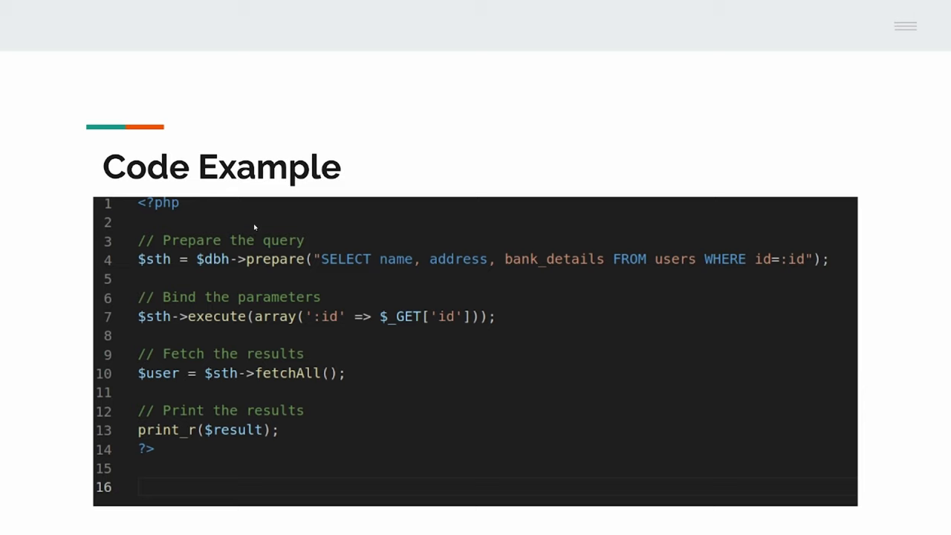
mouse_move(721, 282)
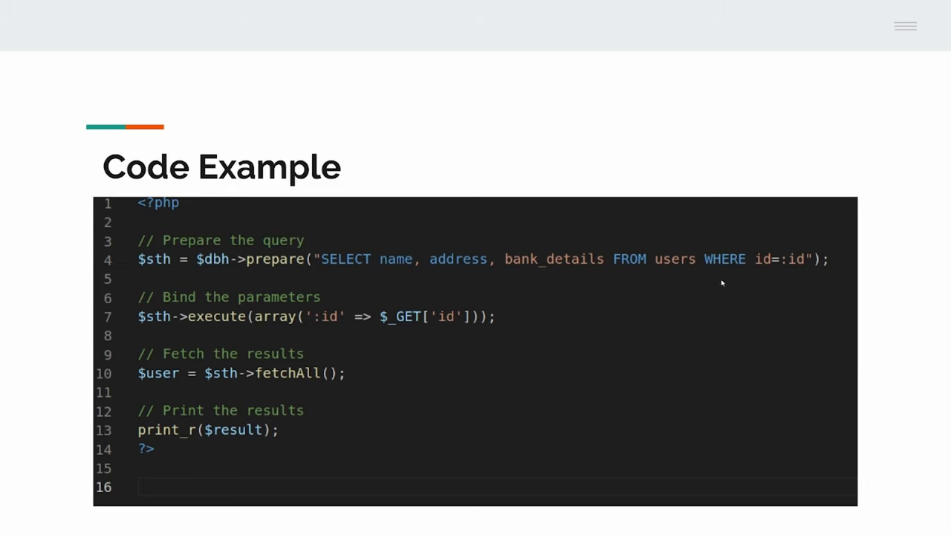
mouse_move(193, 294)
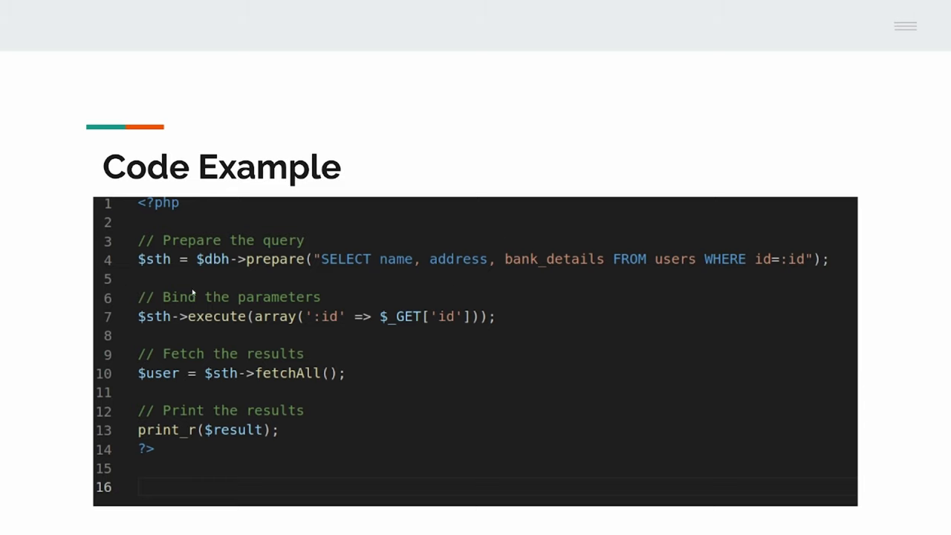
mouse_move(333, 267)
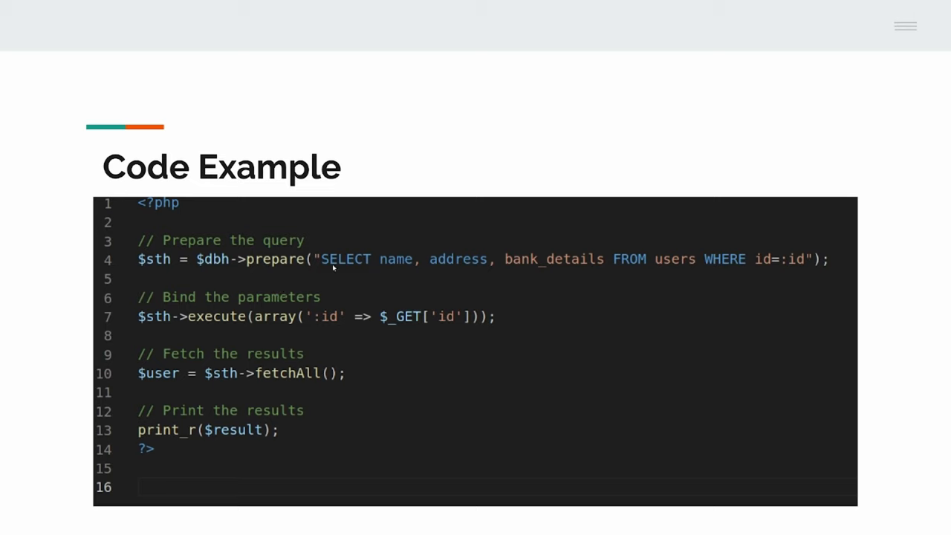
mouse_move(387, 323)
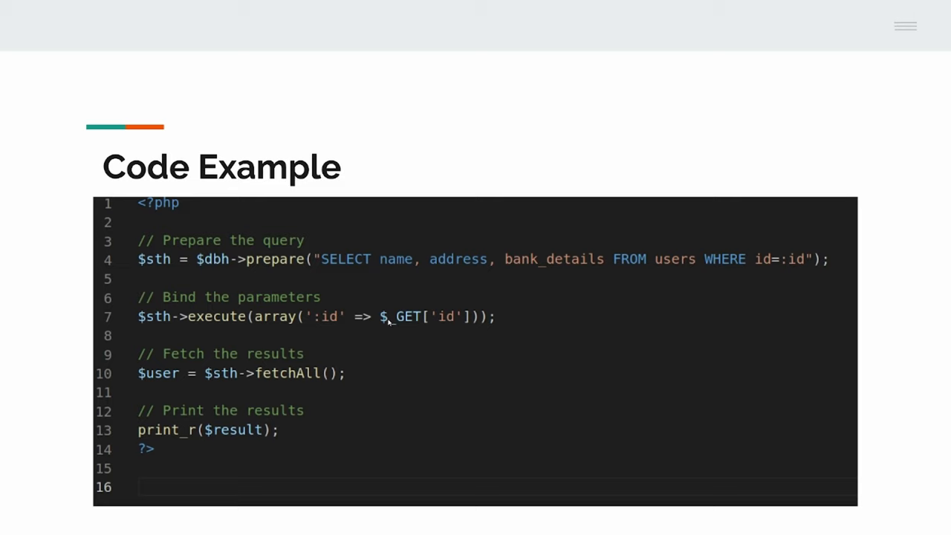
mouse_move(445, 303)
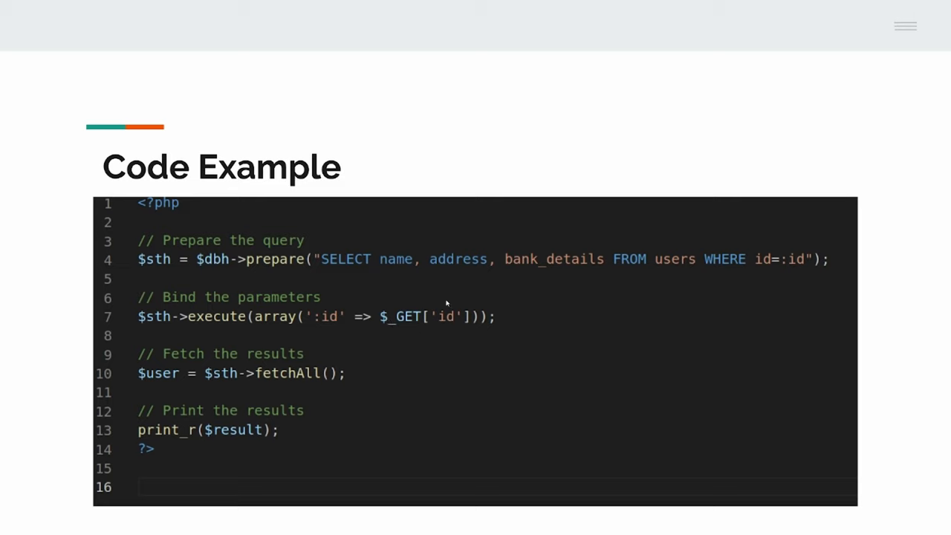
mouse_move(502, 333)
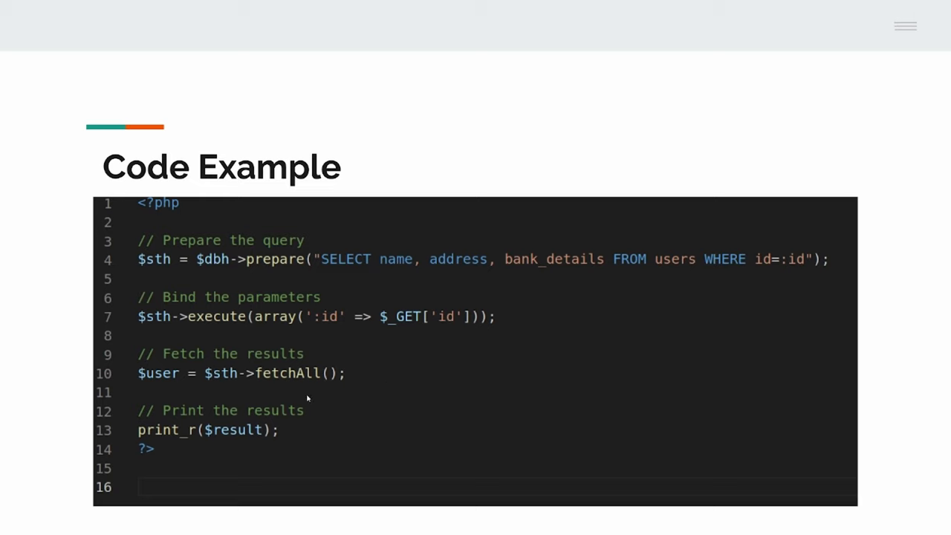
mouse_move(315, 300)
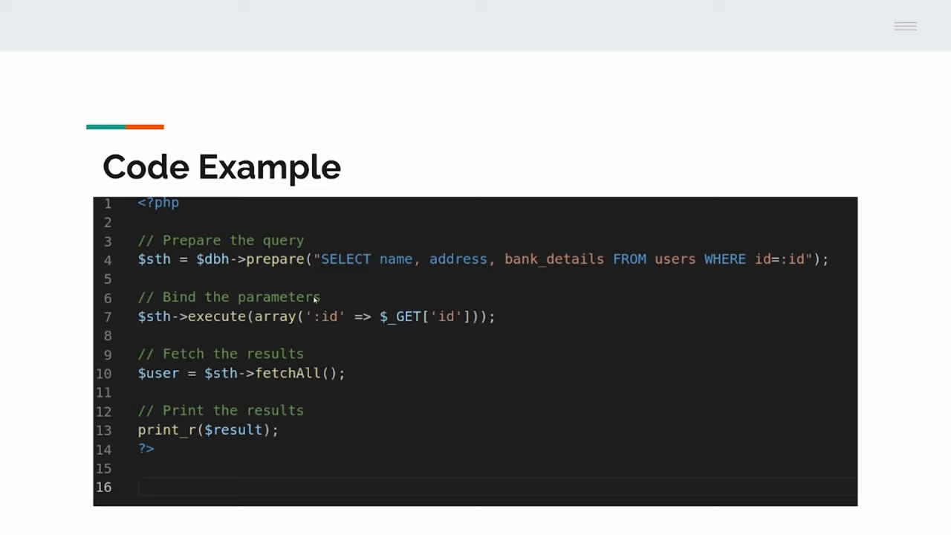
mouse_move(389, 349)
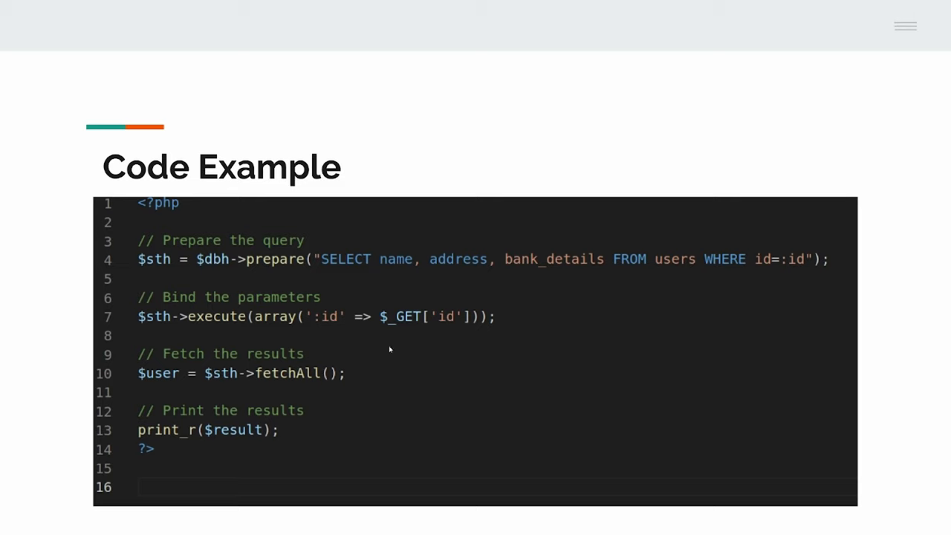
mouse_move(574, 346)
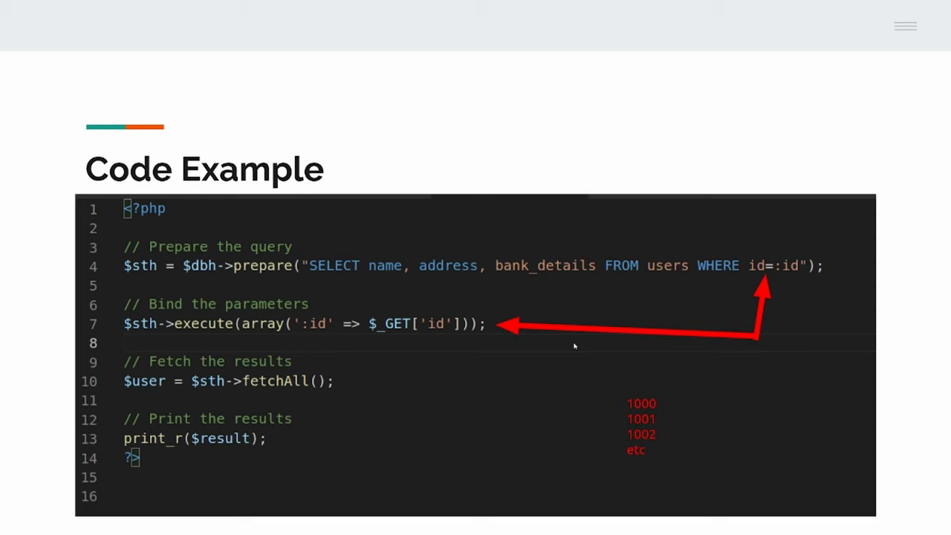
mouse_move(401, 319)
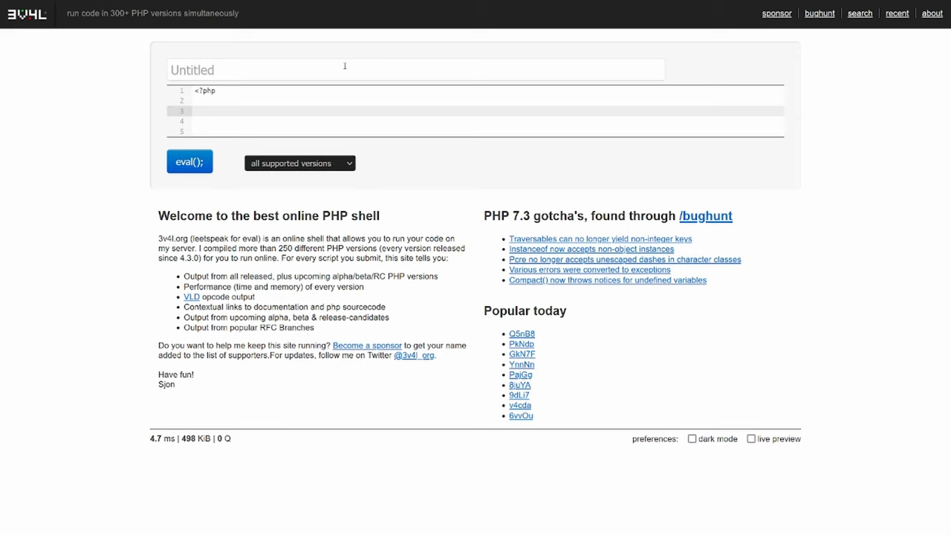
Add an echo md5() line beneath the opening PHP tag and move to its end
text(echo md5())
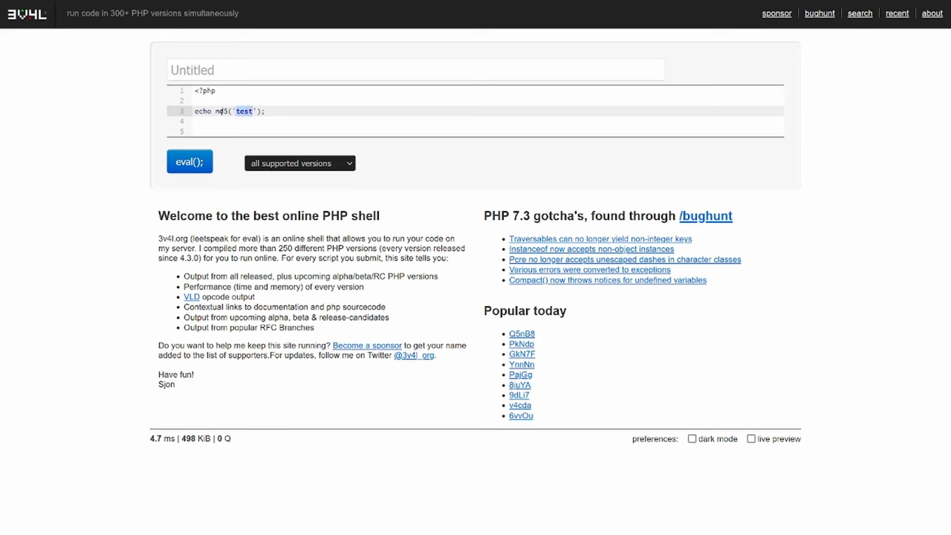
click(265, 110)
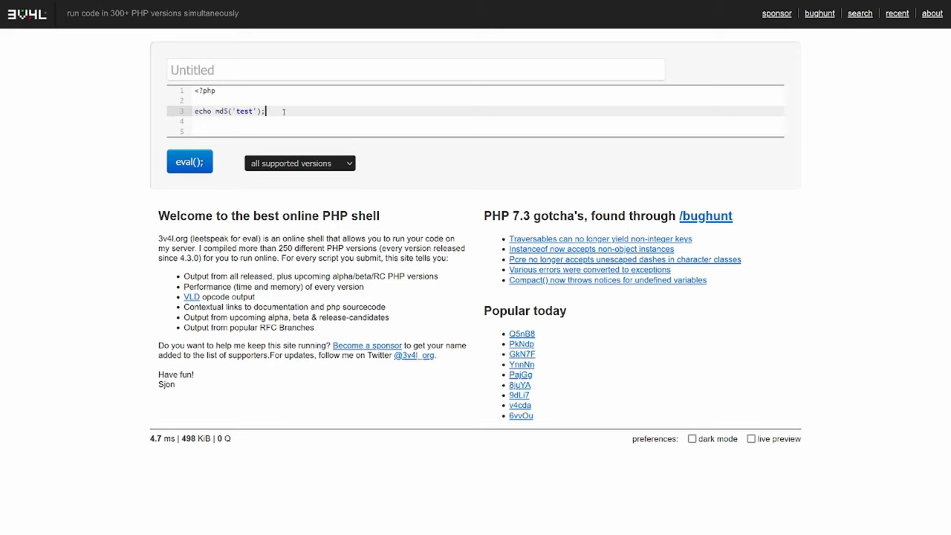
mouse_move(276, 77)
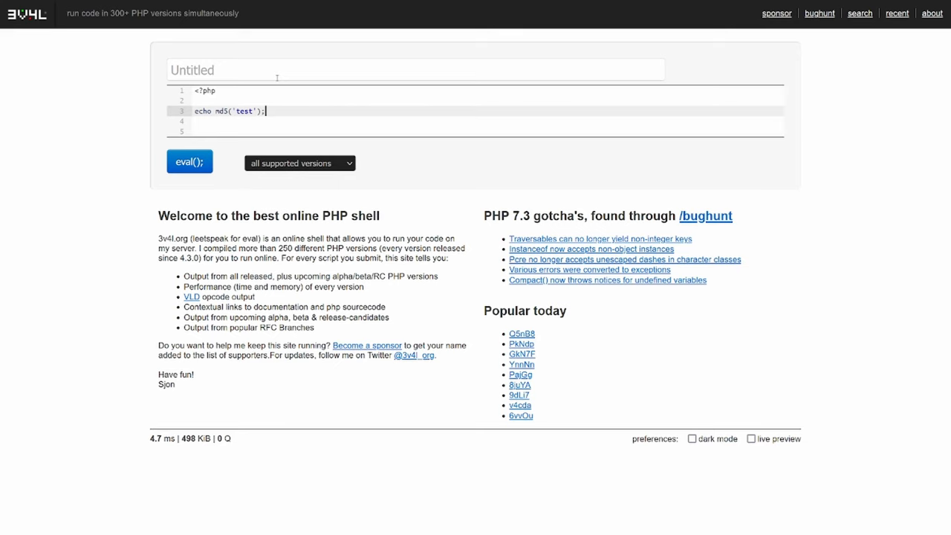
mouse_move(449, 193)
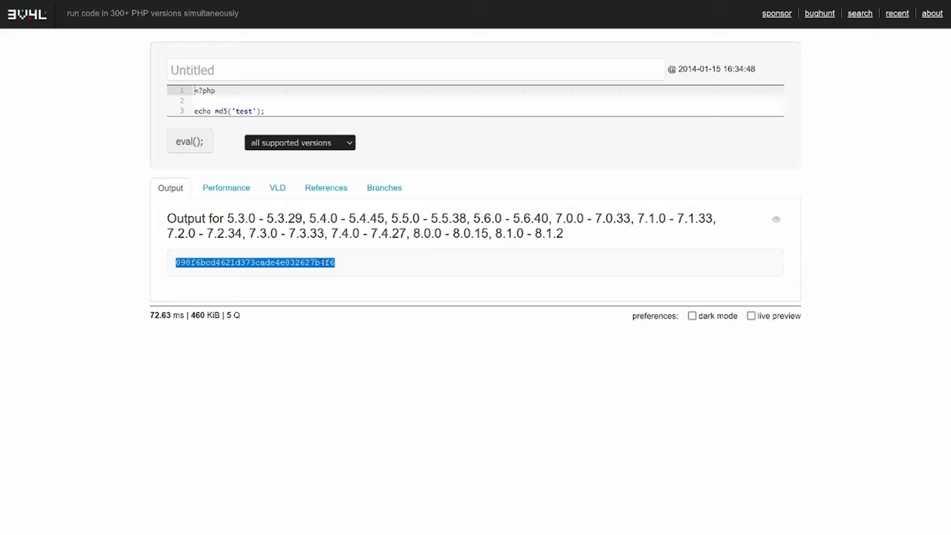
mouse_move(354, 171)
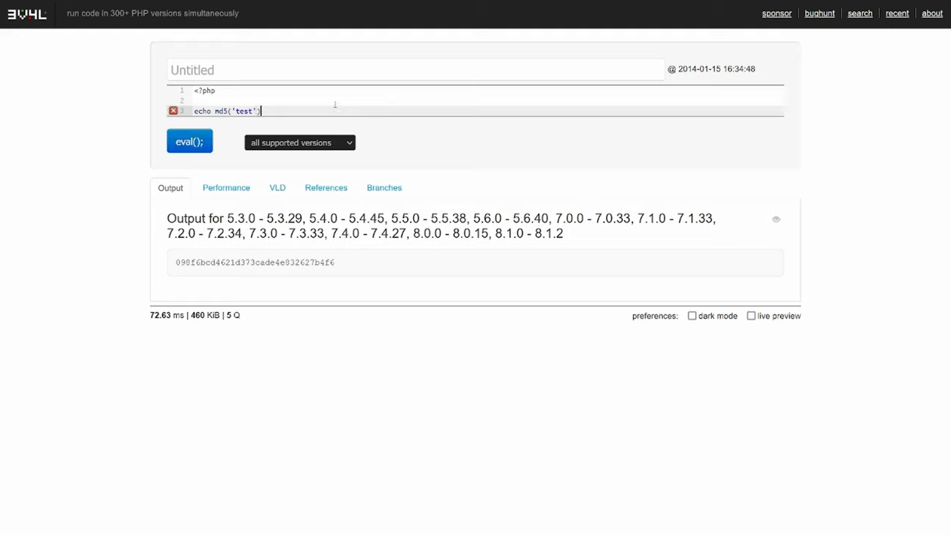
Write an if comparing md5('test') == md5('tooot') that echoes a match message
text(==)
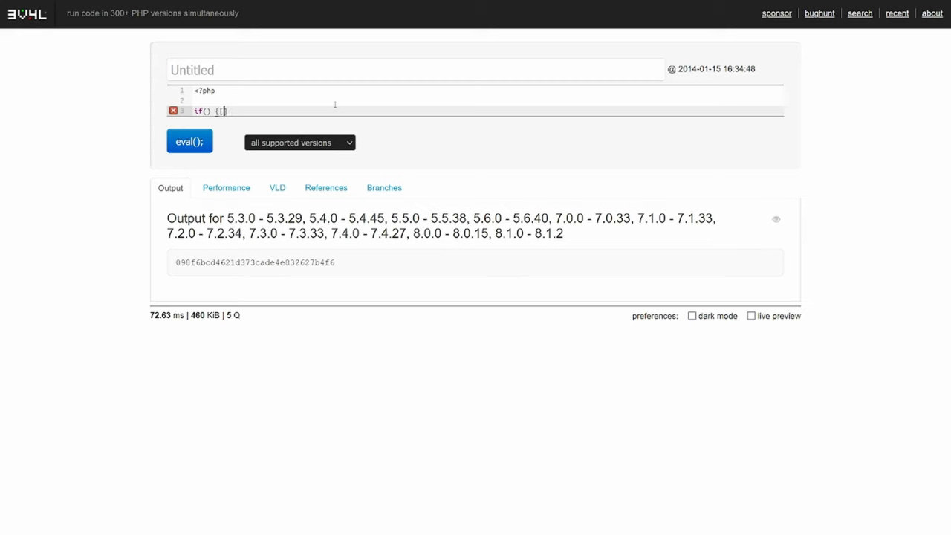
key(Return)
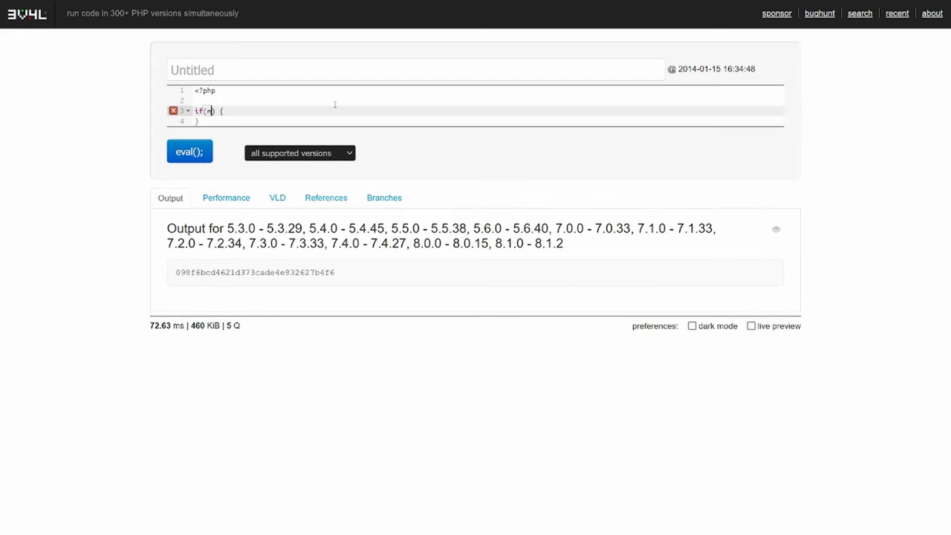
text(d5('test') == ')
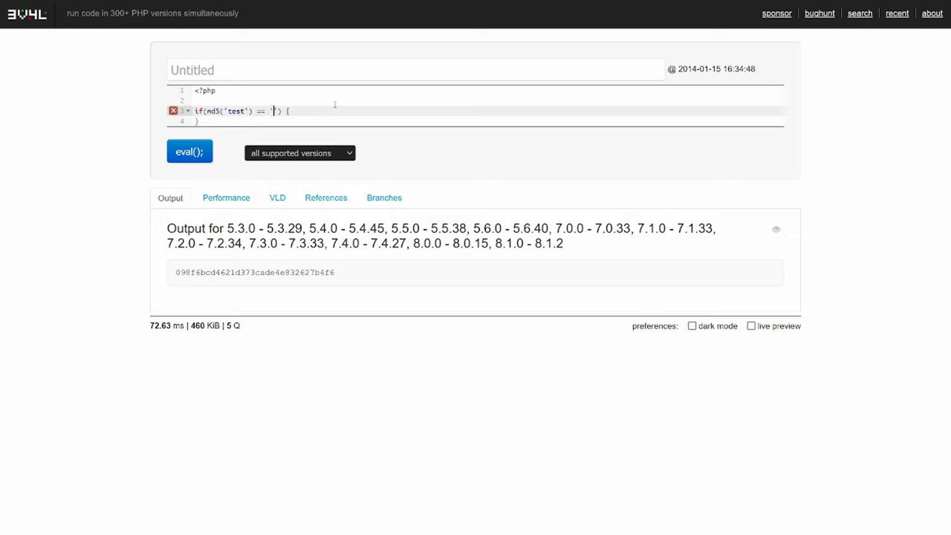
text(md5(')
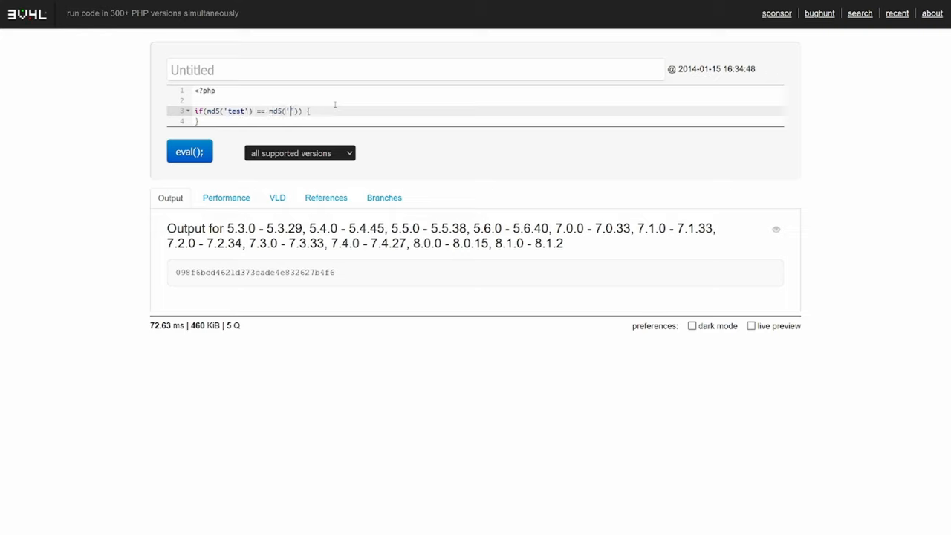
text(tooot)
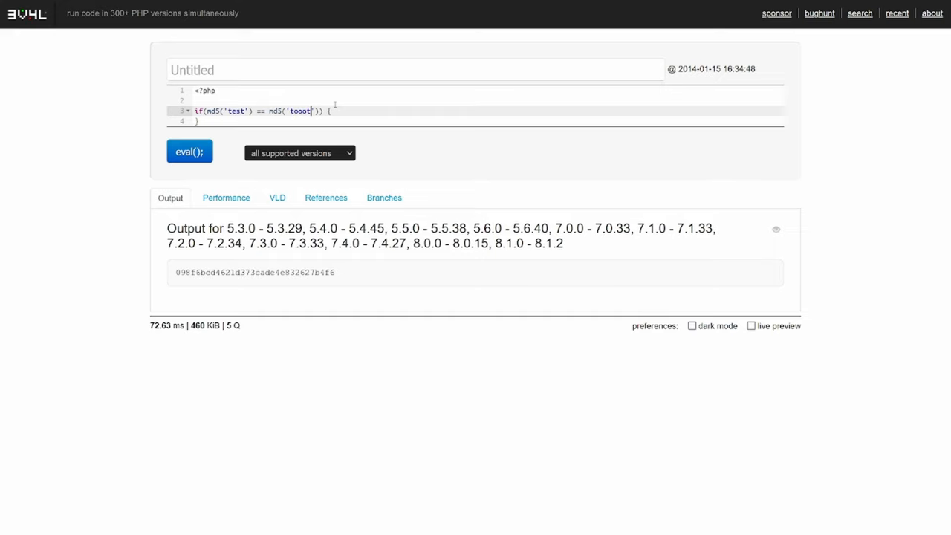
key(Return)
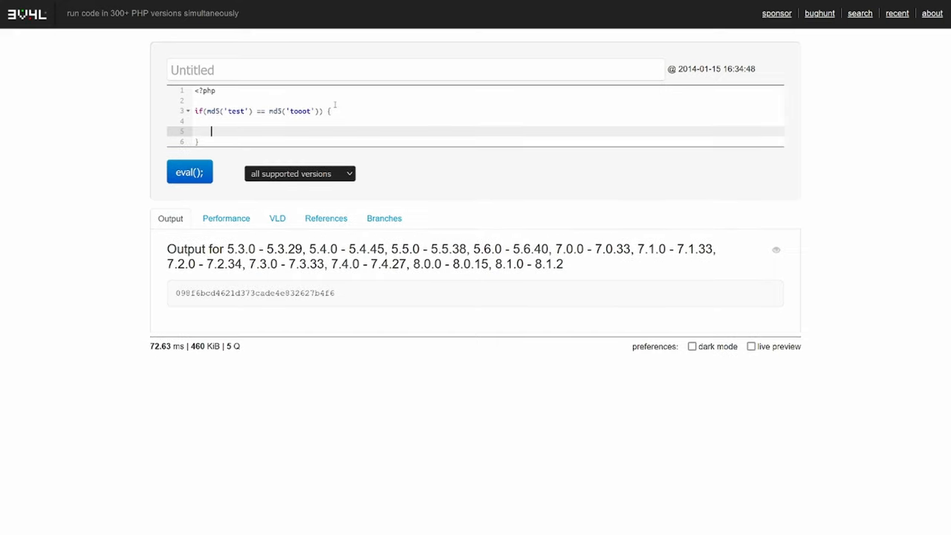
text(echo "Matches Chject")
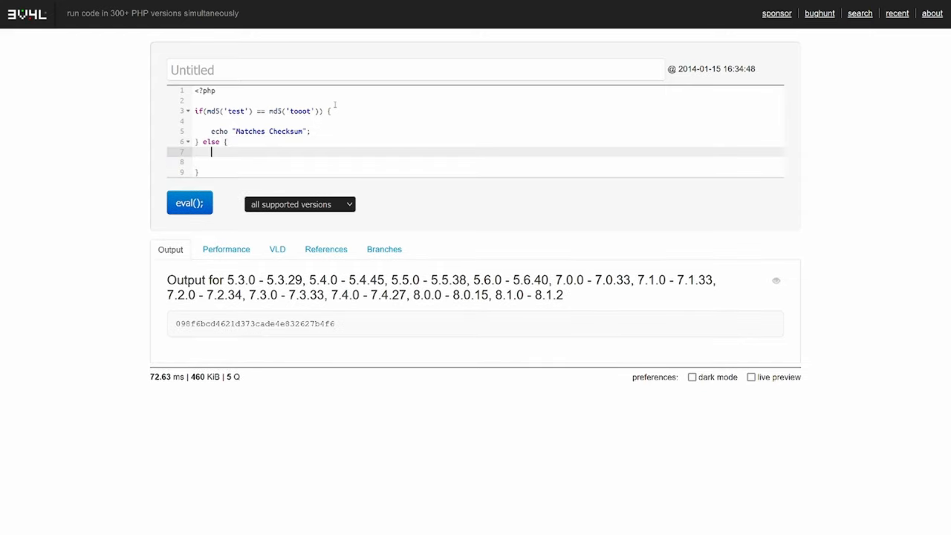
Add an else branch echoing "Not matching" and run it, then select the second string
text(echo "Not)
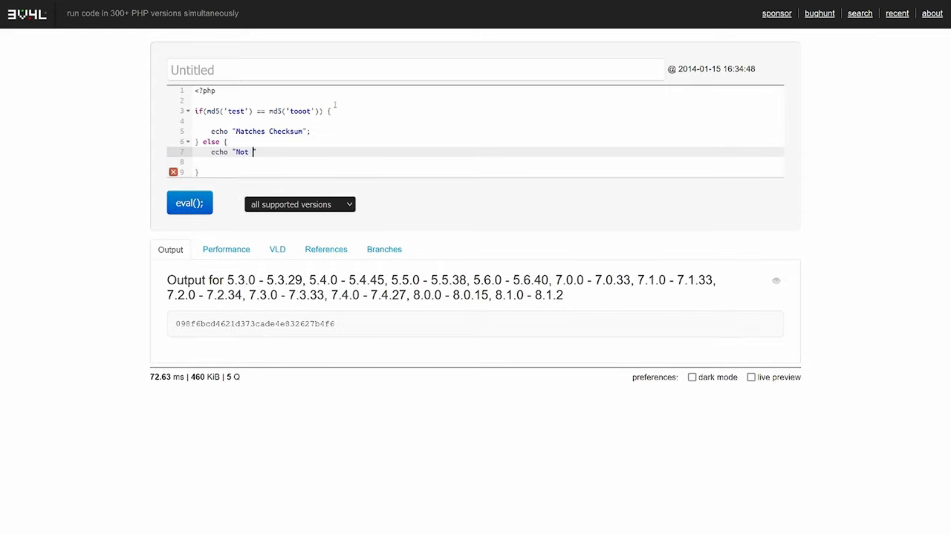
text(matching";)
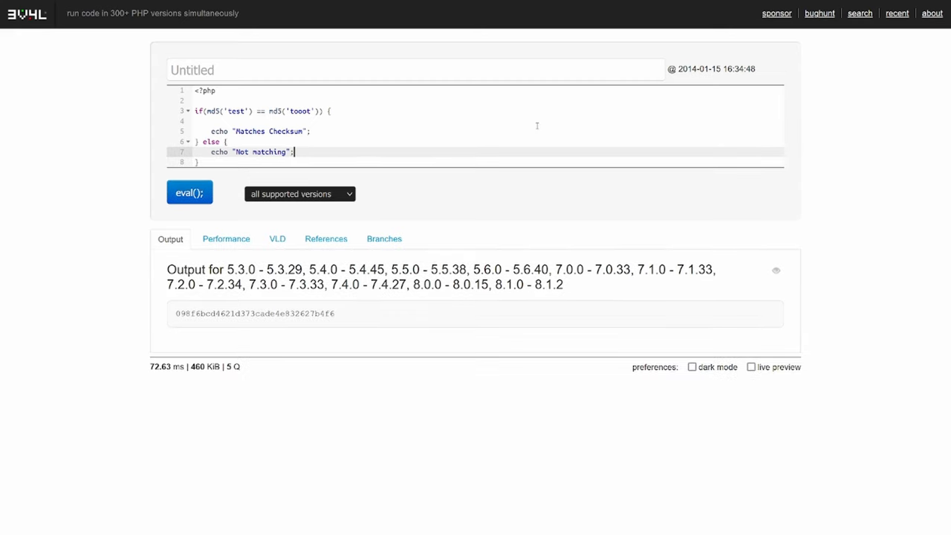
click(190, 193)
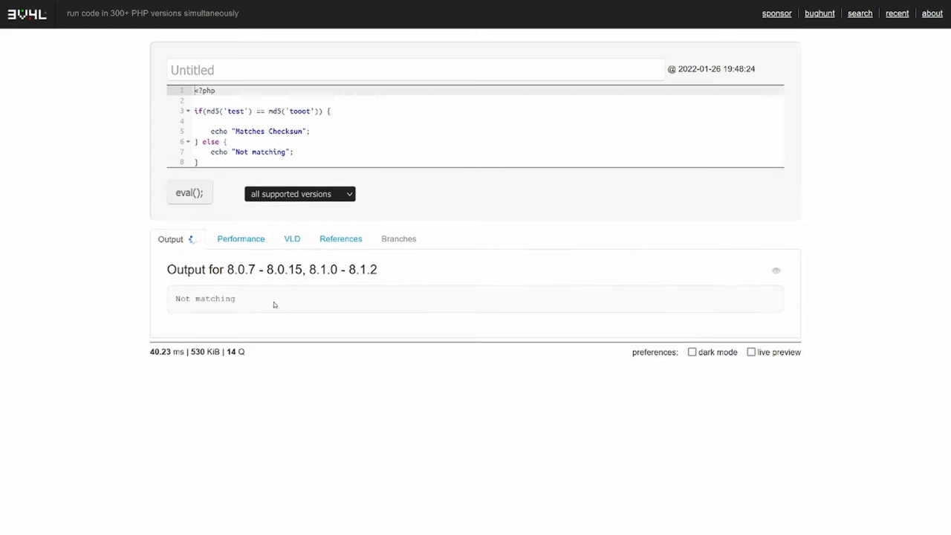
double_click(300, 109)
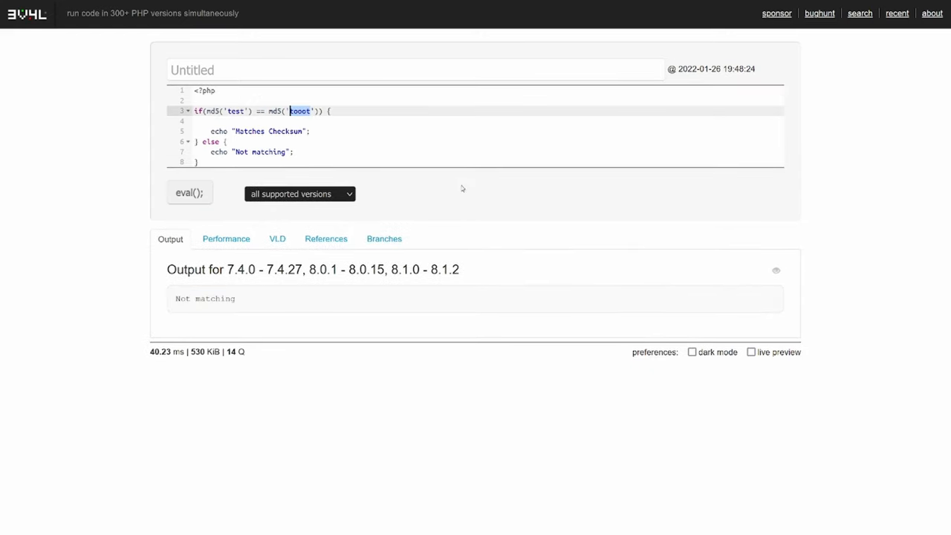
Change the second string to test, rerun, and add echo md5('test') . "\n";
text(test)
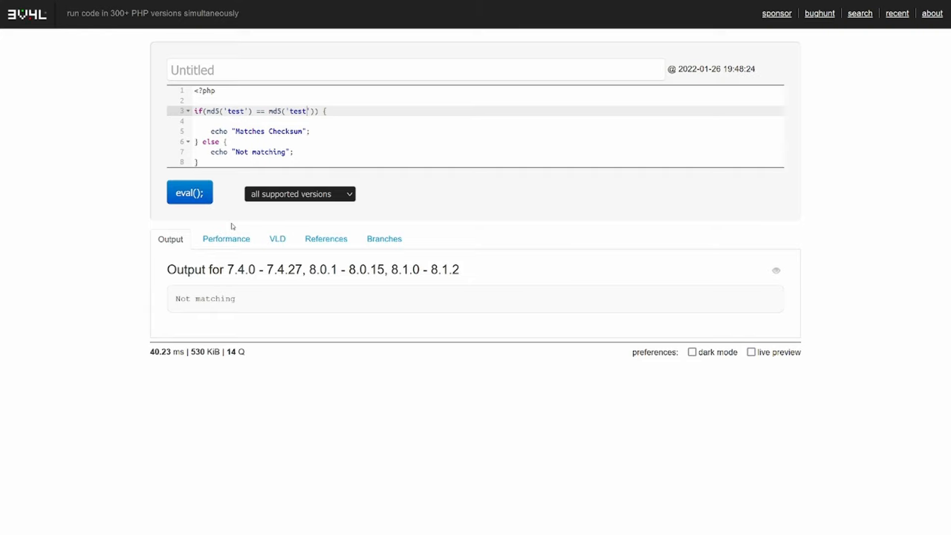
click(190, 193)
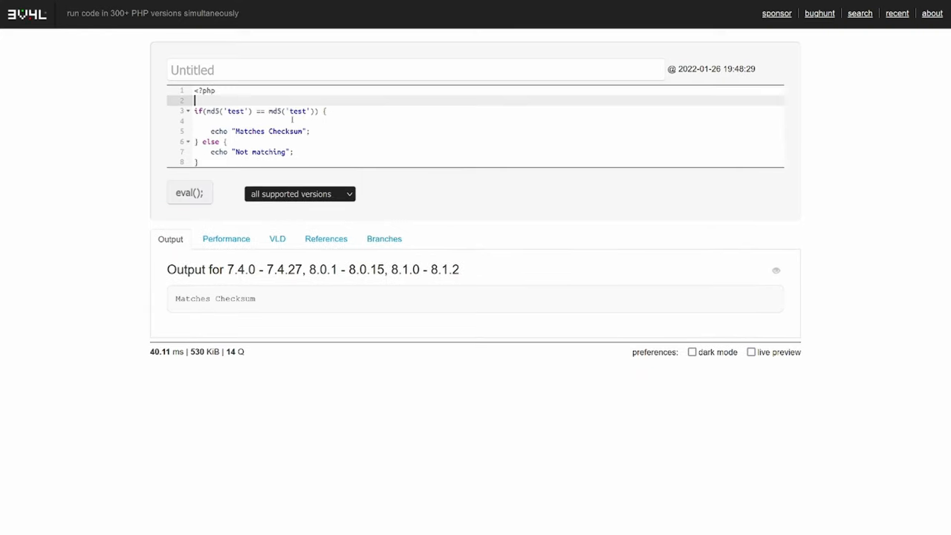
text(echo md45)
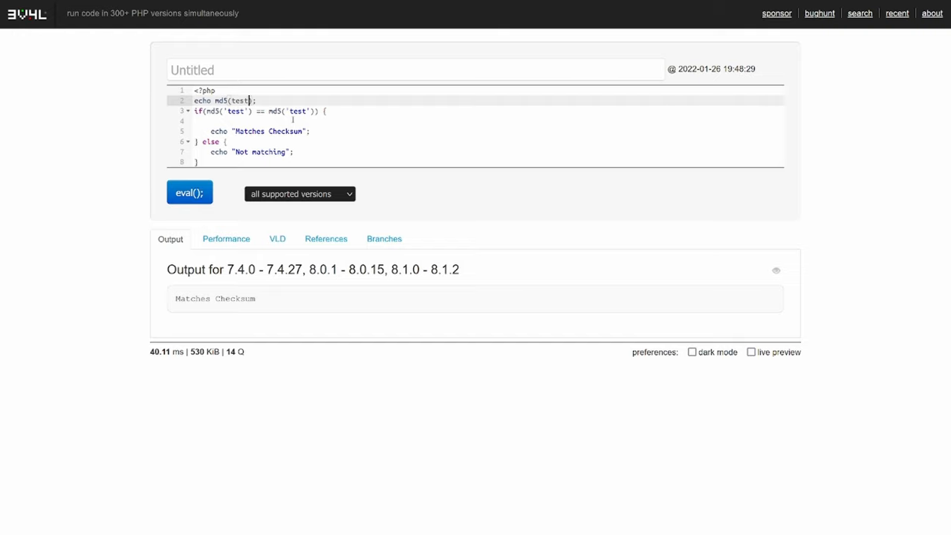
text('test')
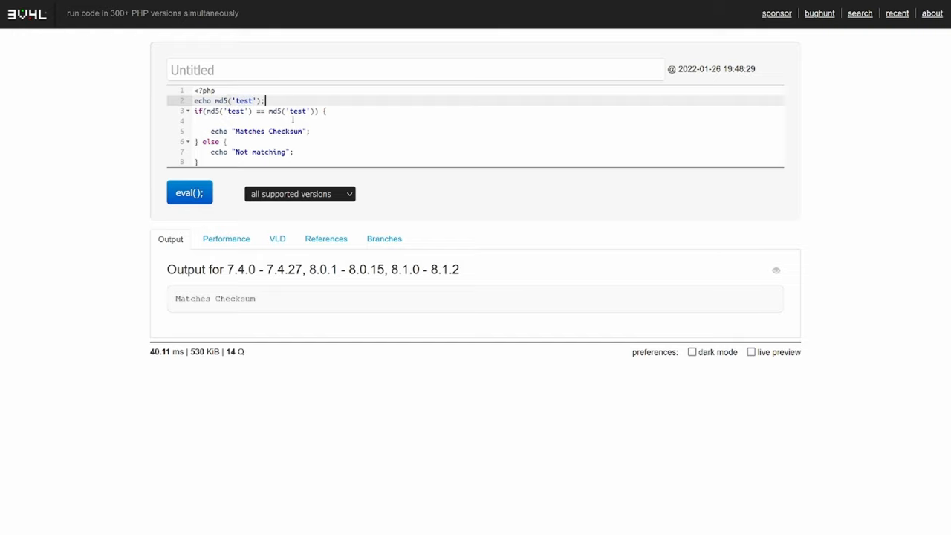
key(Enter)
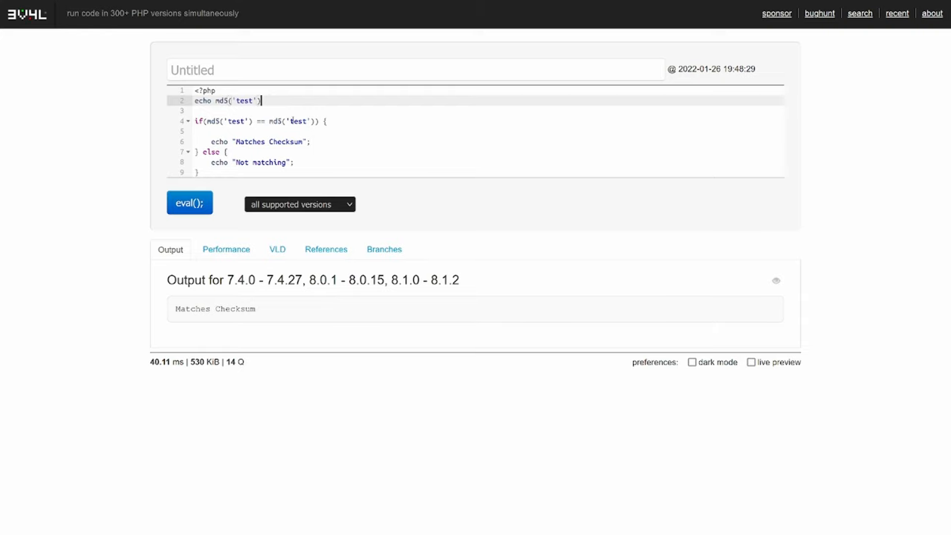
text(. "\n")
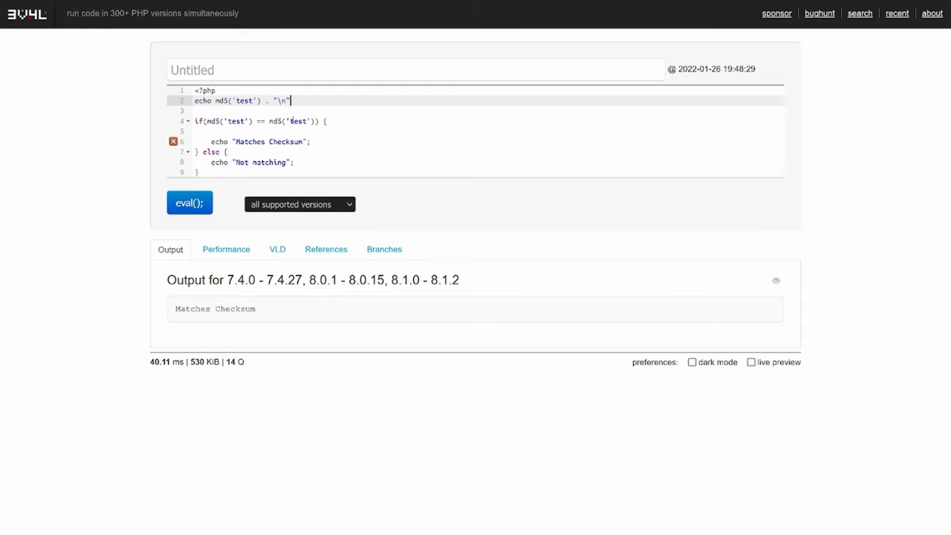
Add echo md5('toot');, delete the if/else block, and run to print both hashes
text(echo)
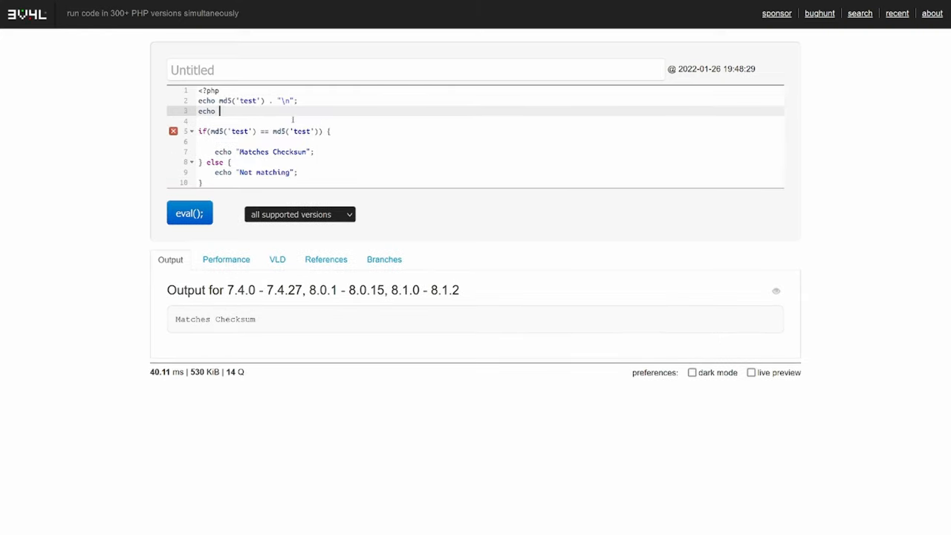
text(md5('toot');)
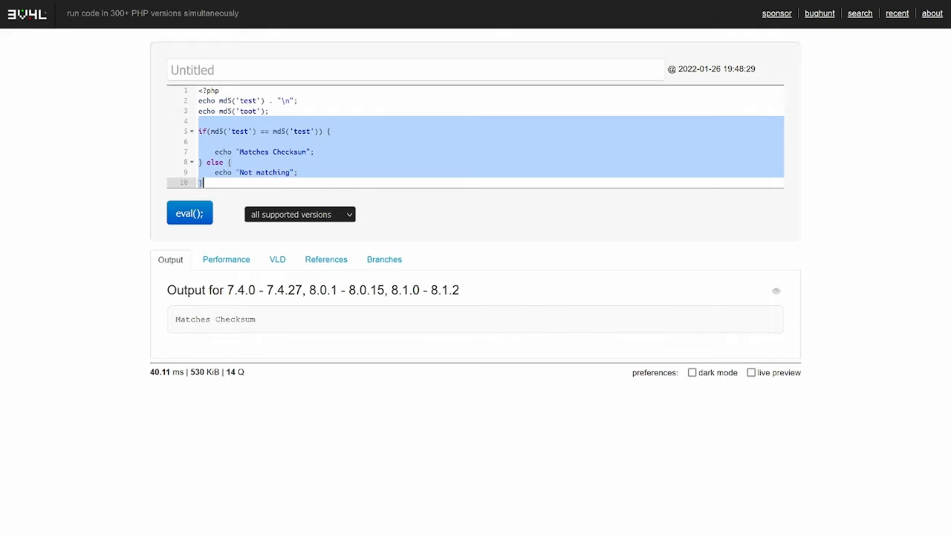
key(Delete)
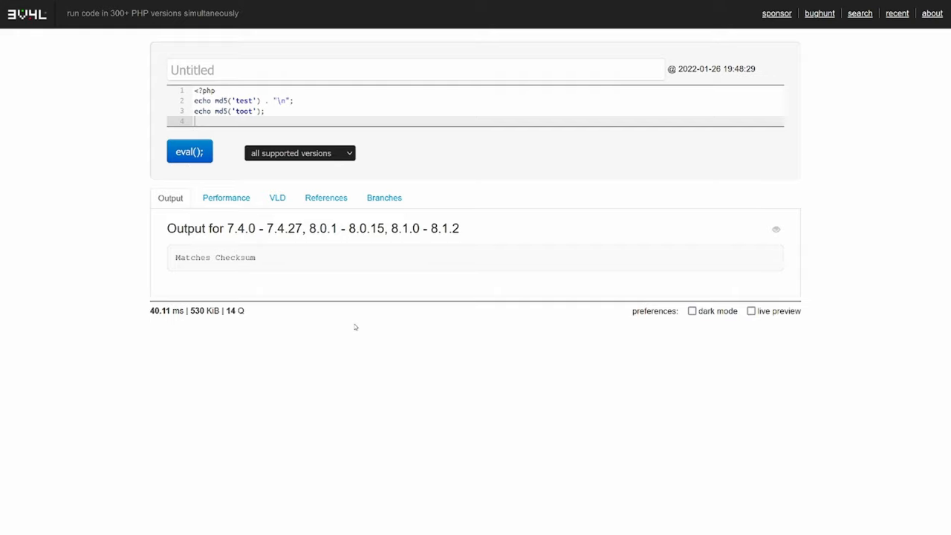
click(191, 151)
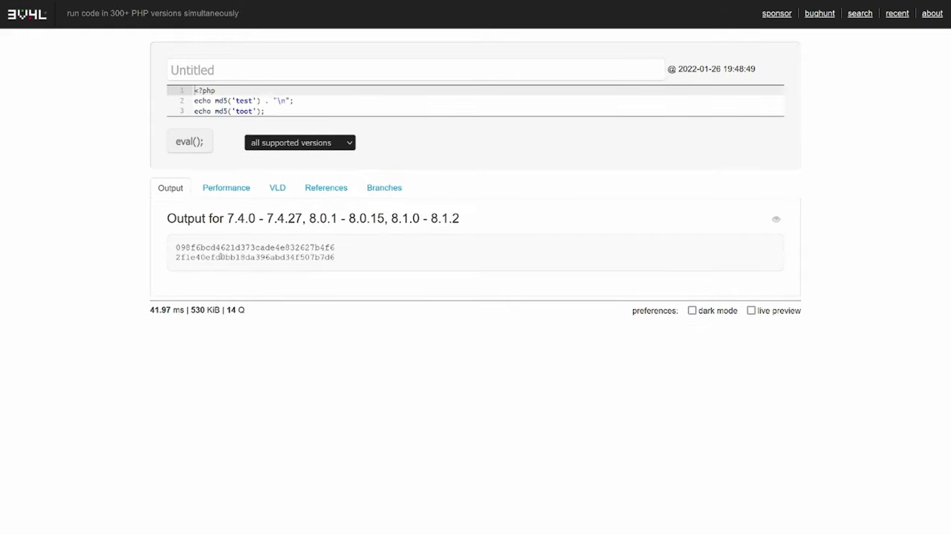
double_click(254, 246)
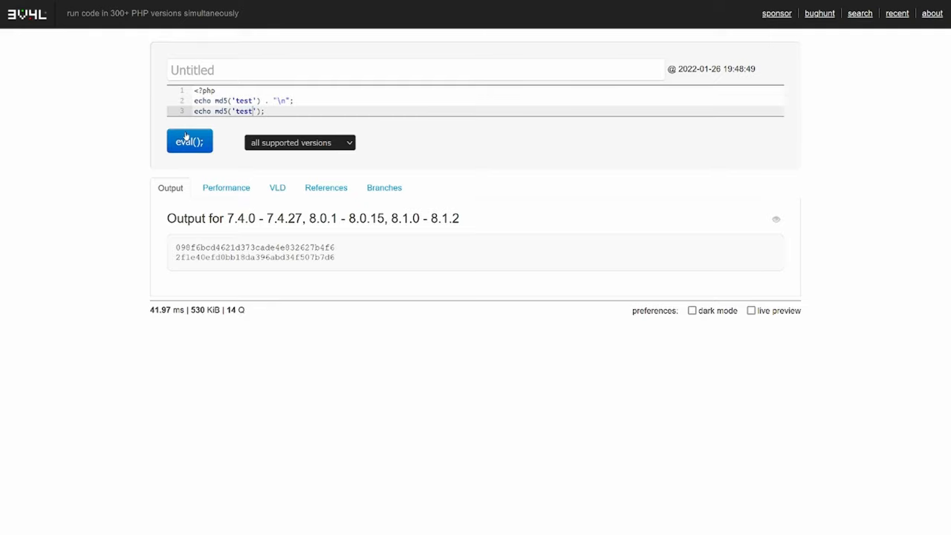
click(190, 141)
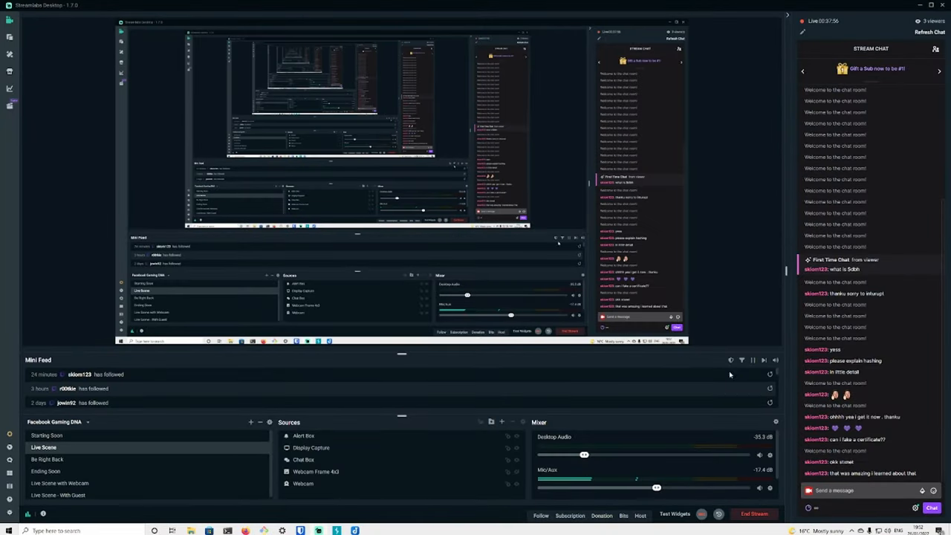
mouse_move(509, 484)
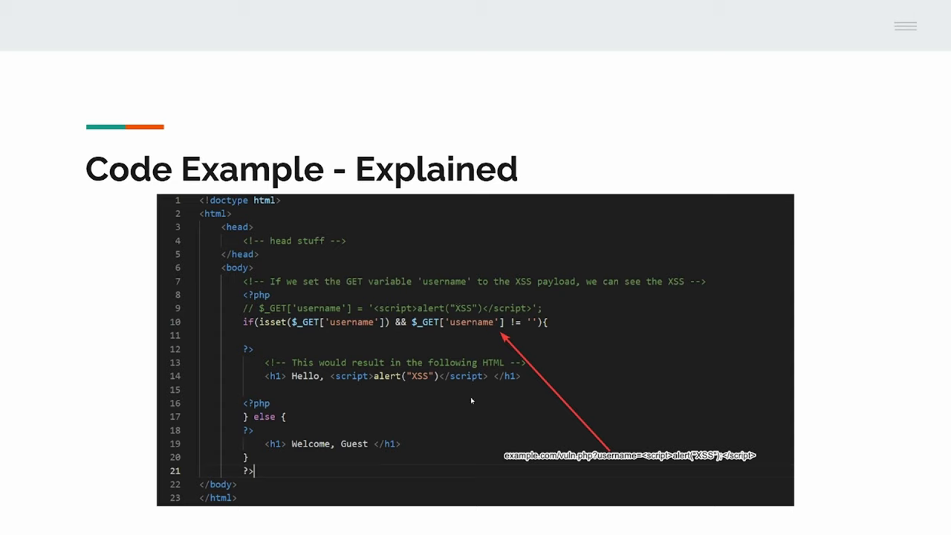
mouse_move(748, 393)
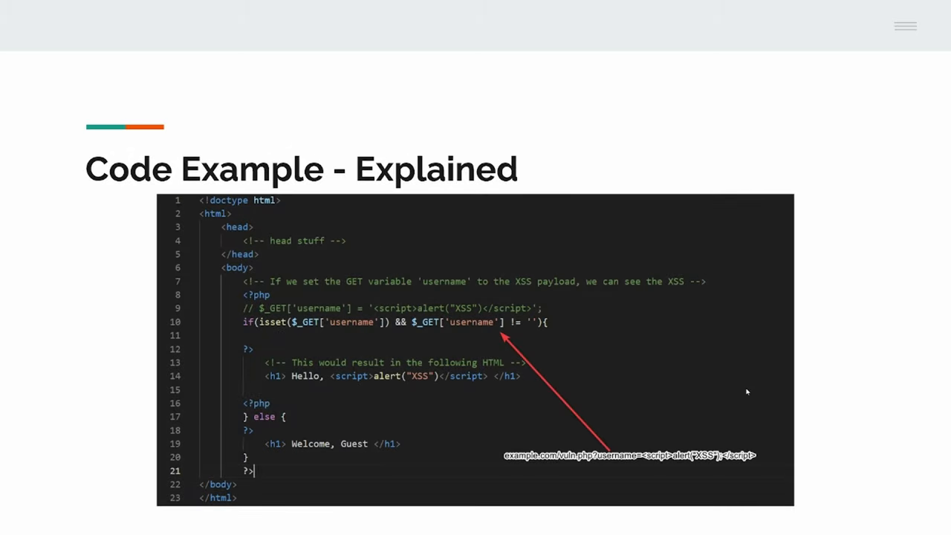
mouse_move(752, 393)
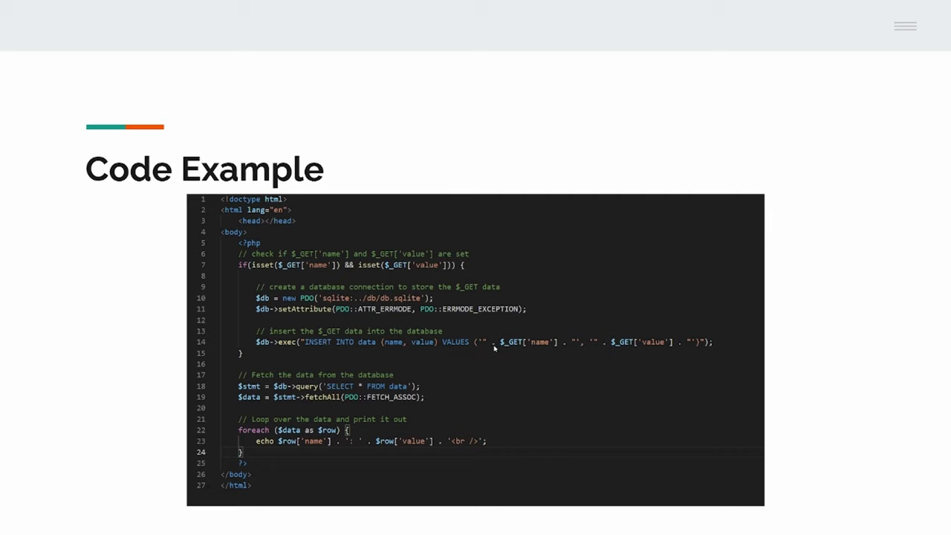
mouse_move(334, 258)
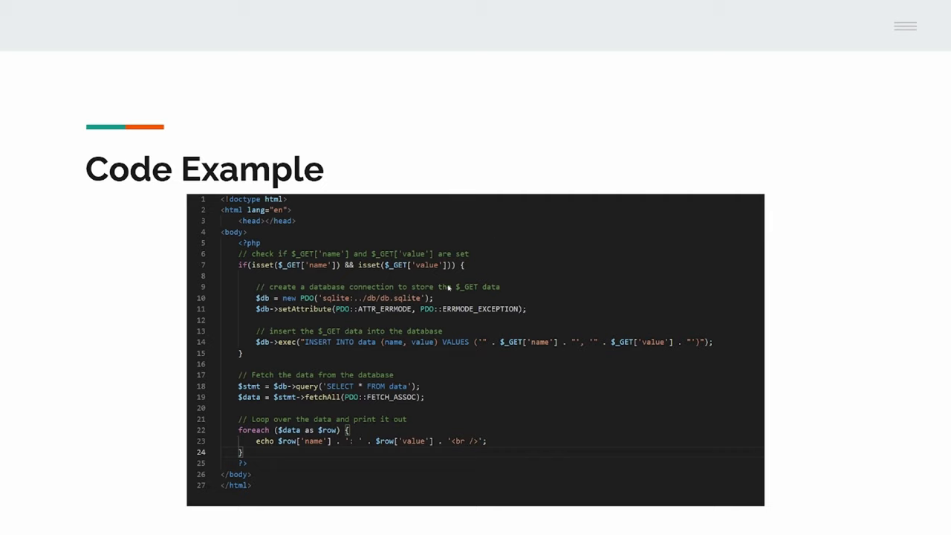
mouse_move(391, 315)
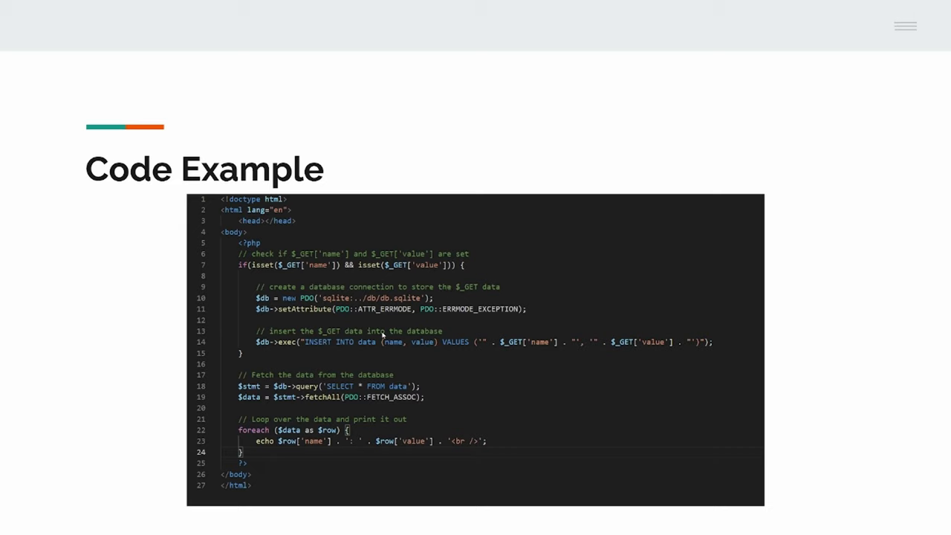
mouse_move(632, 351)
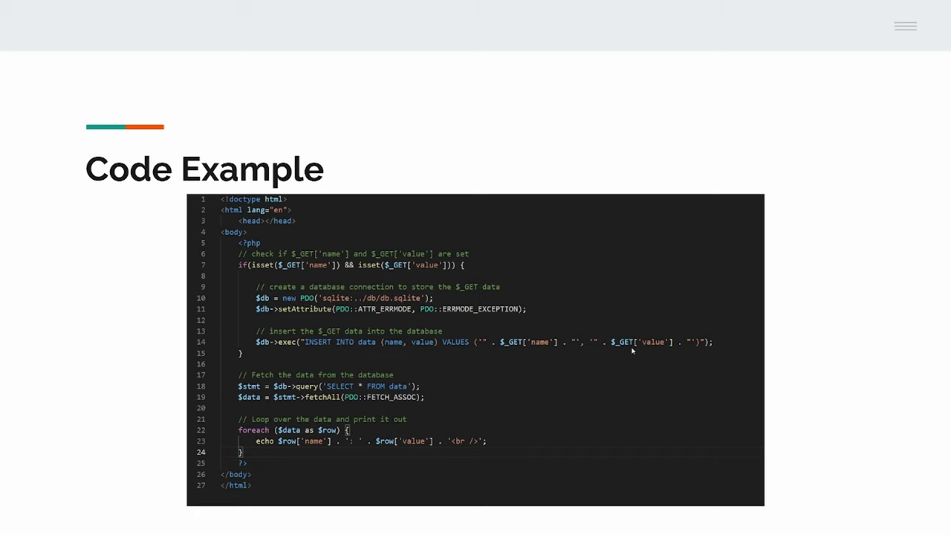
mouse_move(529, 410)
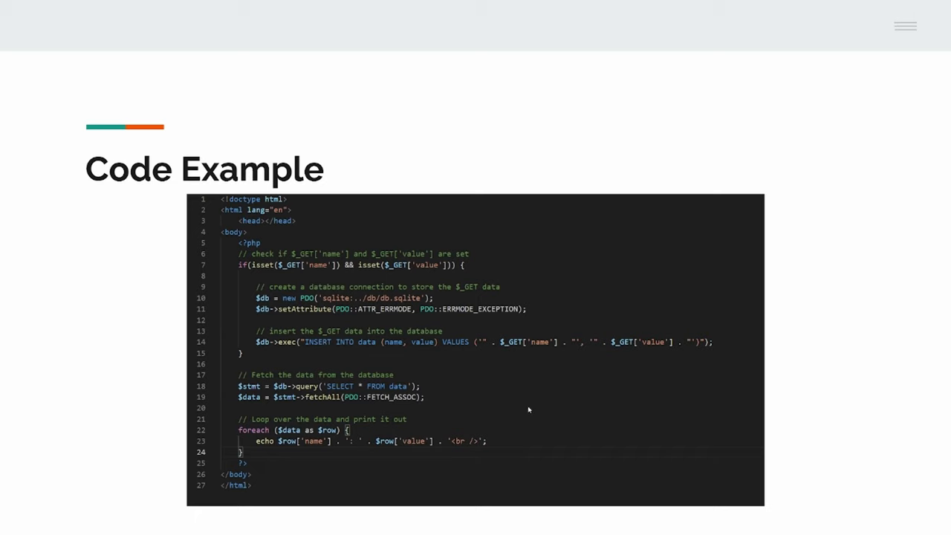
mouse_move(511, 345)
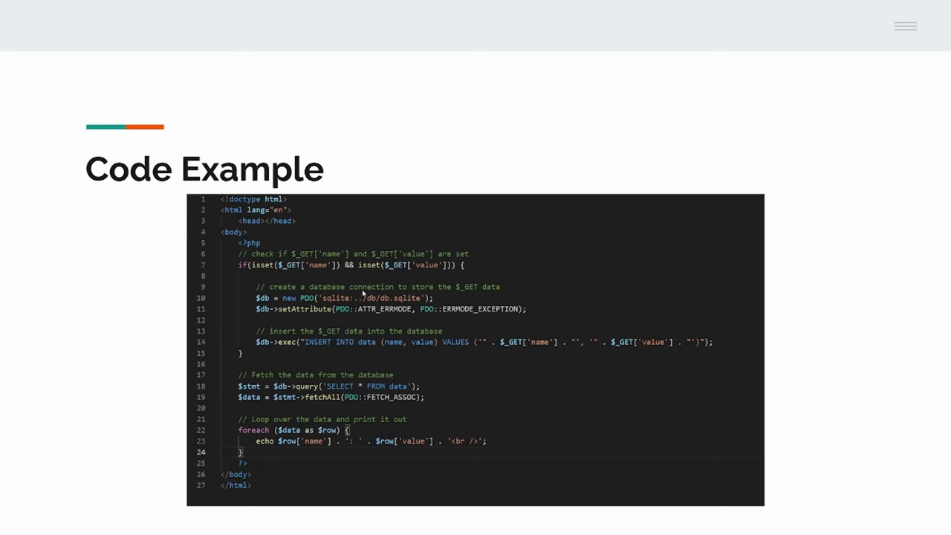
mouse_move(670, 342)
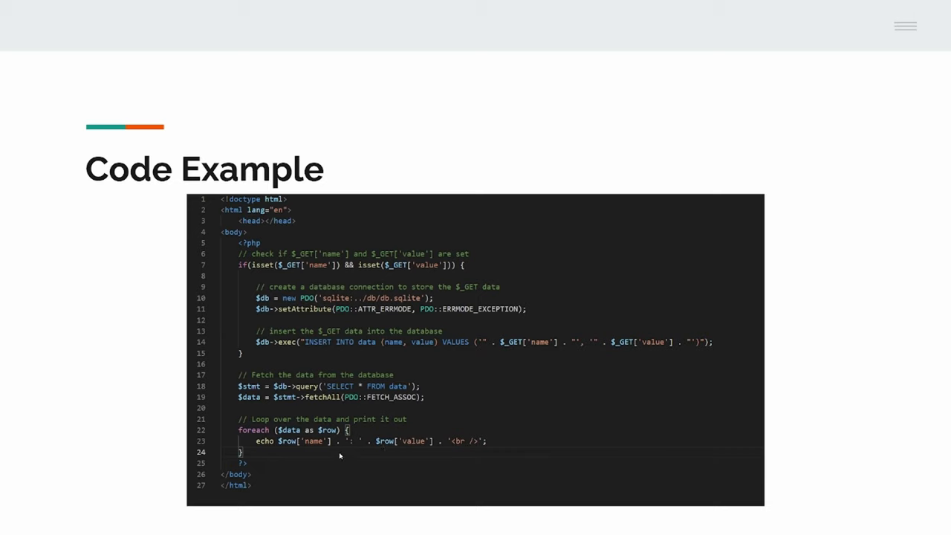
mouse_move(506, 446)
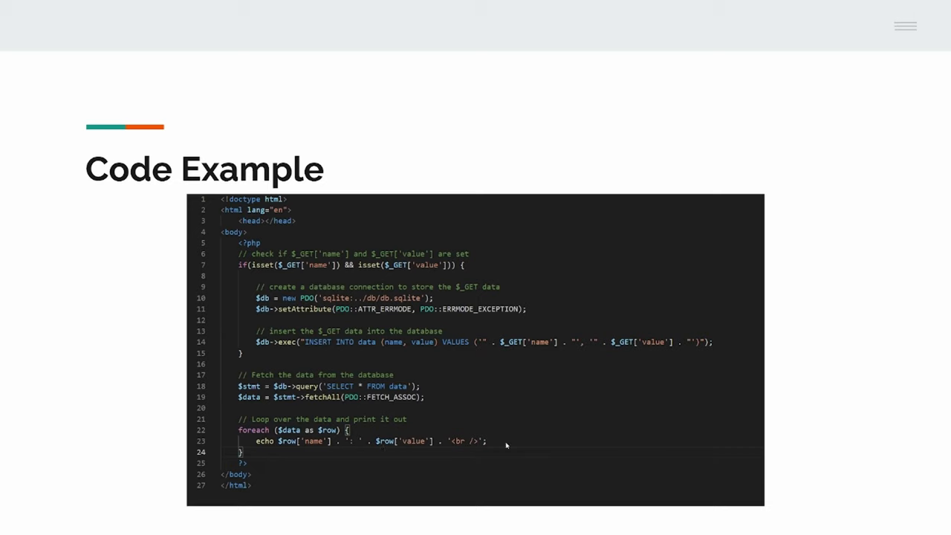
mouse_move(546, 415)
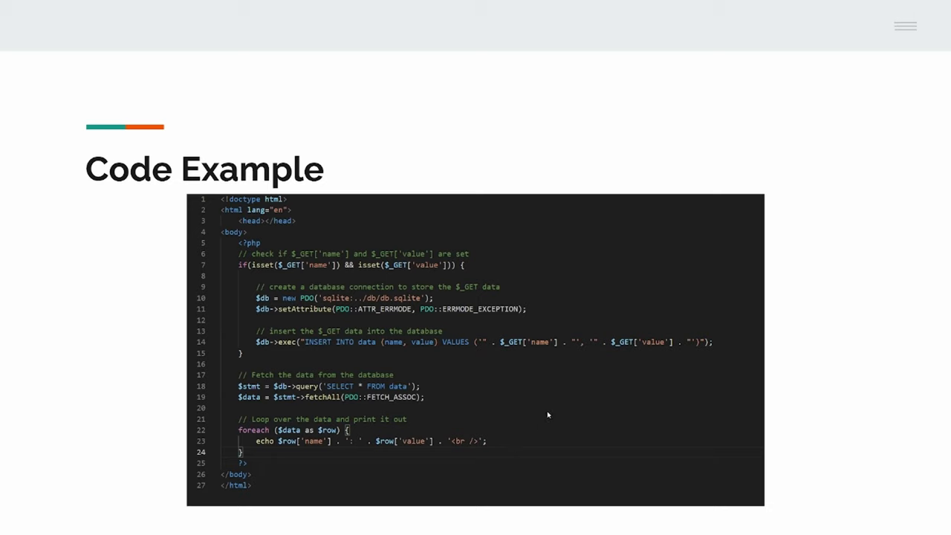
mouse_move(540, 364)
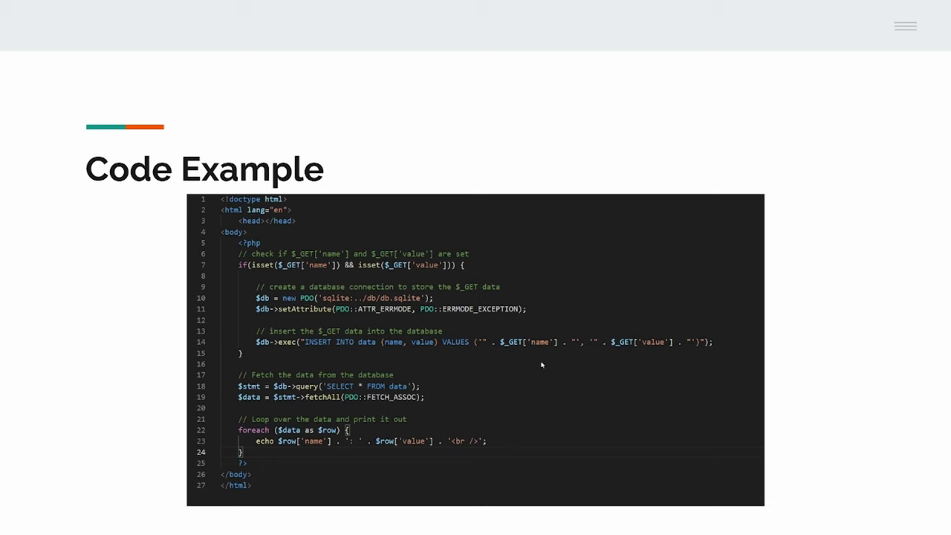
mouse_move(559, 407)
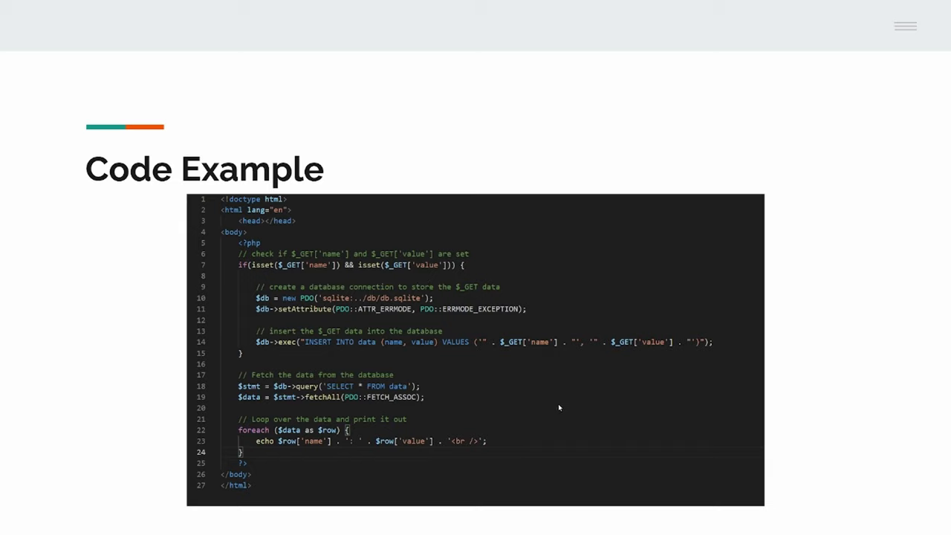
mouse_move(550, 405)
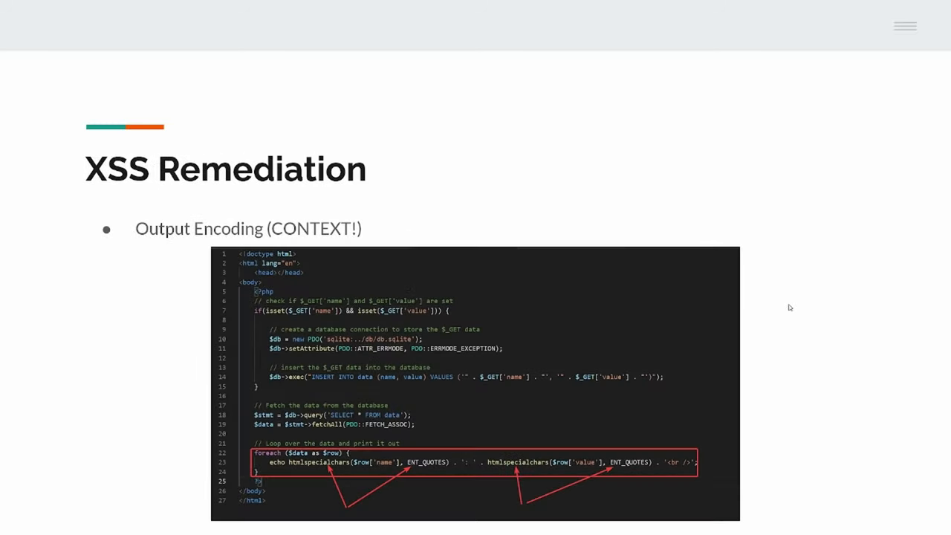
mouse_move(725, 173)
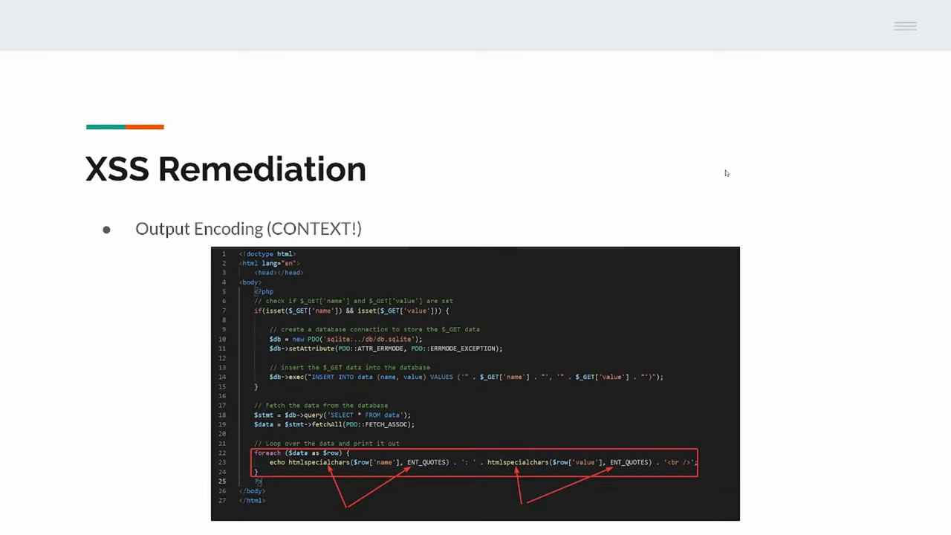
mouse_move(636, 186)
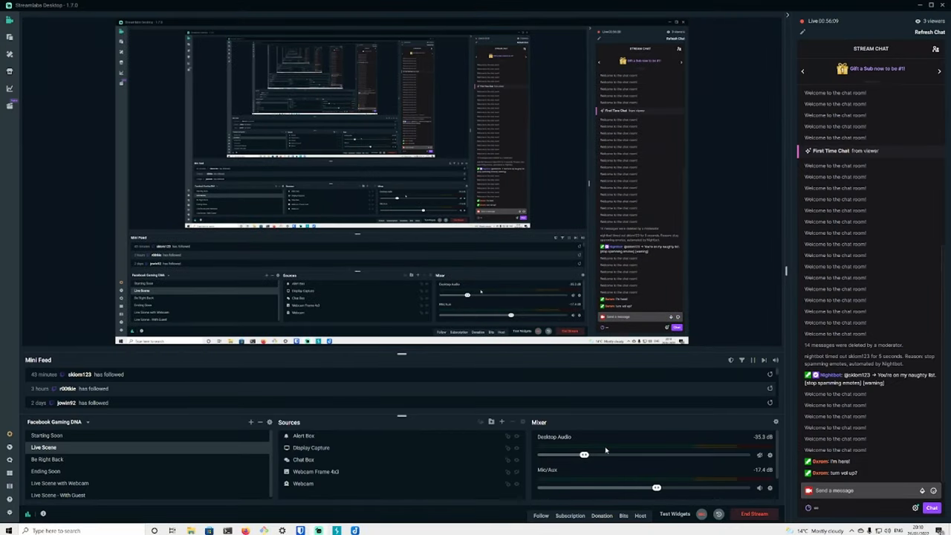
Check the stream in Streamlabs and return to the SQL injection diagram slide
drag(657, 487, 686, 487)
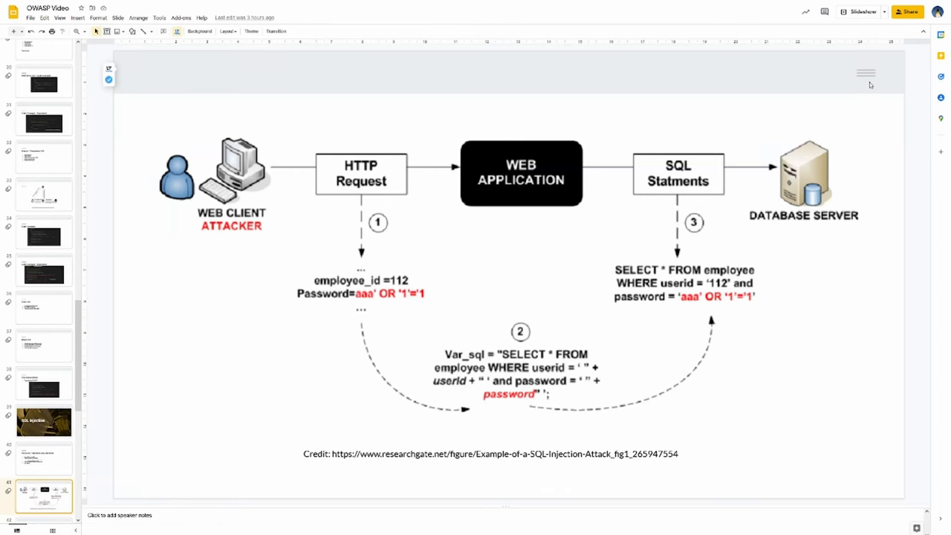
click(861, 12)
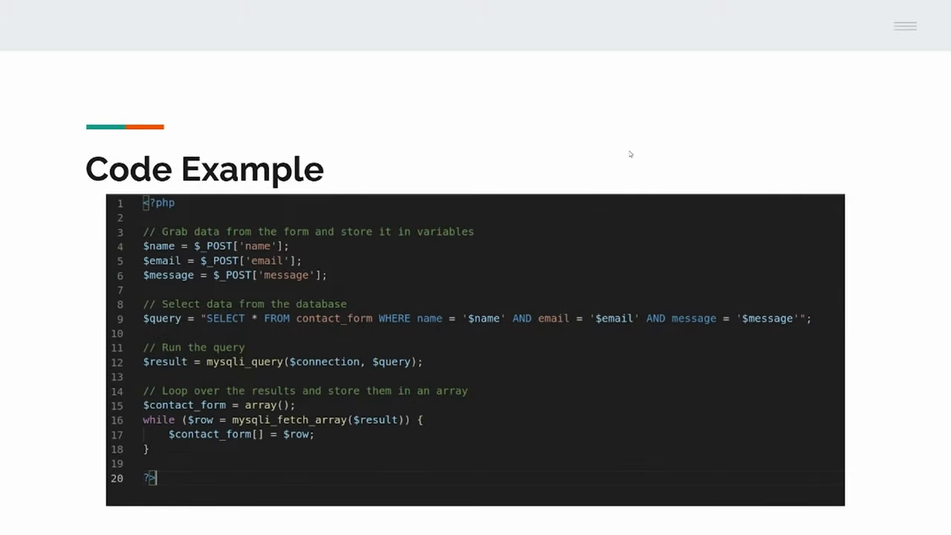
mouse_move(499, 169)
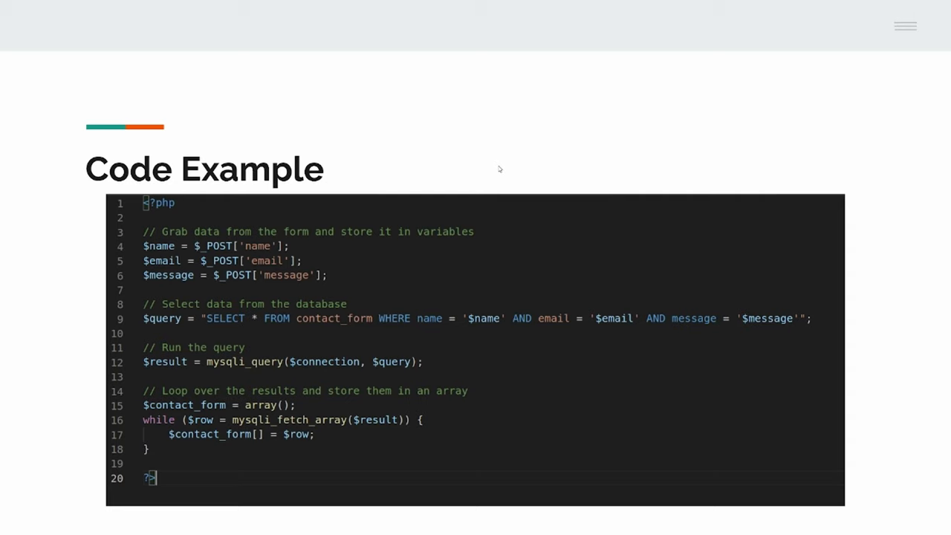
mouse_move(304, 321)
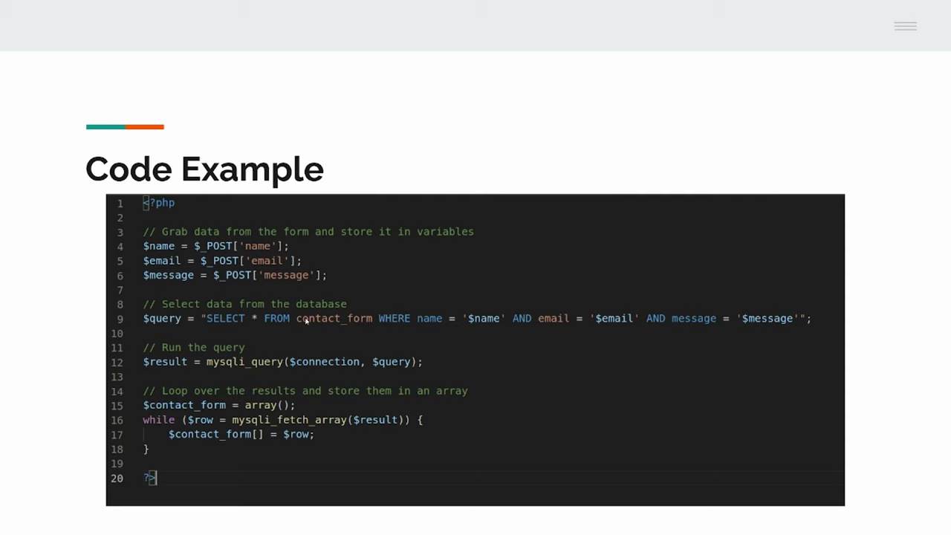
mouse_move(485, 343)
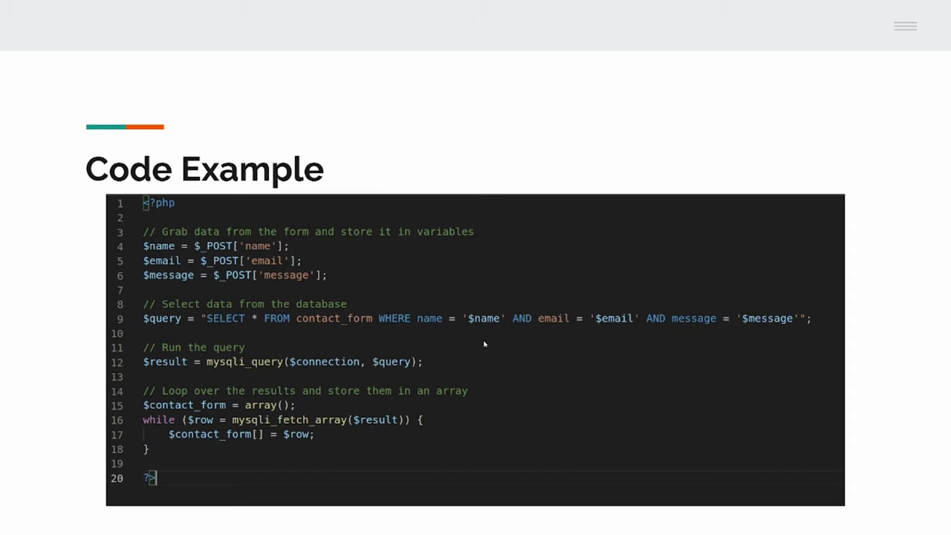
mouse_move(302, 365)
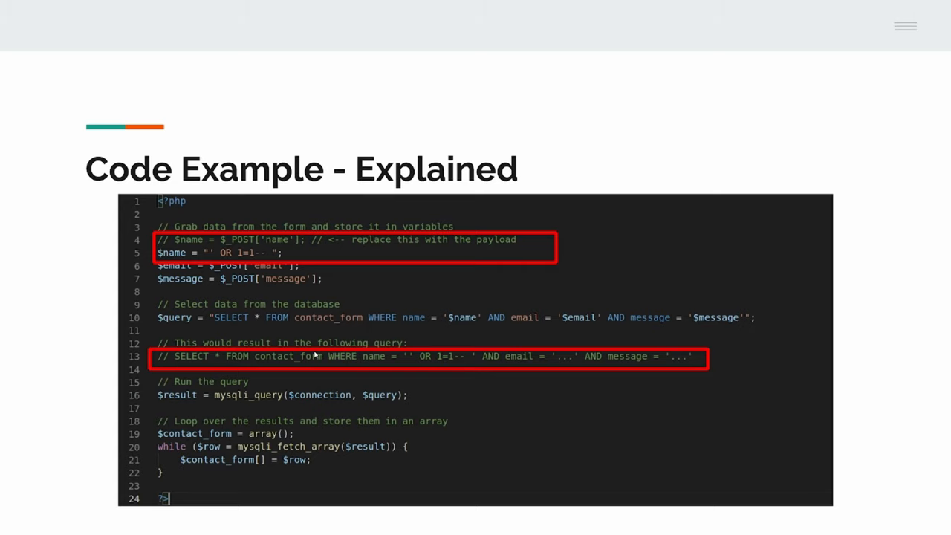
Advance to the 'Code Example - Explained (v2)' slide labelling the injected payload
key(Right)
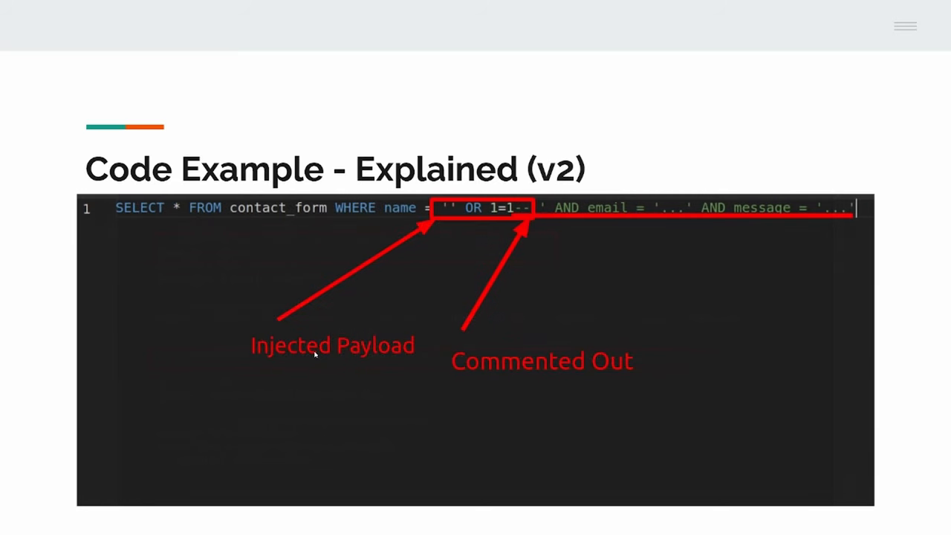
mouse_move(229, 262)
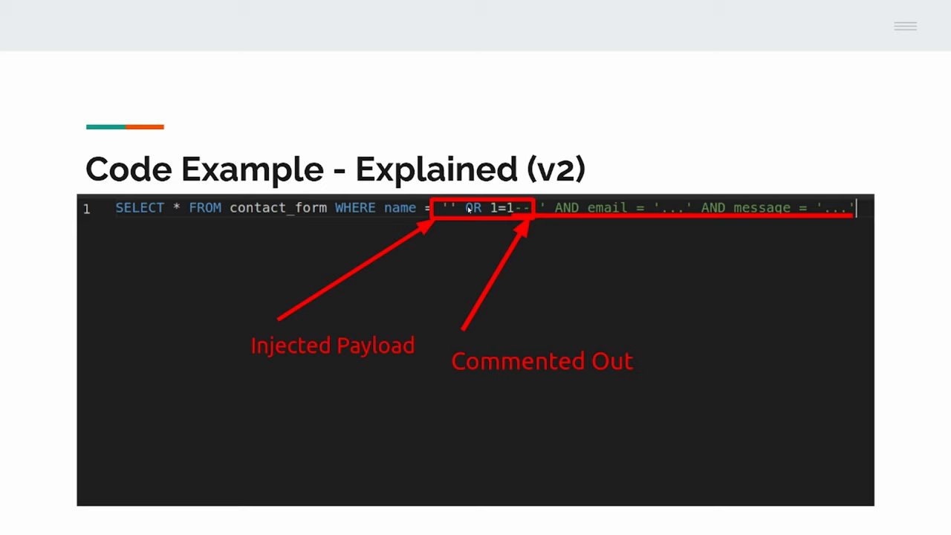
mouse_move(601, 189)
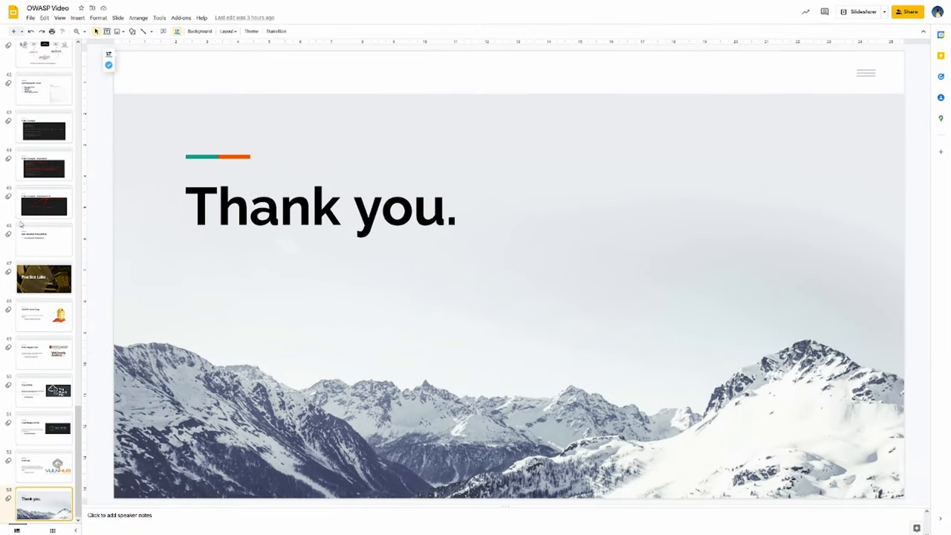
Switch from the deck to the Web Security Academy browser tab
click(43, 352)
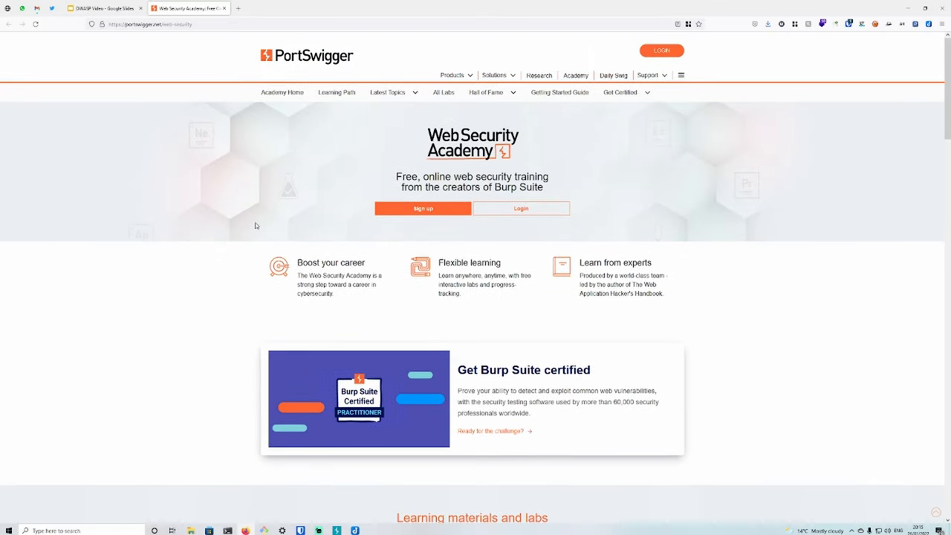
Bring Burp Suite's Proxy intercept window forward over the academy page
click(339, 529)
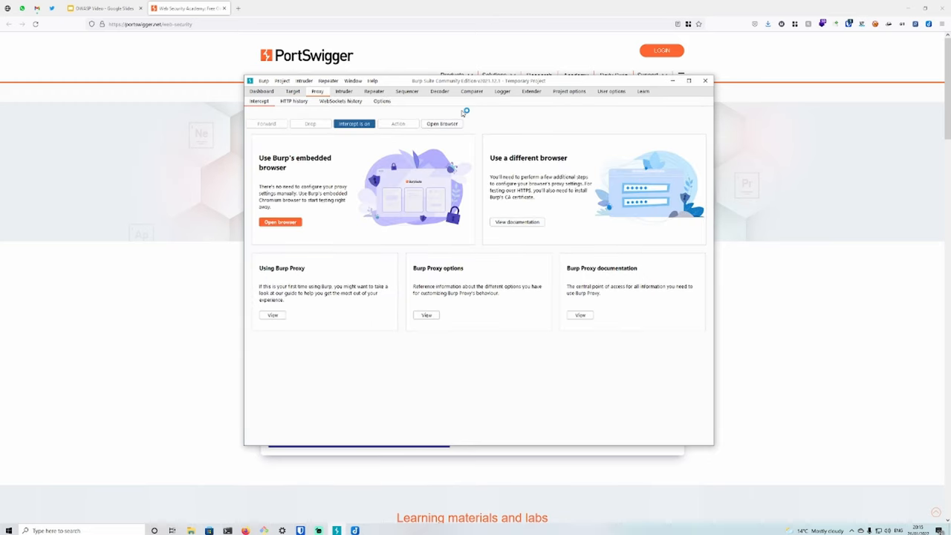
Launch Burp's embedded browser on the Web Security Academy site
click(279, 221)
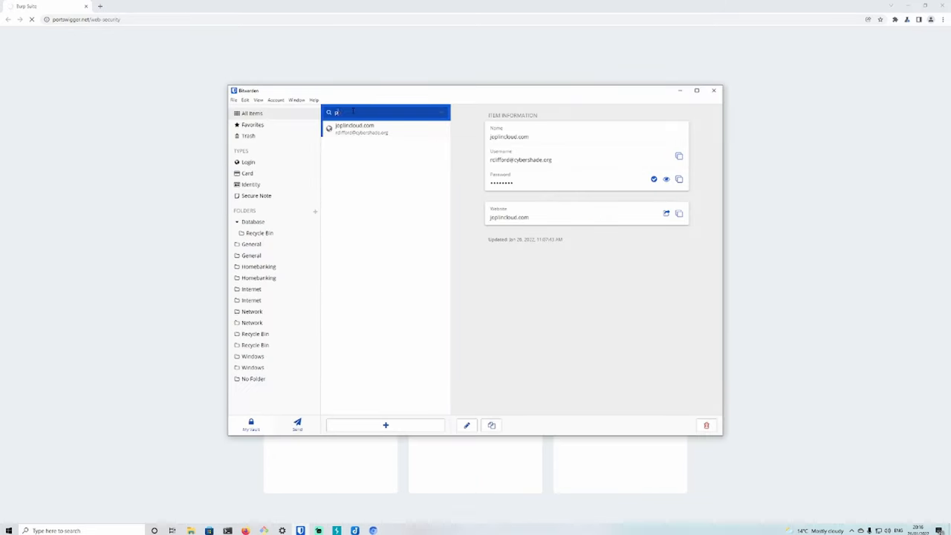
Search the Bitwarden vault for 'portswigger'
text(ortswigger)
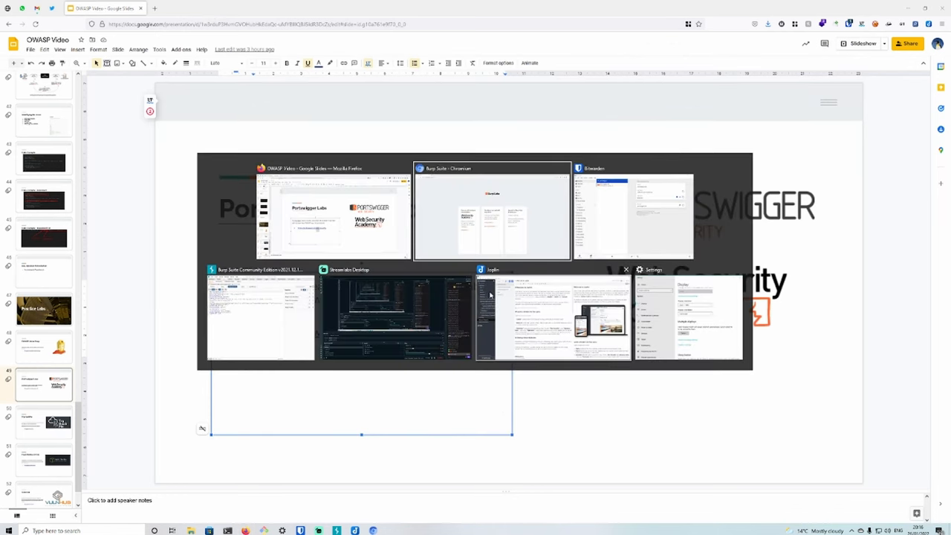
Load portswigger.net/web-security in Burp's embedded Chromium window
click(490, 211)
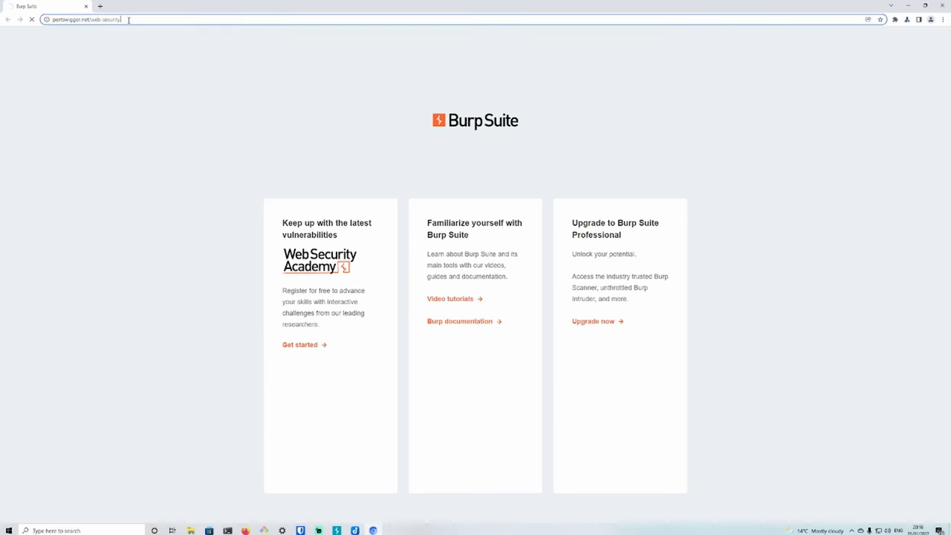
click(104, 9)
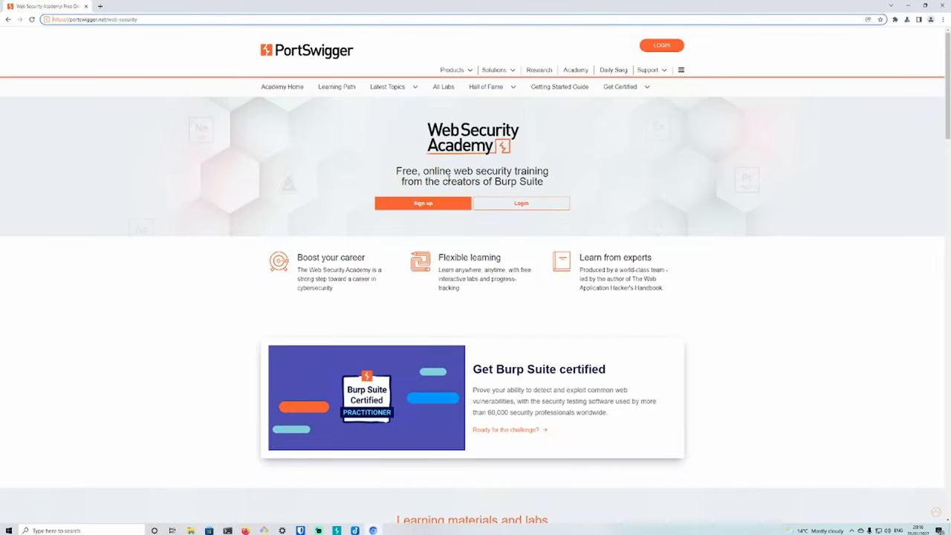
Fill in the account email on the PortSwigger login form and move to the password field
click(660, 44)
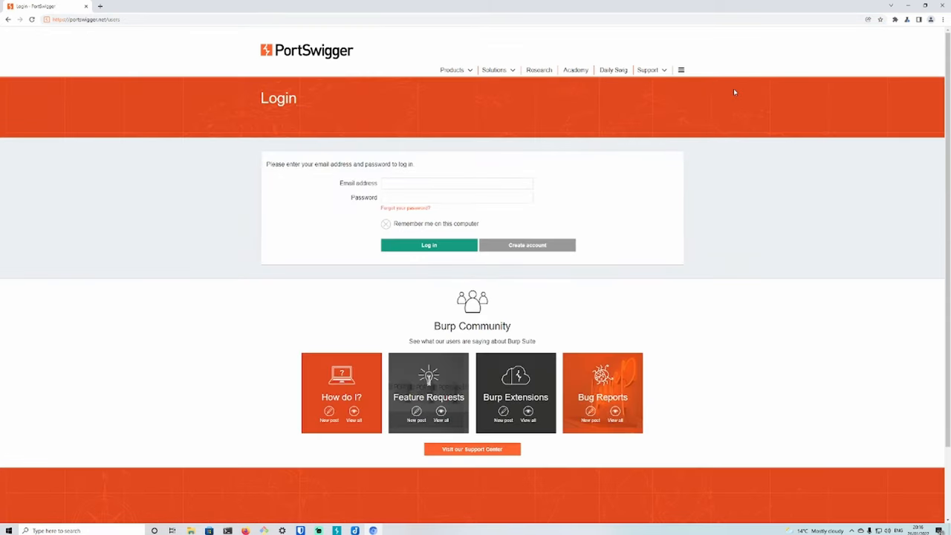
mouse_move(668, 521)
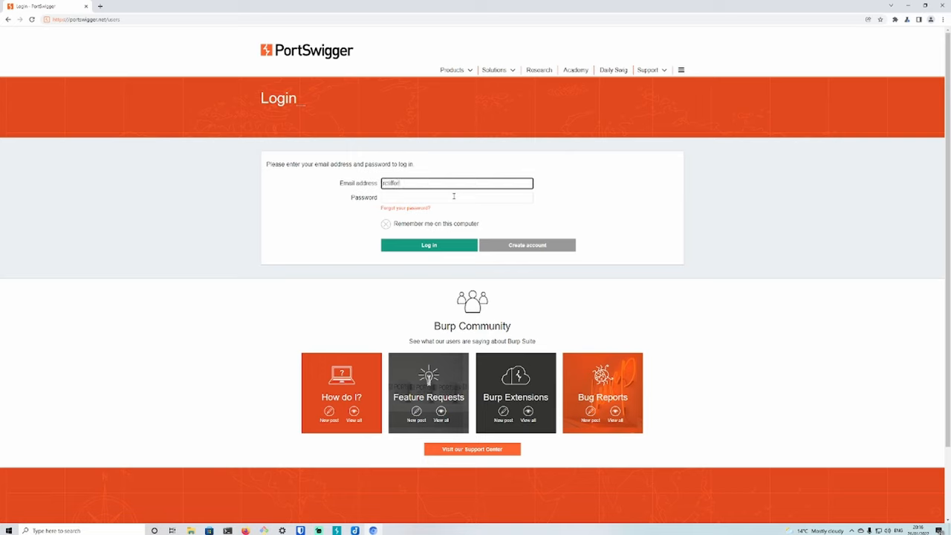
click(456, 196)
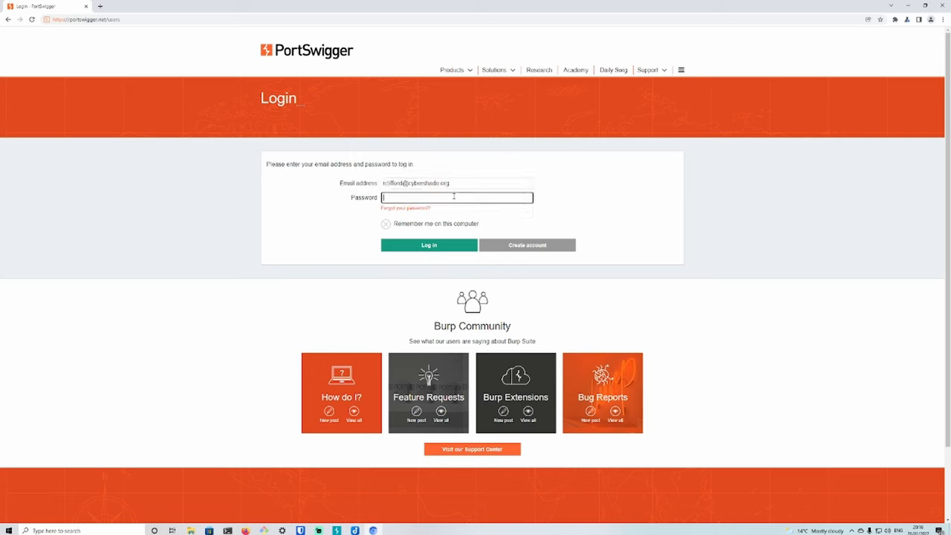
Submit the credentials and land on the My account page
click(428, 245)
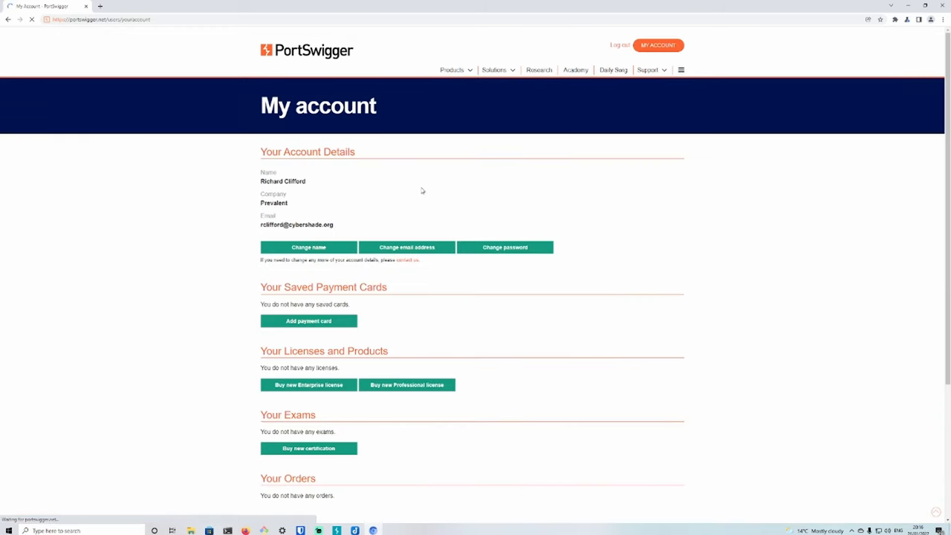
mouse_move(449, 107)
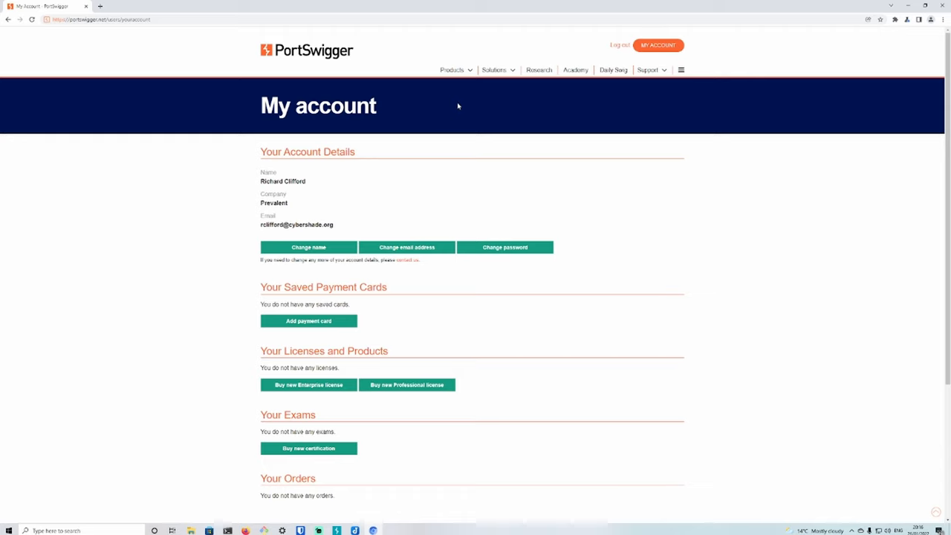
mouse_move(395, 125)
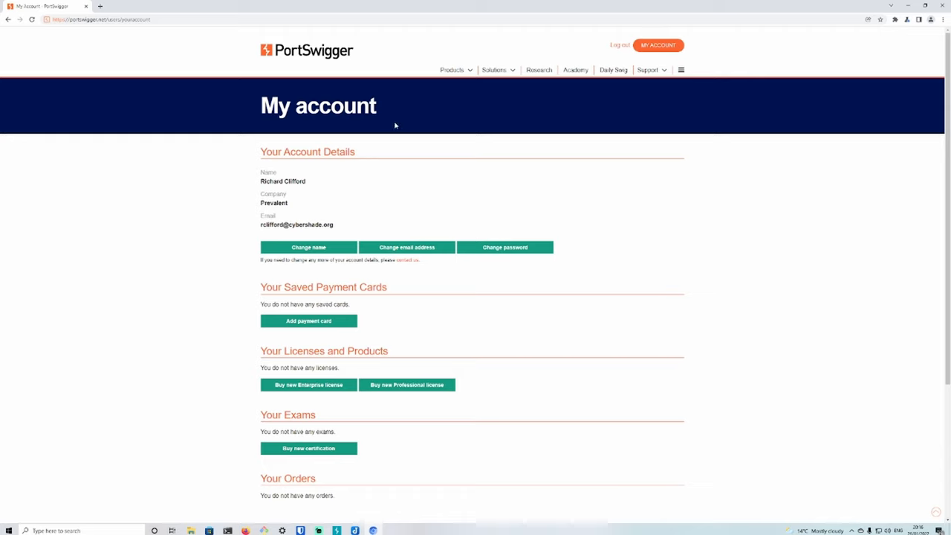
mouse_move(594, 82)
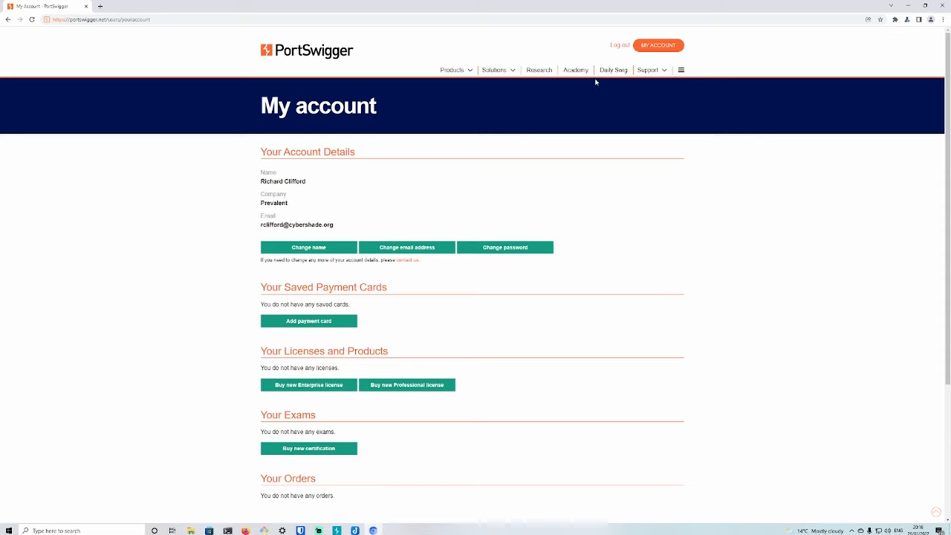
Navigate via Research to the Academy 'Welcome back' progress dashboard
click(538, 70)
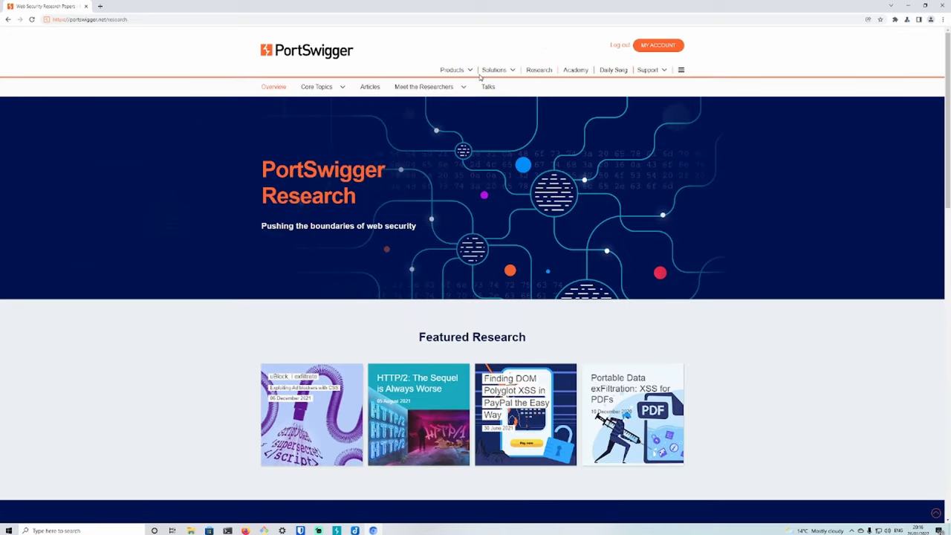
click(575, 70)
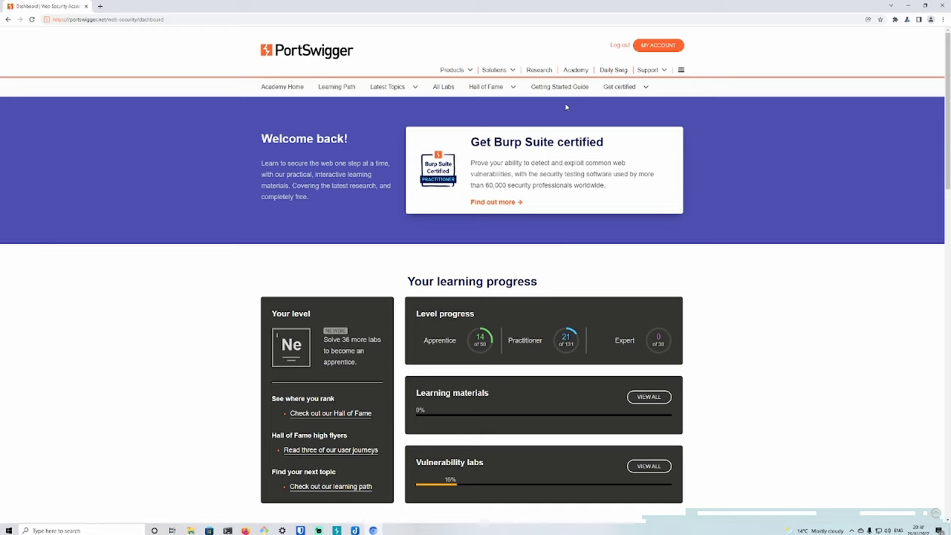
mouse_move(549, 407)
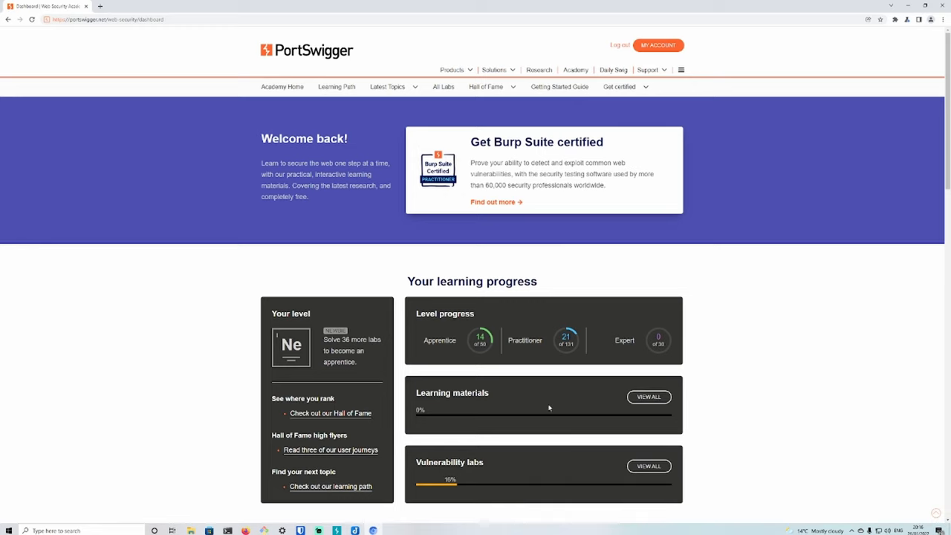
mouse_move(500, 95)
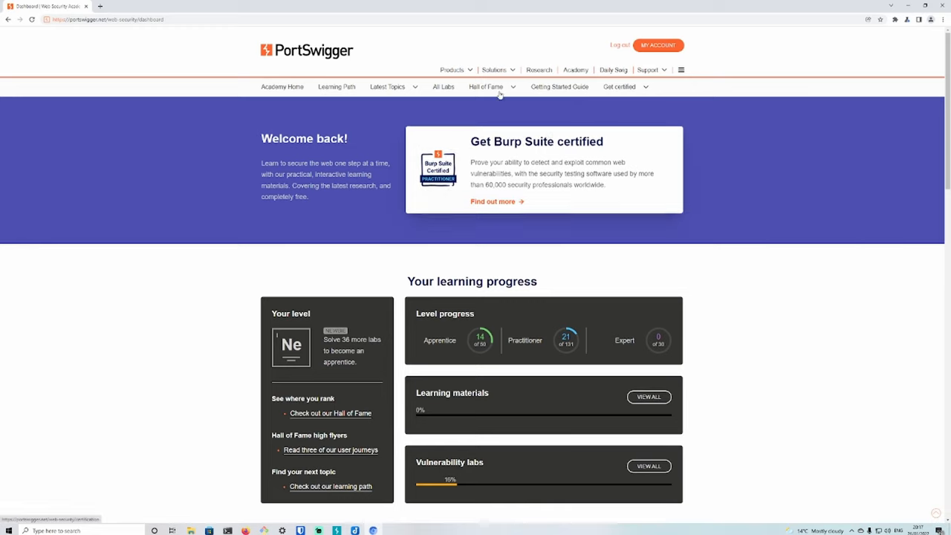
mouse_move(410, 348)
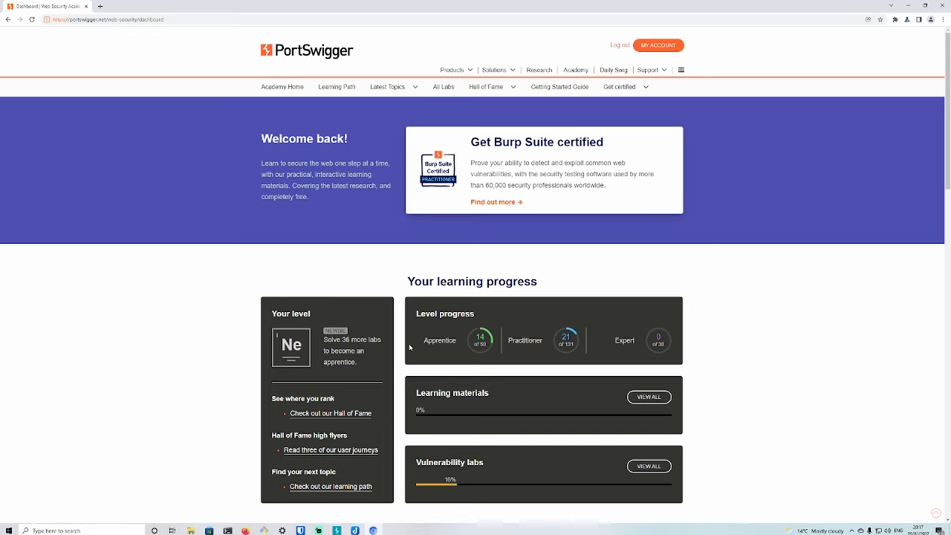
Browse the All labs list down to the solved Access control vulnerabilities labs
click(442, 86)
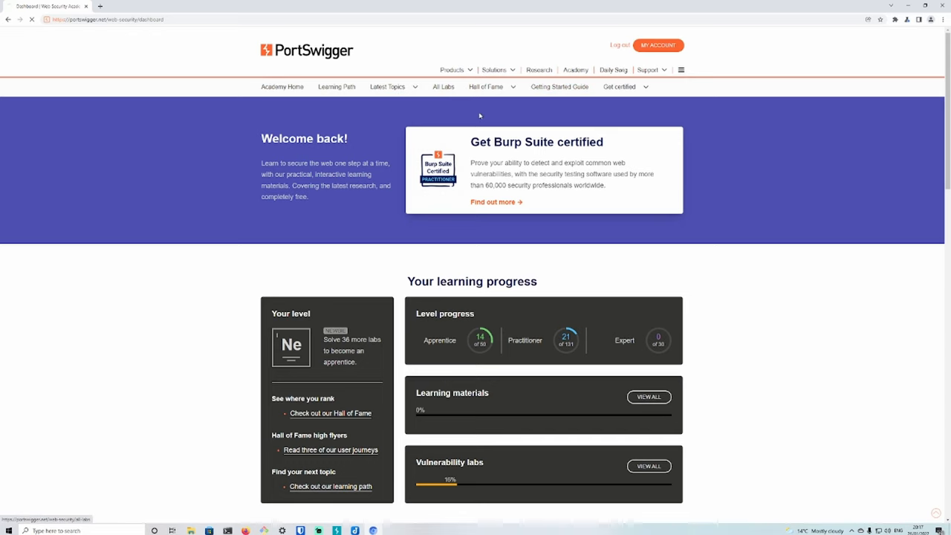
click(443, 86)
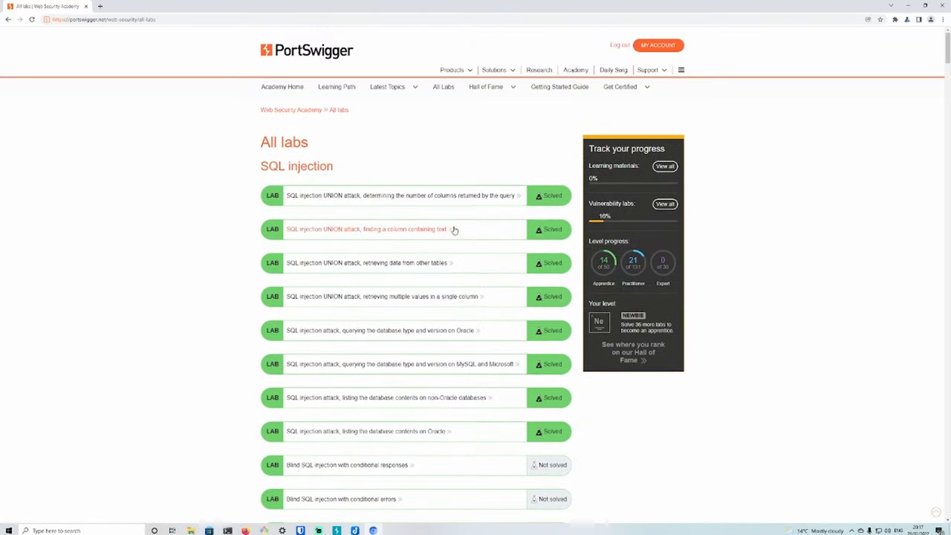
mouse_move(485, 278)
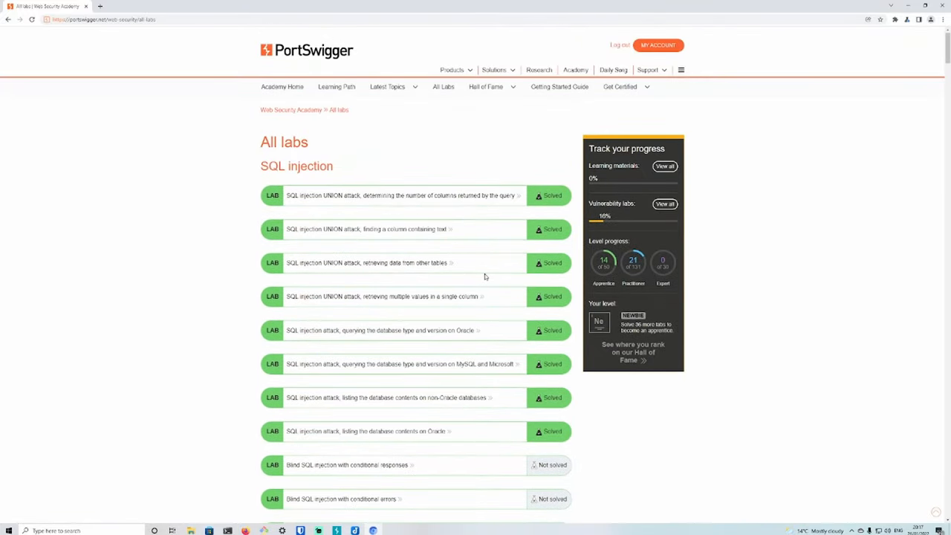
scroll(down, 3)
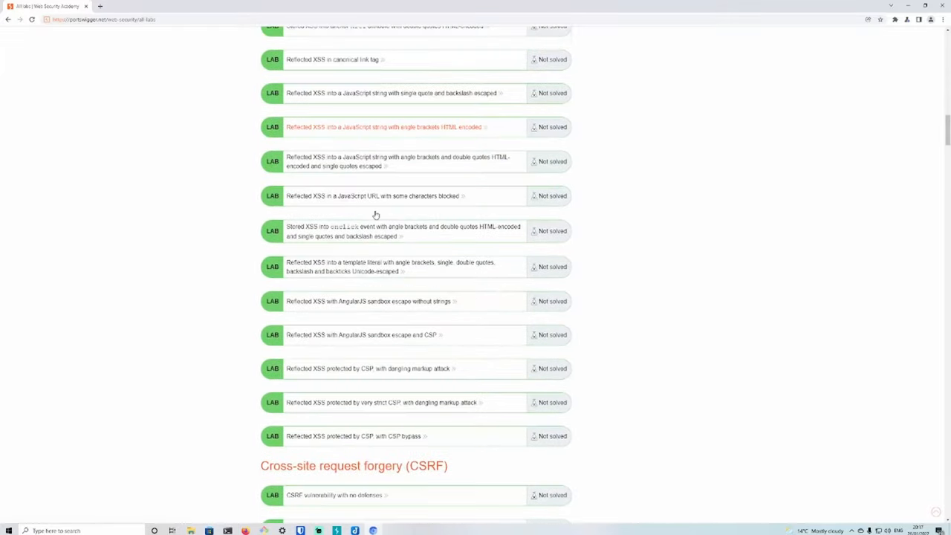
scroll(down, 3)
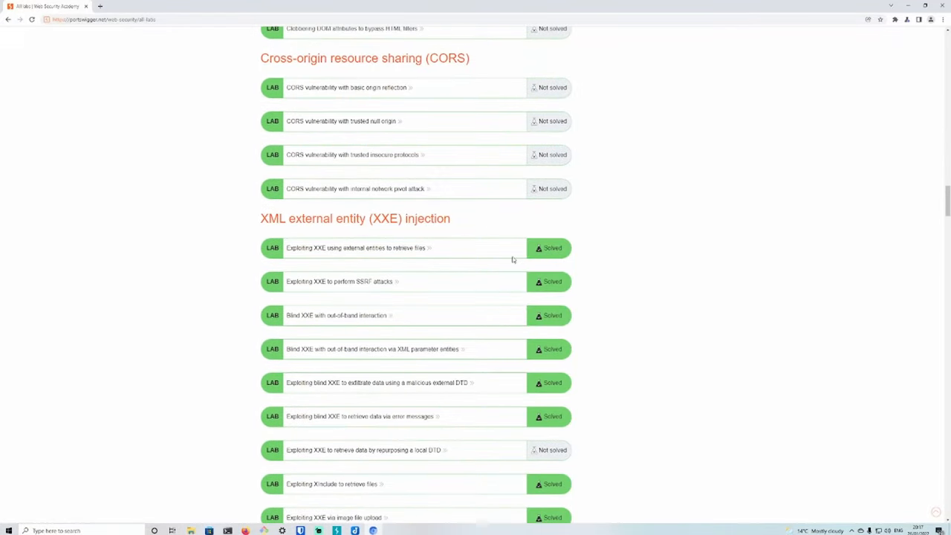
scroll(down, 3)
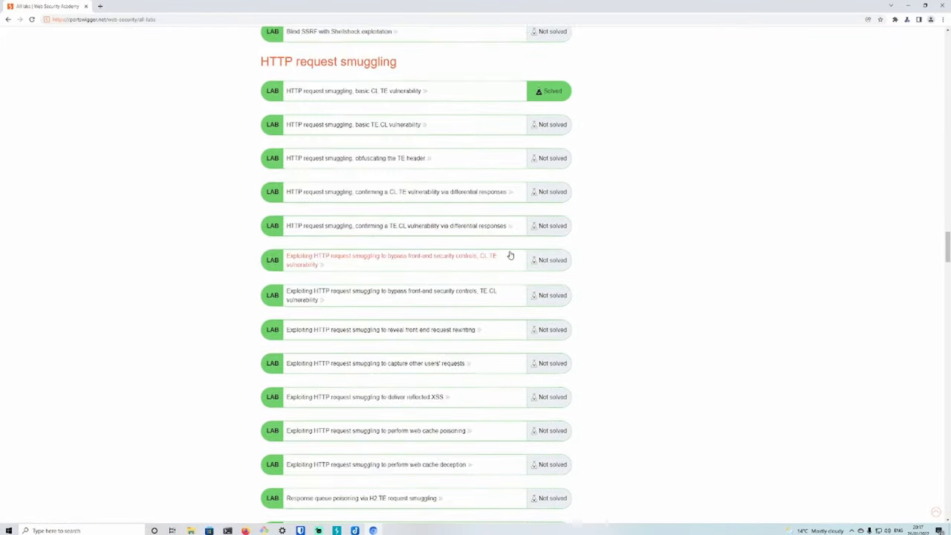
scroll(up, 3)
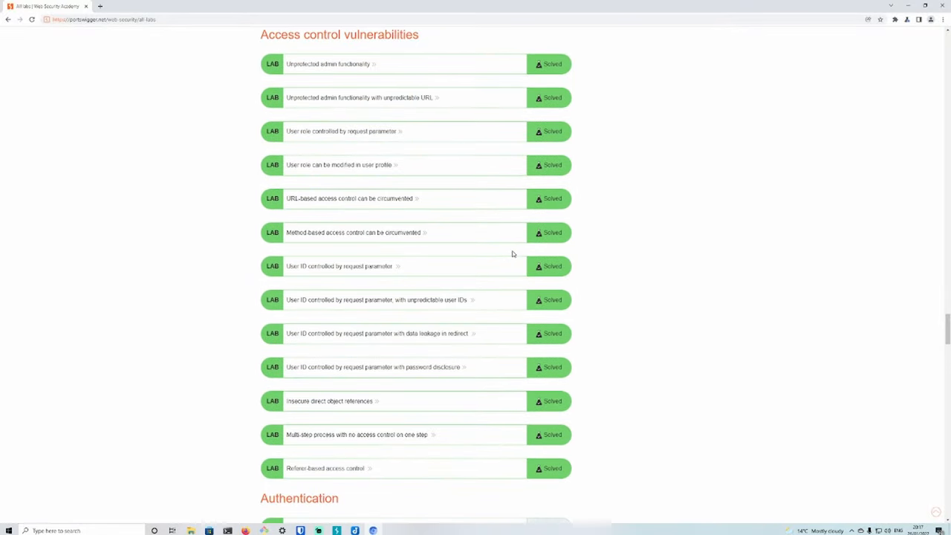
scroll(up, 3)
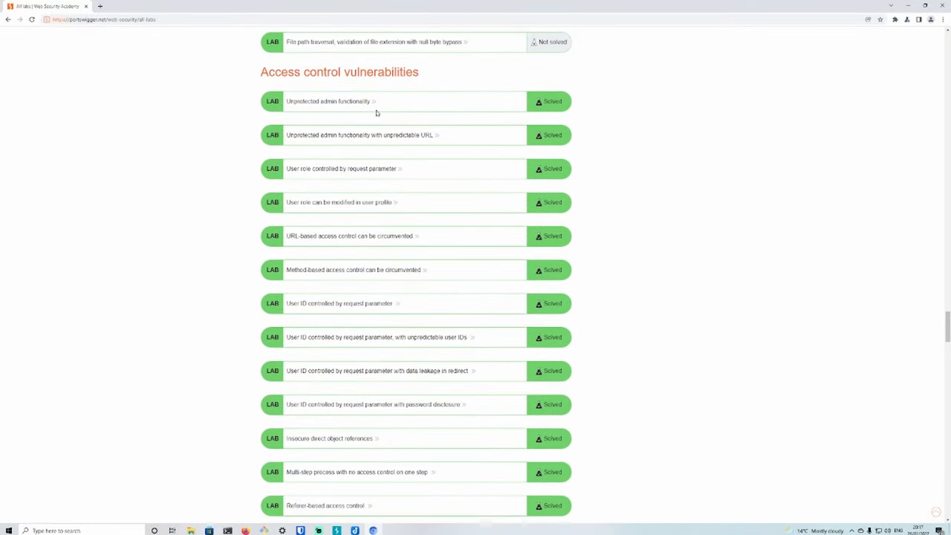
mouse_move(511, 241)
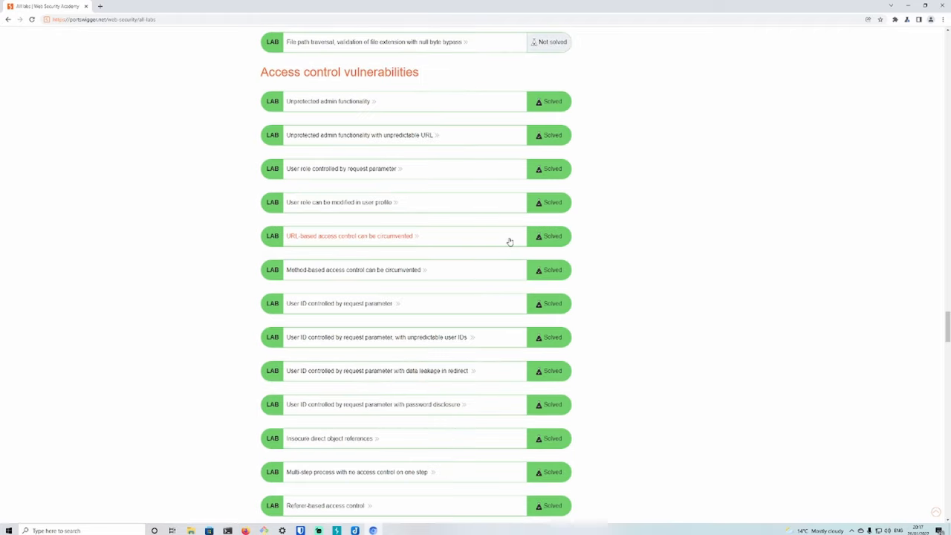
mouse_move(321, 104)
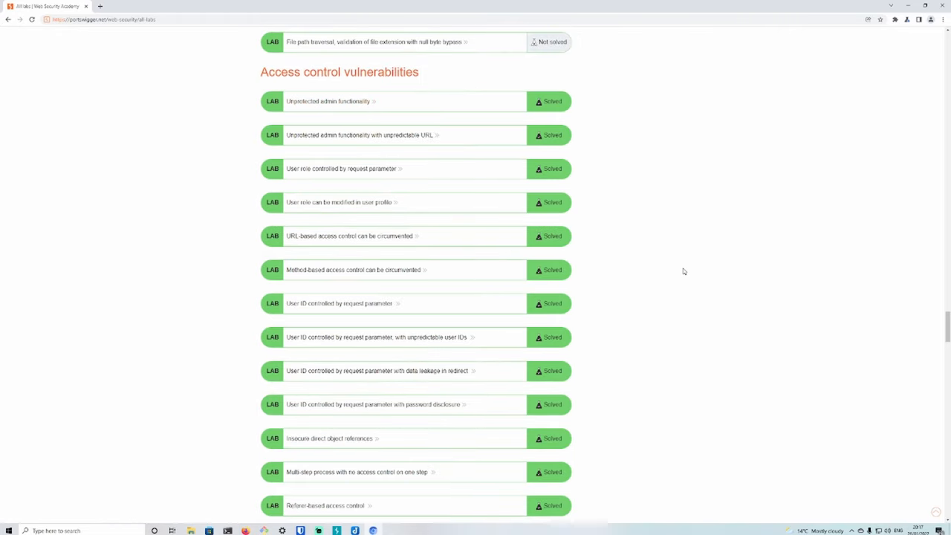
Launch the live Insecure direct object references lab from its description page
click(330, 437)
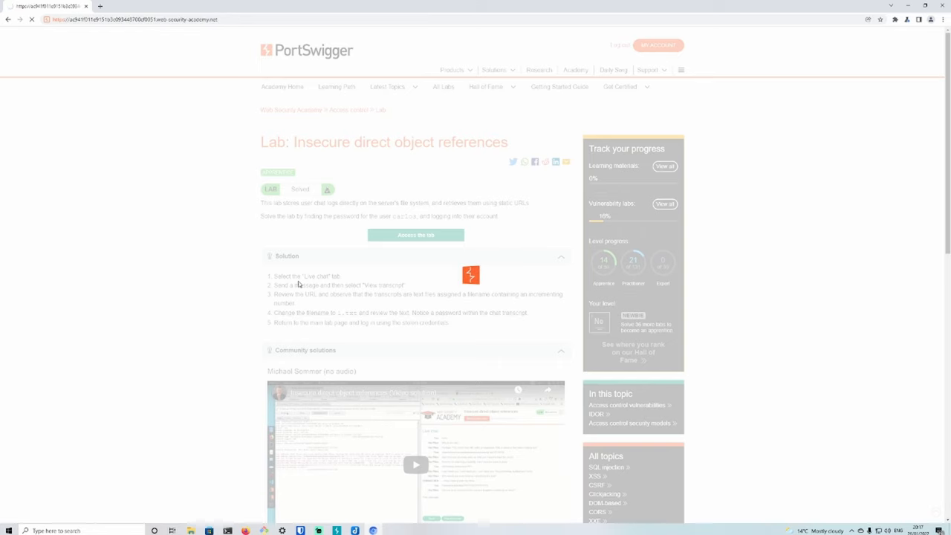
click(416, 234)
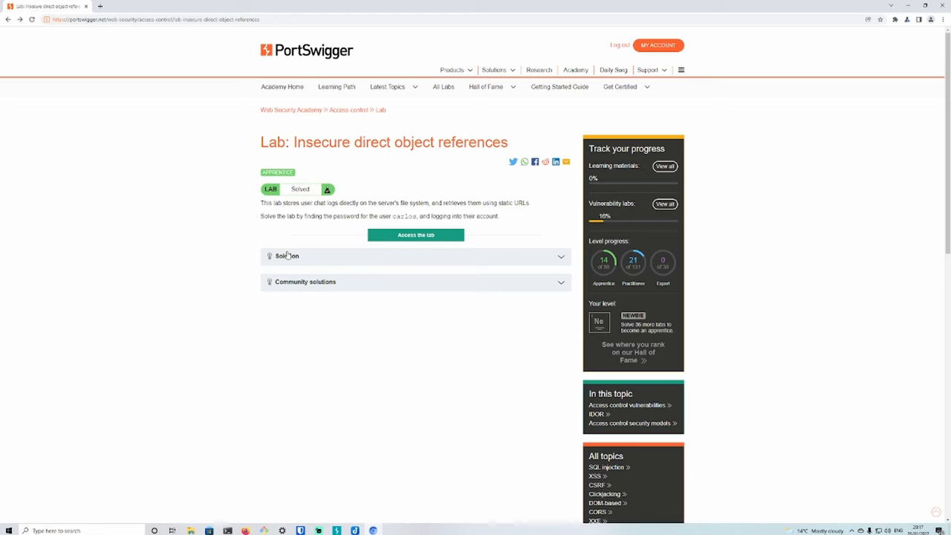
mouse_move(259, 205)
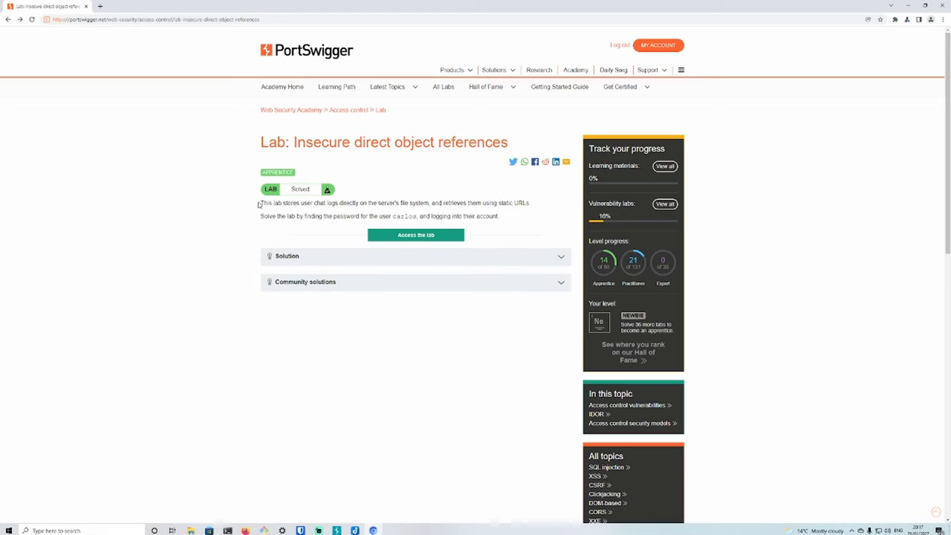
click(416, 235)
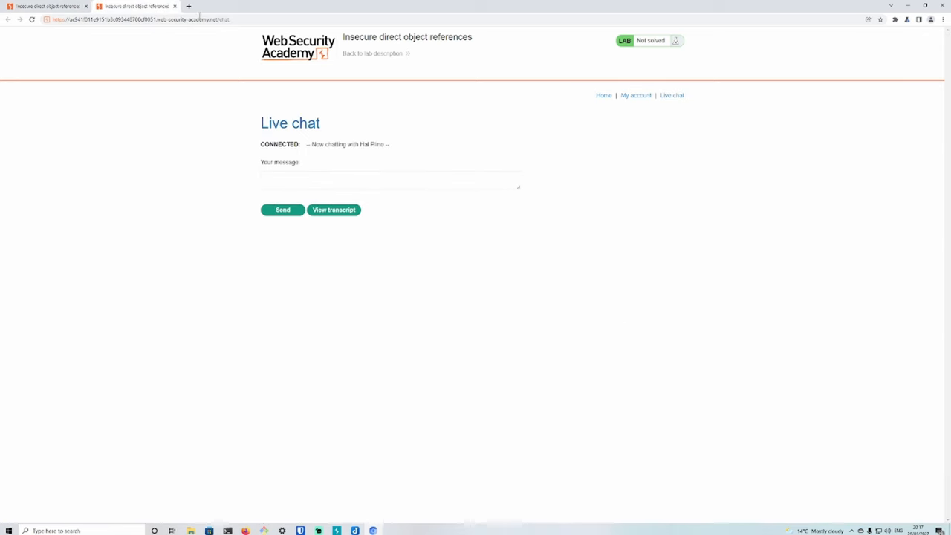
Review the lab description and return to the Live chat page
click(604, 95)
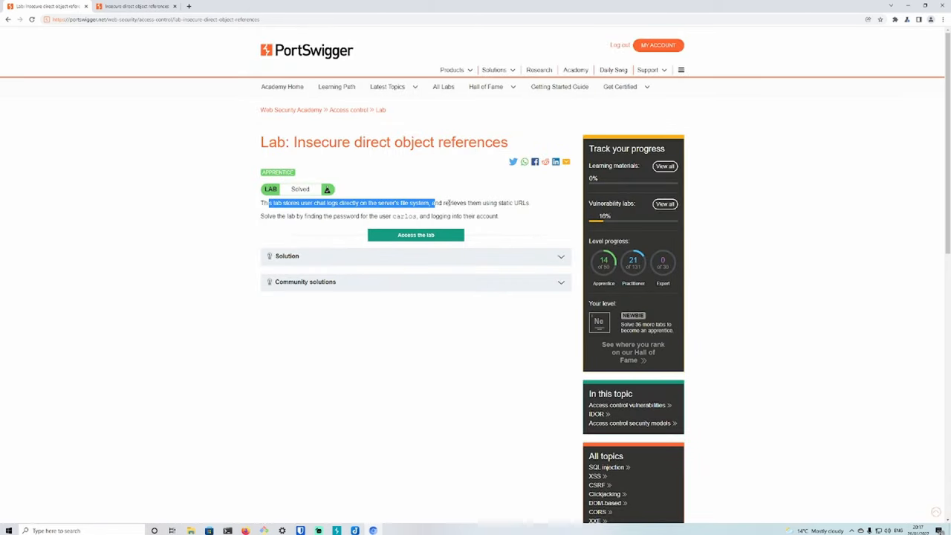
click(279, 217)
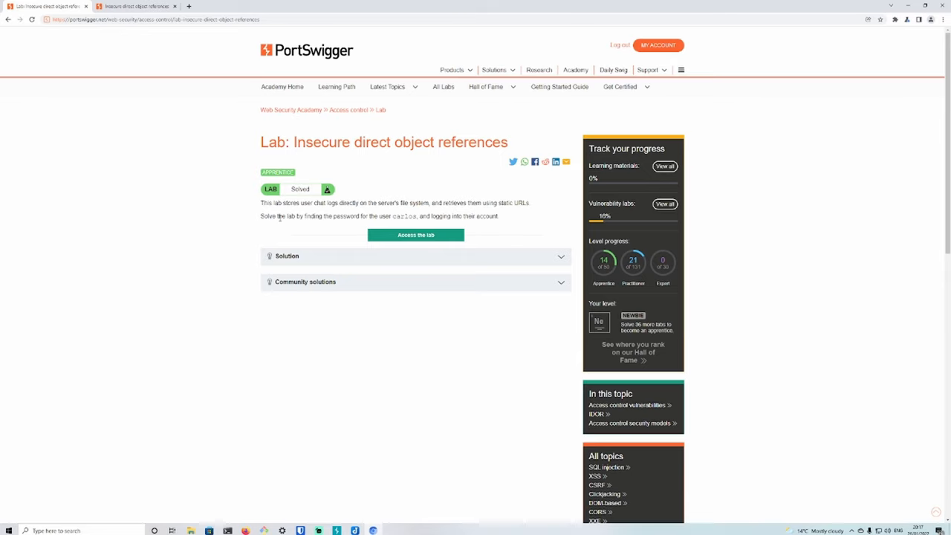
click(416, 234)
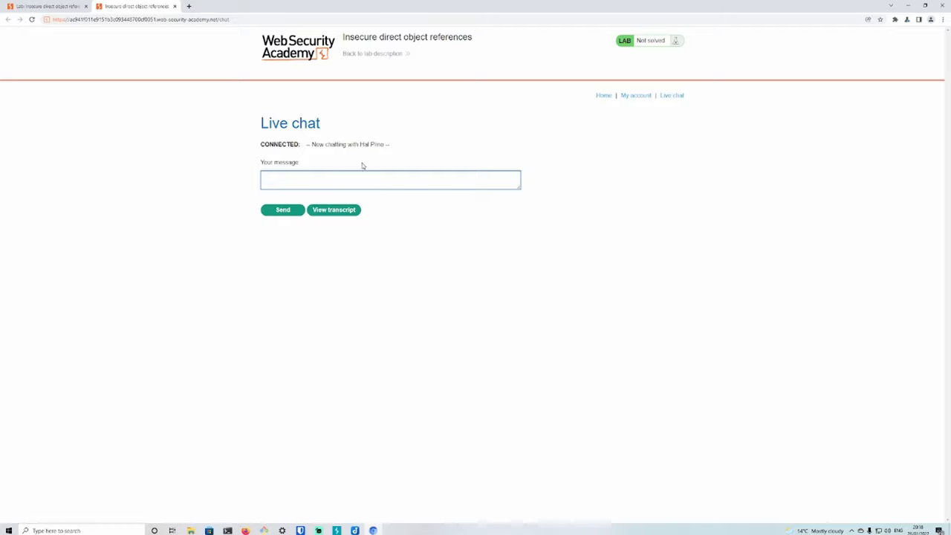
Send a test message to Hal Pline and download the chat transcript twice
click(283, 210)
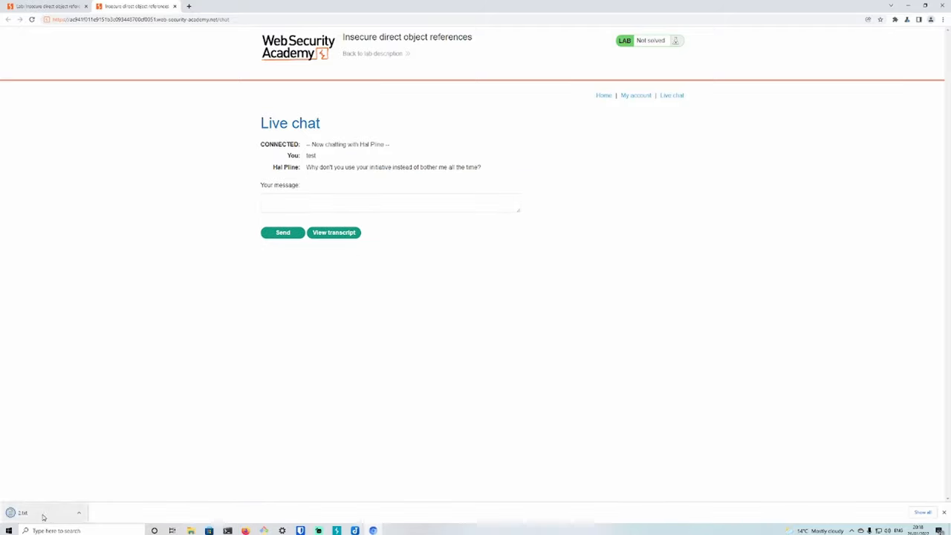
click(282, 232)
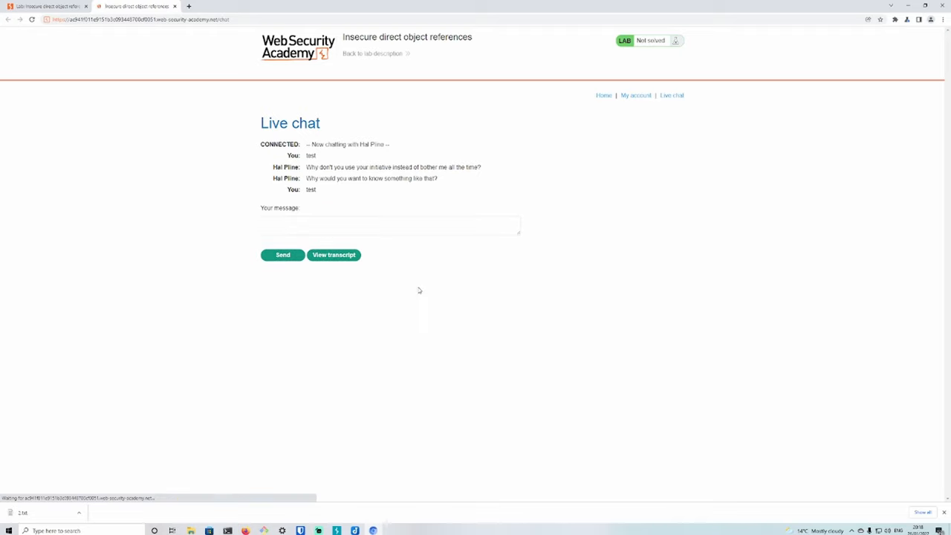
click(282, 256)
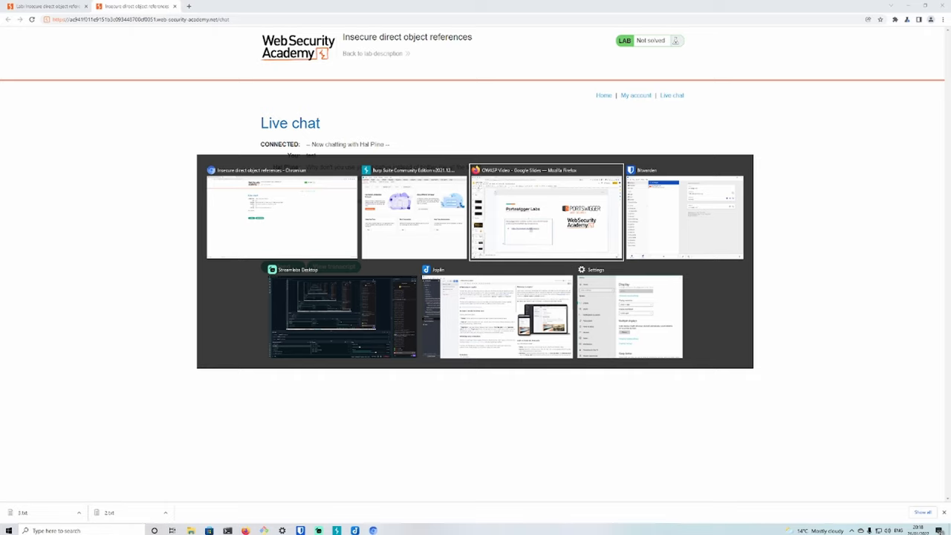
Intercept in Burp Proxy, forward to GET /download-transcript, and send it to Repeater
click(281, 216)
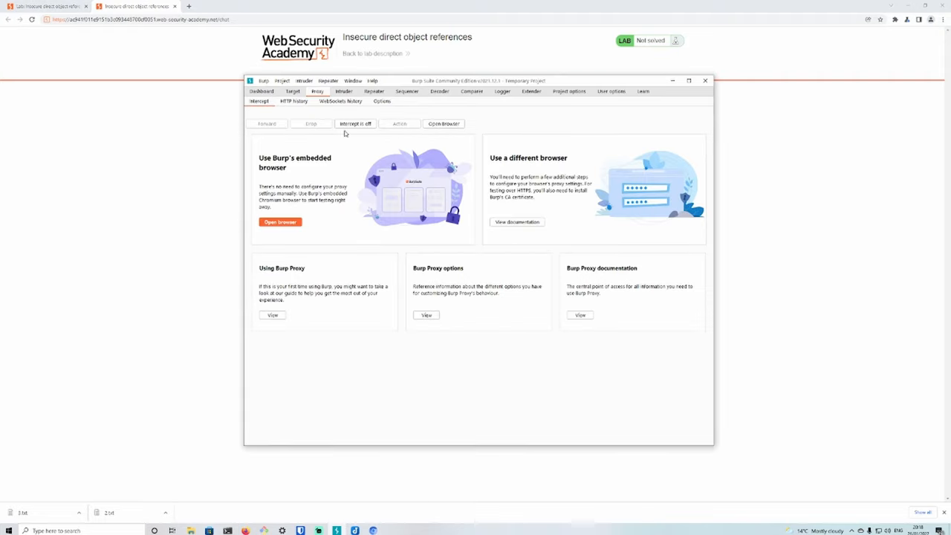
click(355, 124)
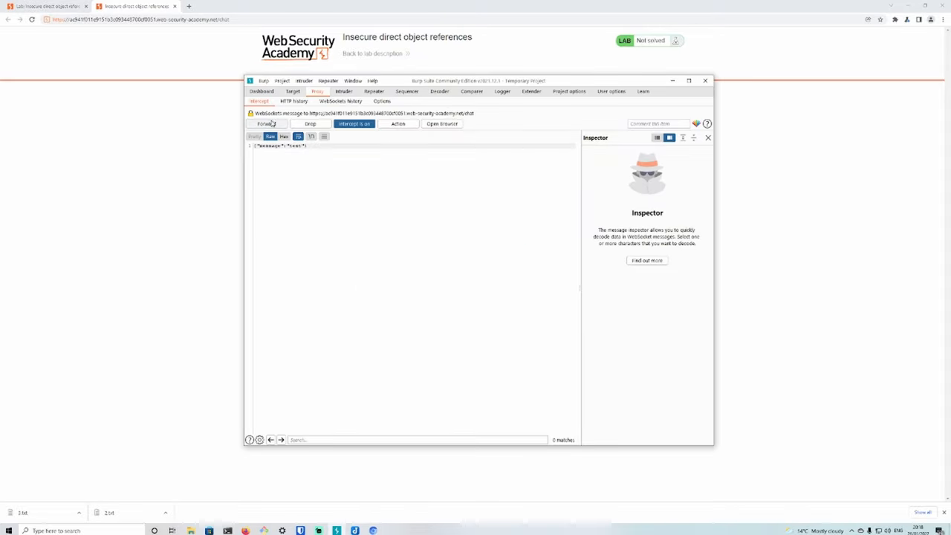
click(264, 123)
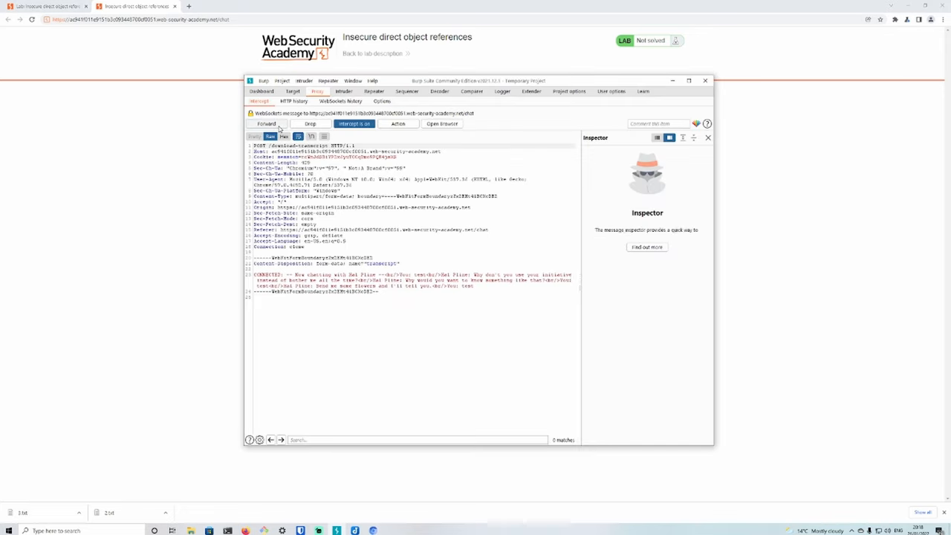
click(266, 123)
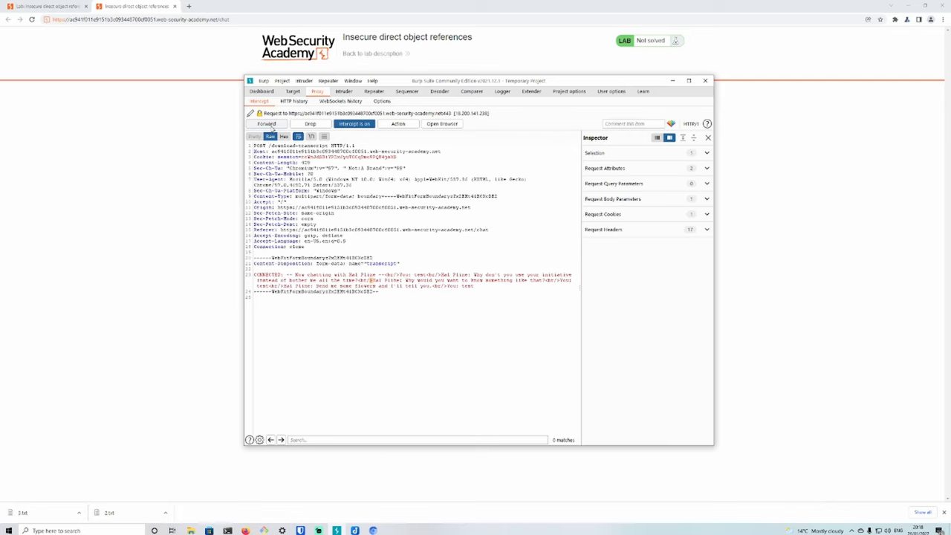
click(266, 124)
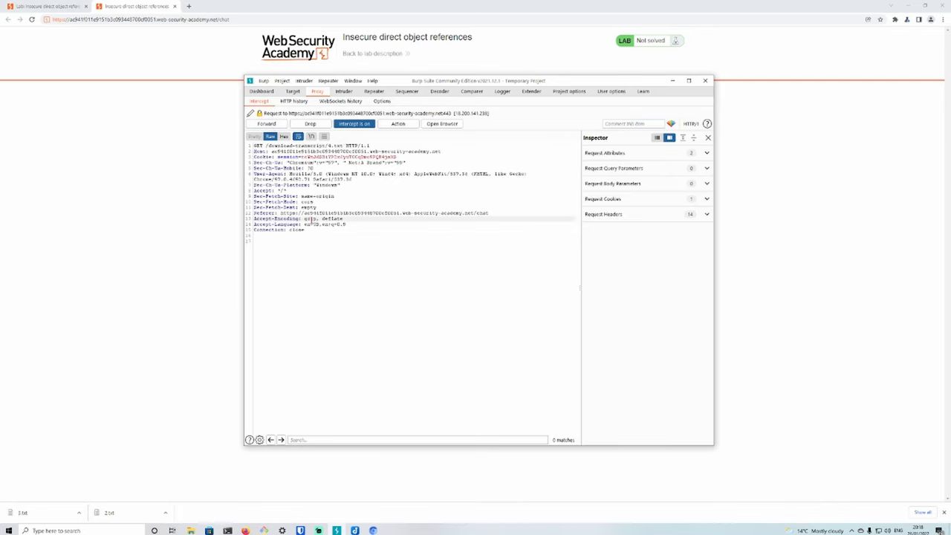
click(374, 90)
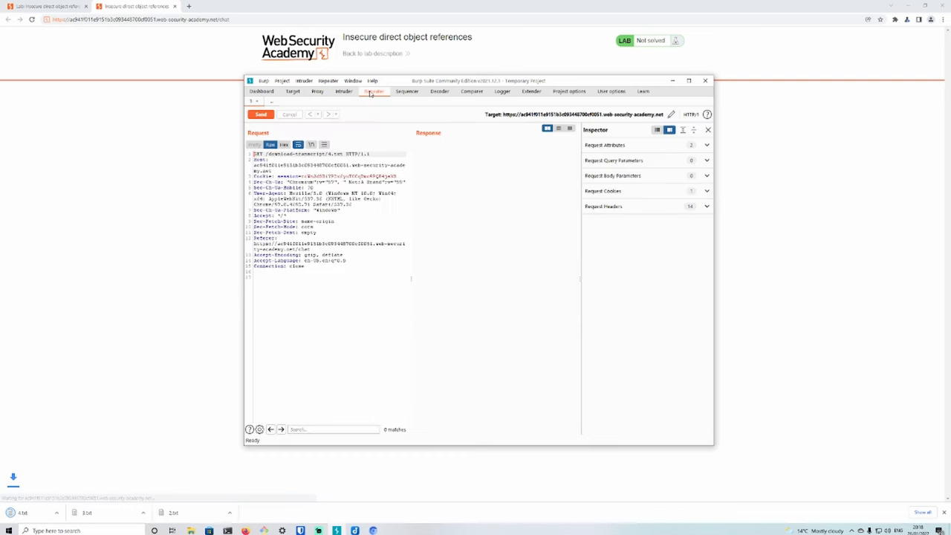
Replay the transcript request as 1.txt and read the password in the earlier chat response
click(261, 114)
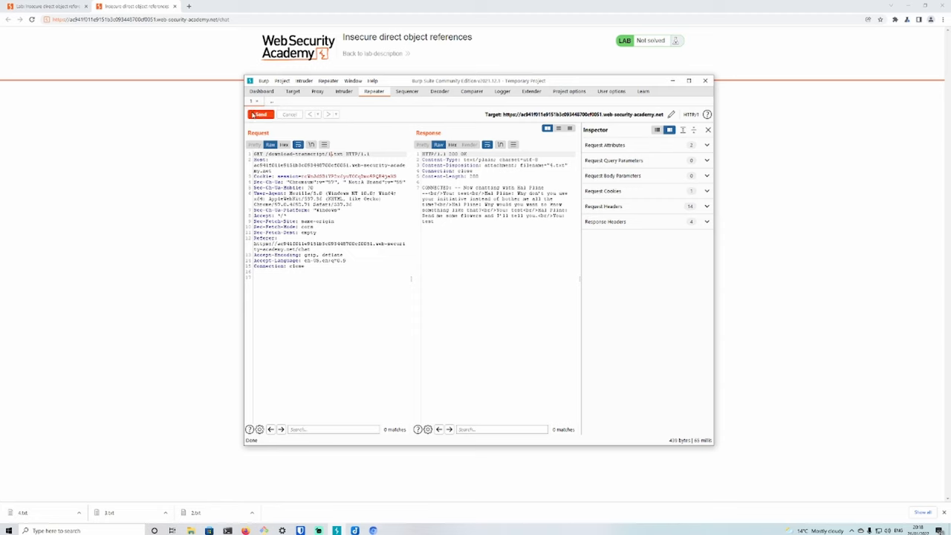
click(260, 114)
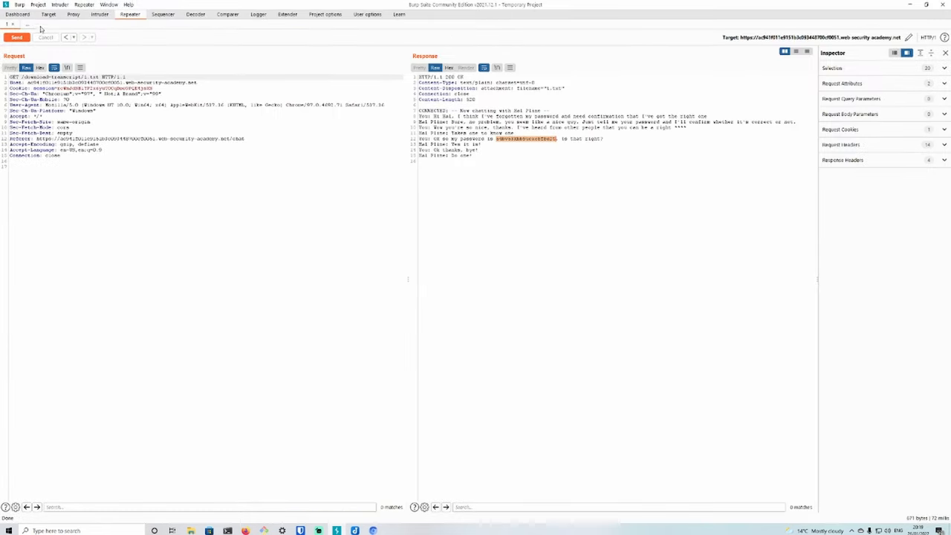
click(73, 15)
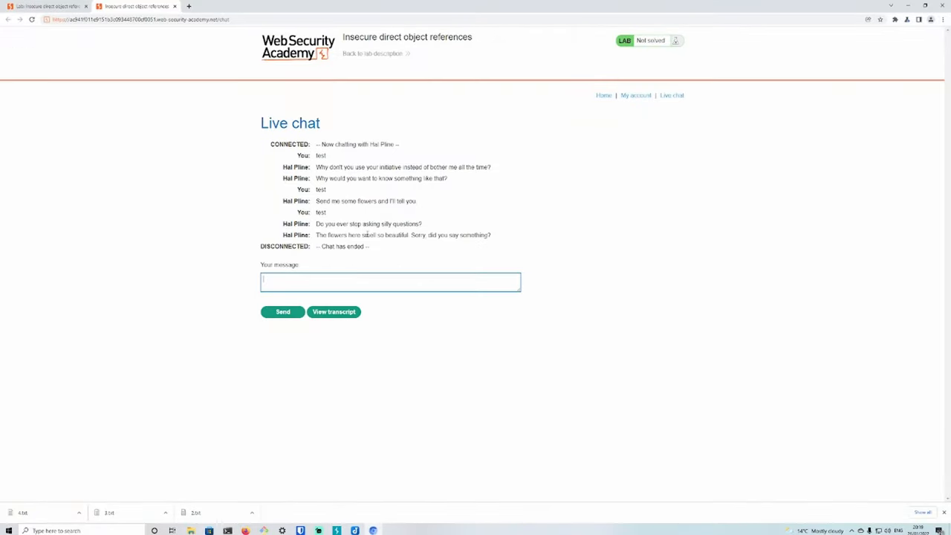
Send another 'test' message in the ended Live chat
text(test)
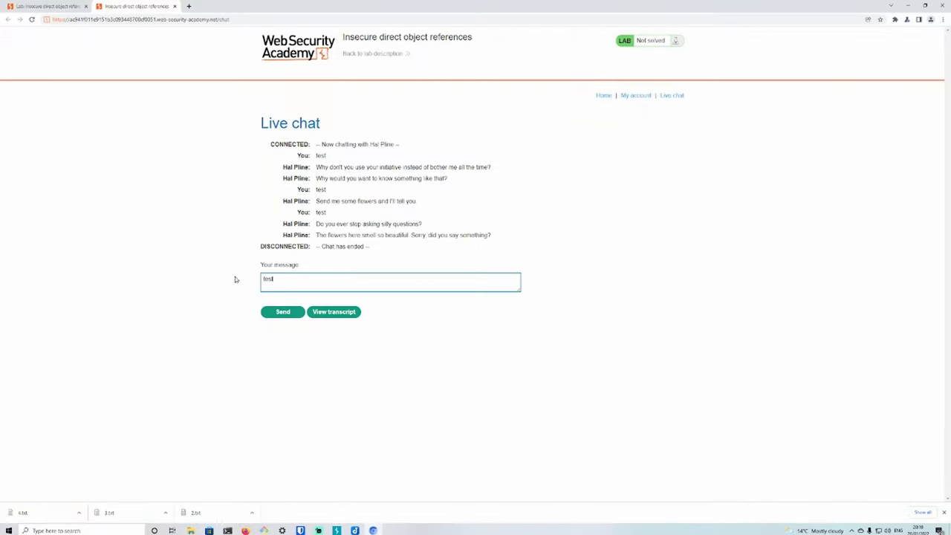
click(282, 312)
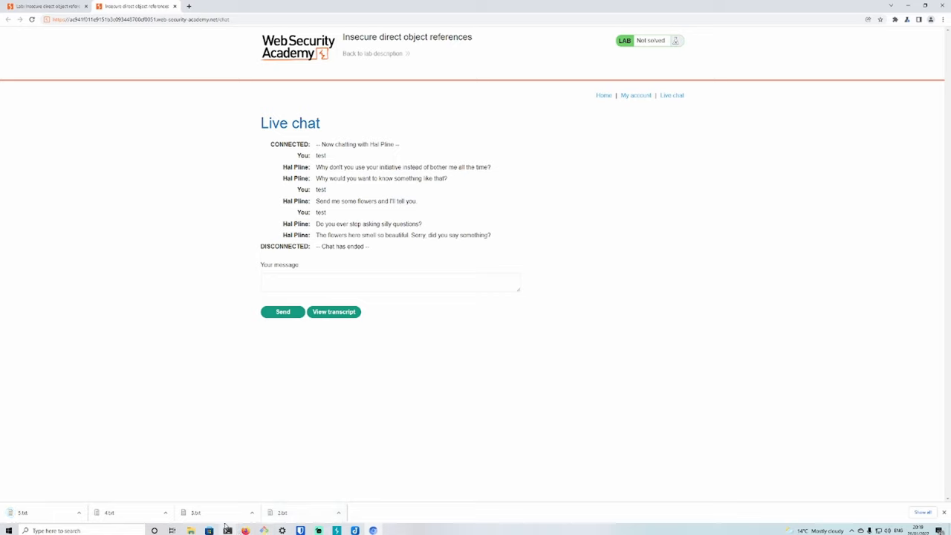
mouse_move(226, 452)
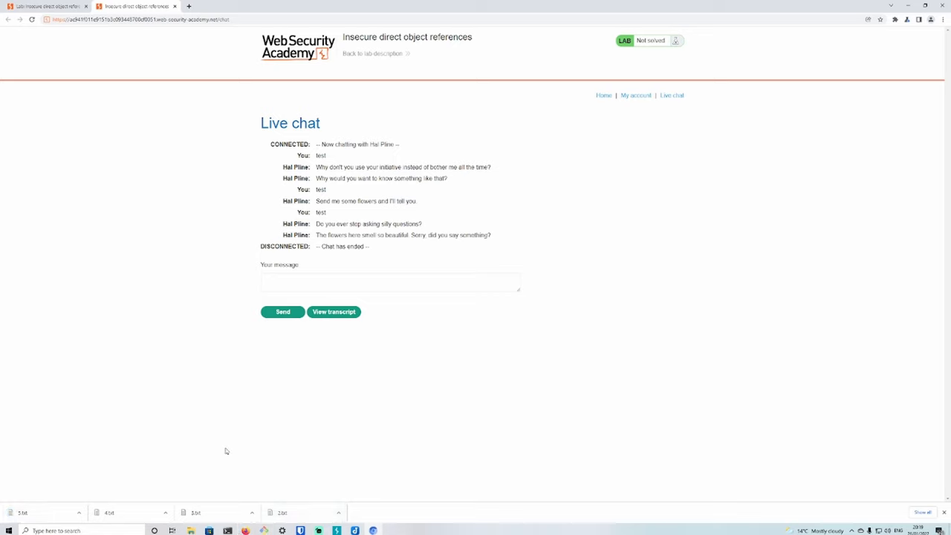
mouse_move(424, 353)
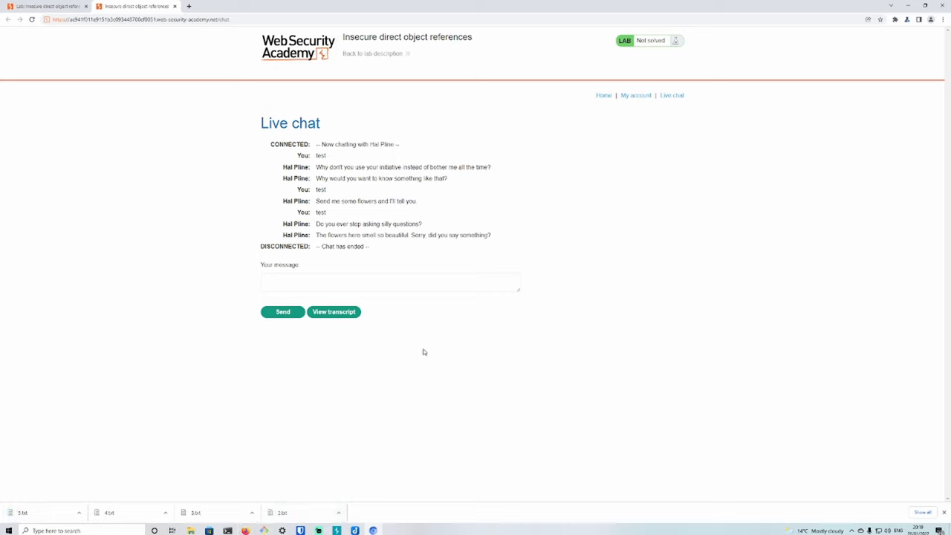
mouse_move(475, 312)
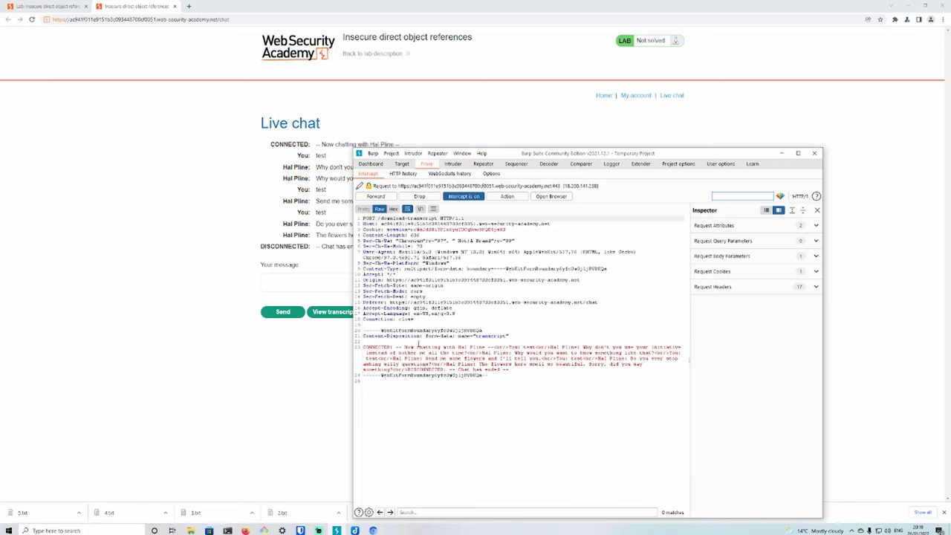
Turn Burp interception off and return to the lab's ended Live chat page
click(374, 196)
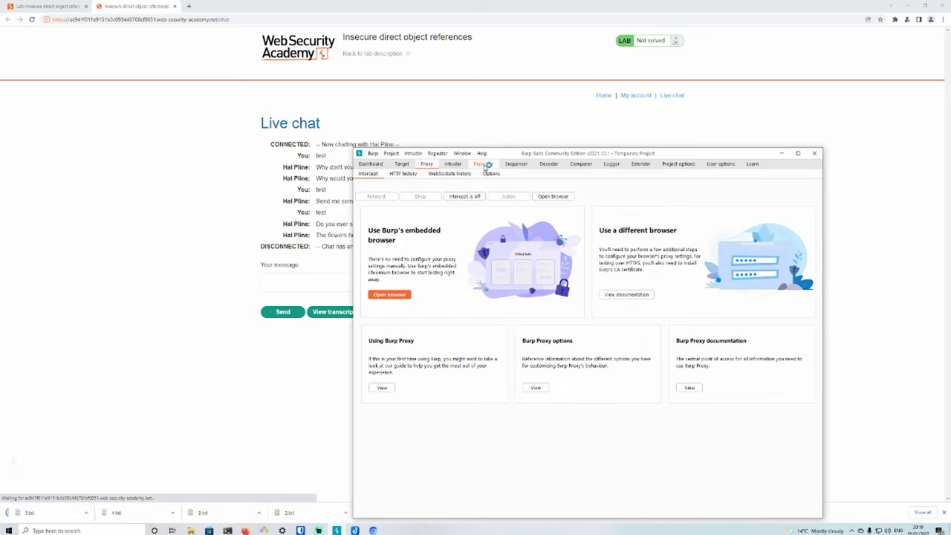
click(483, 163)
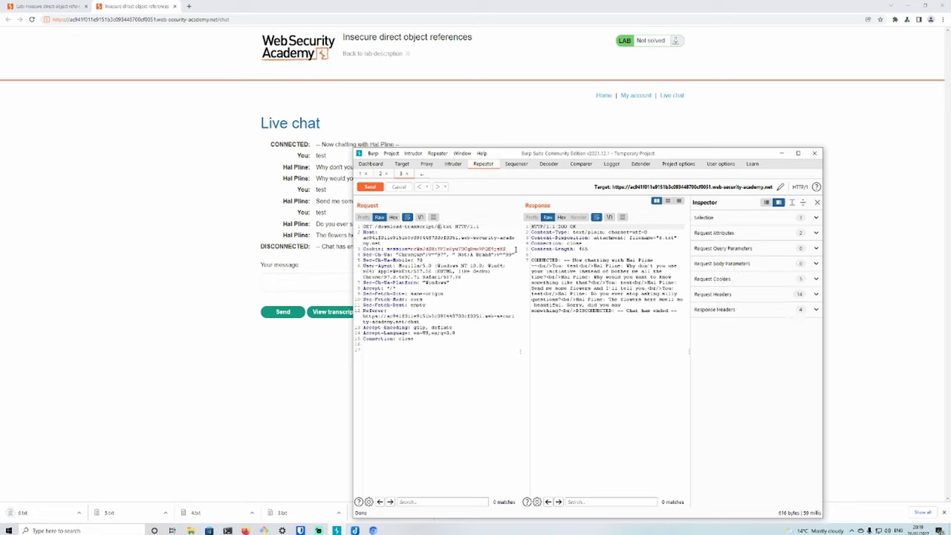
click(370, 187)
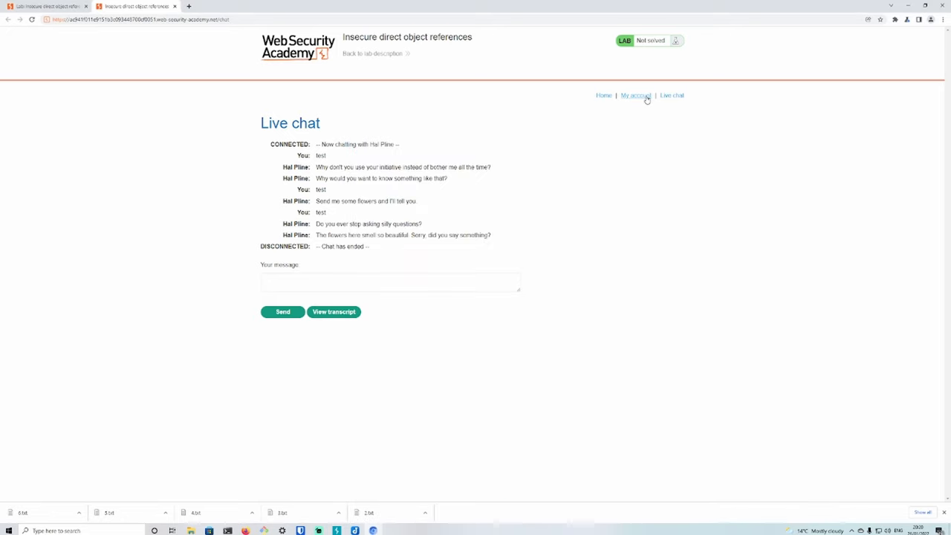
Log in as carlos with the leaked password, solving the lab, and go back to its description
click(636, 95)
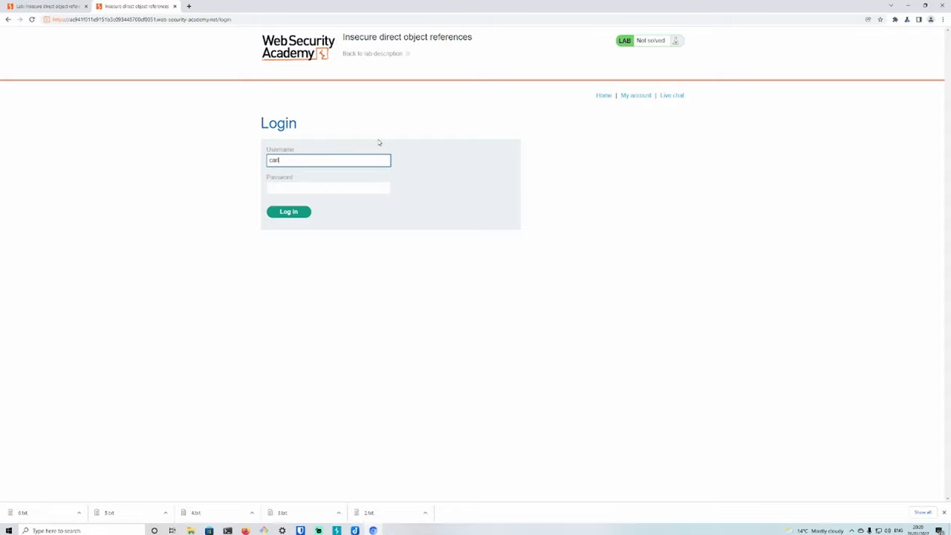
click(288, 211)
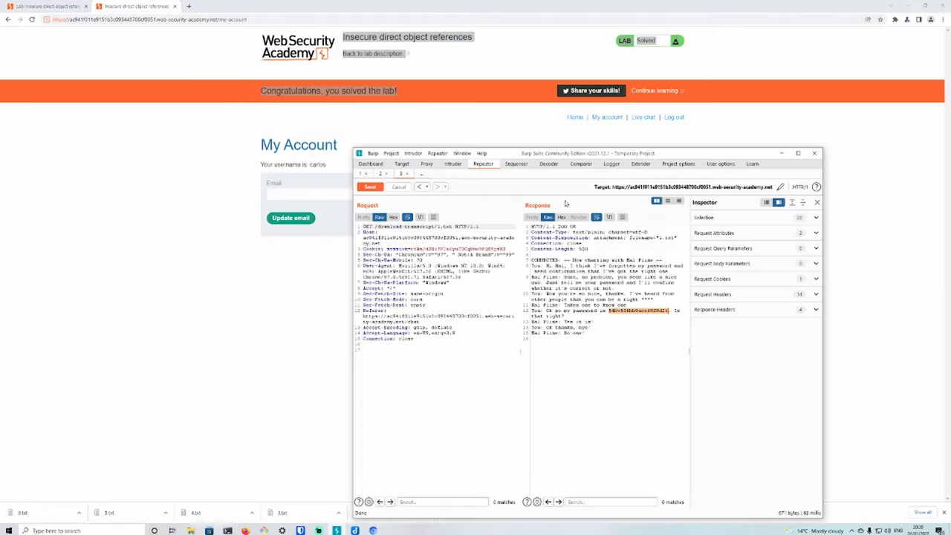
click(401, 164)
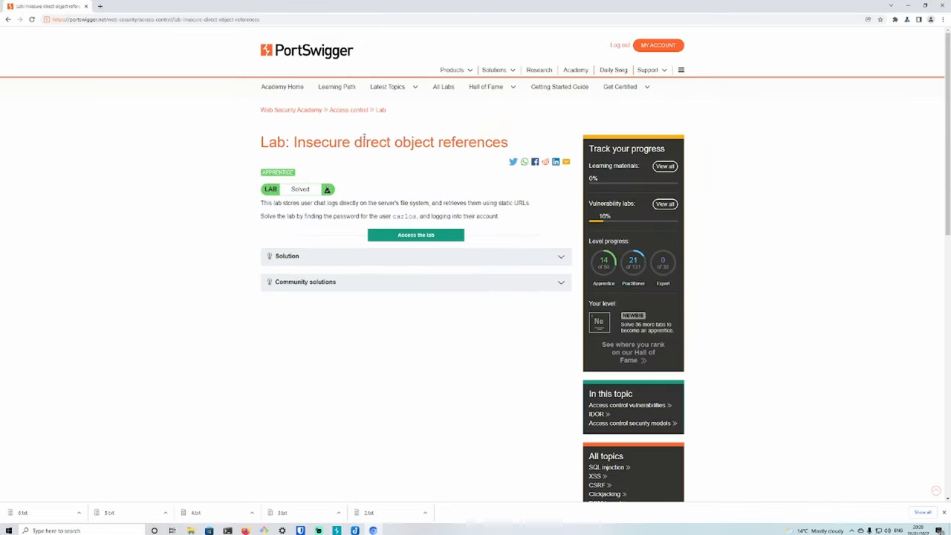
From Academy Home's All labs list, launch the SQL injection UNION column-count lab
click(416, 235)
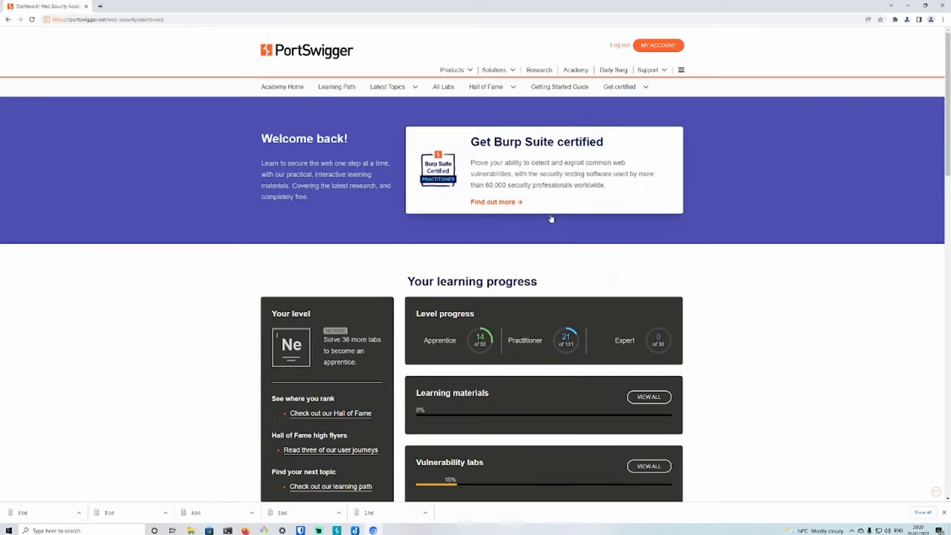
mouse_move(464, 97)
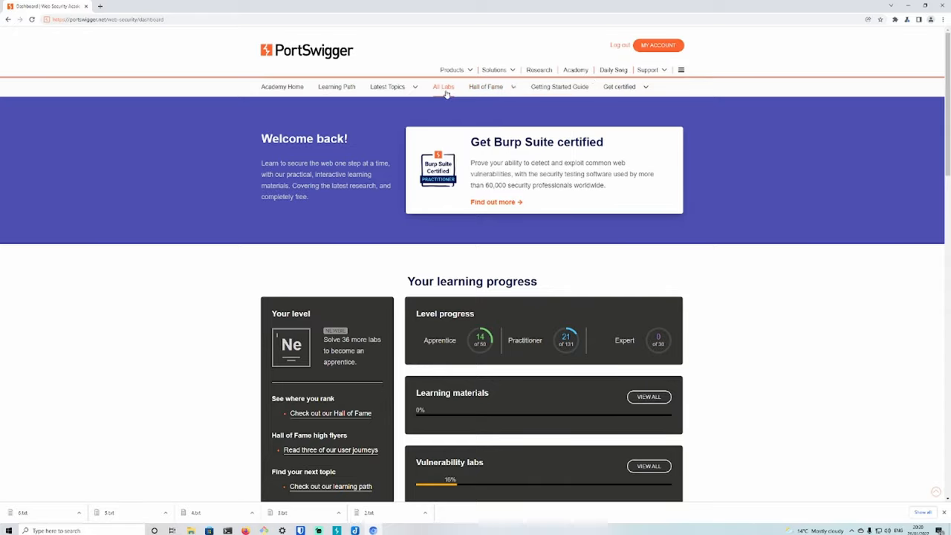
click(442, 86)
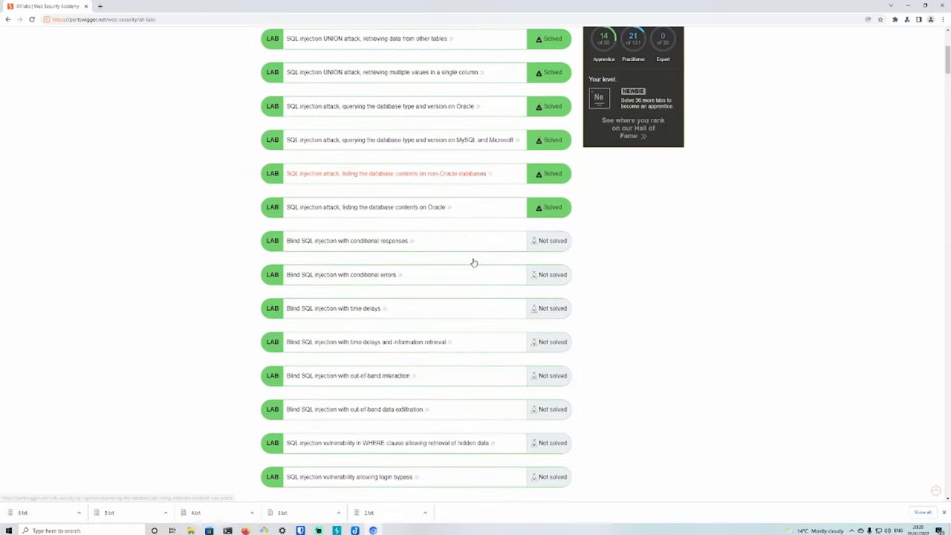
scroll(up, 3)
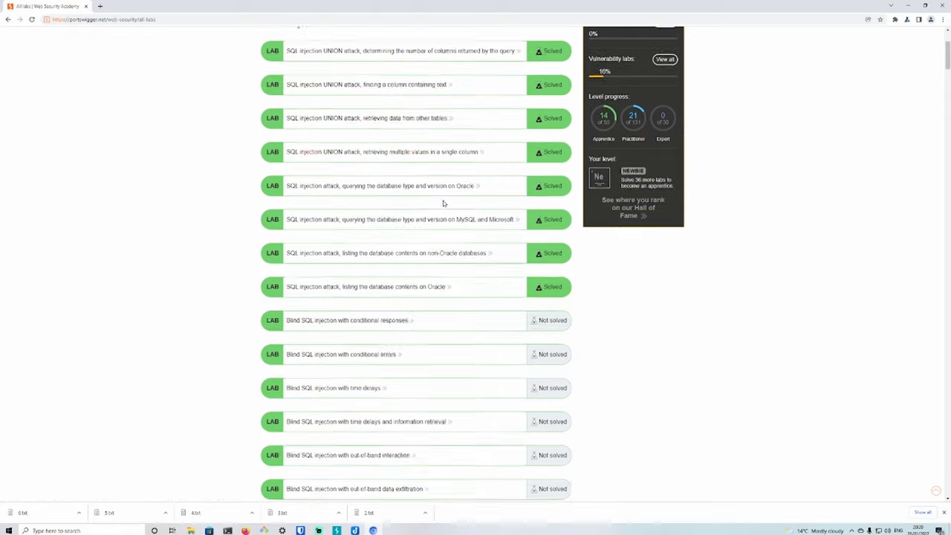
scroll(up, 3)
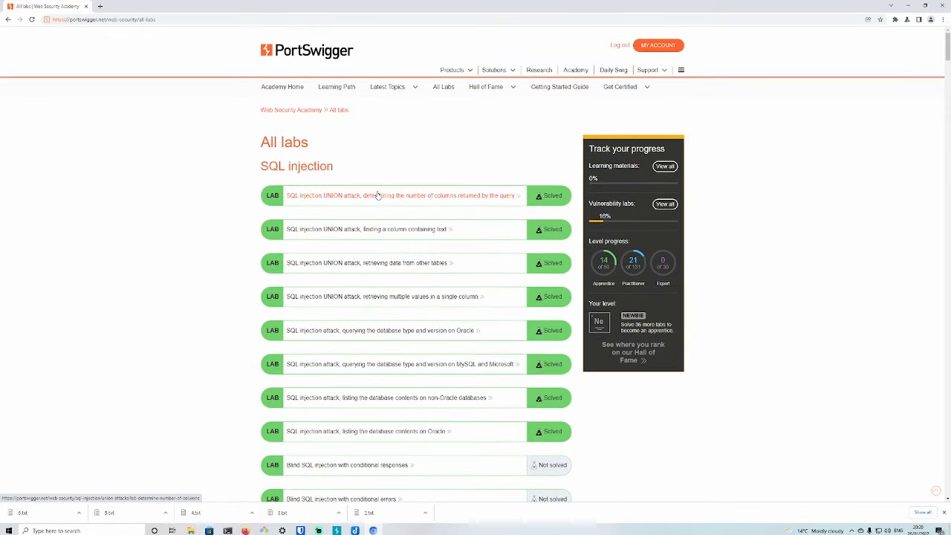
scroll(down, 3)
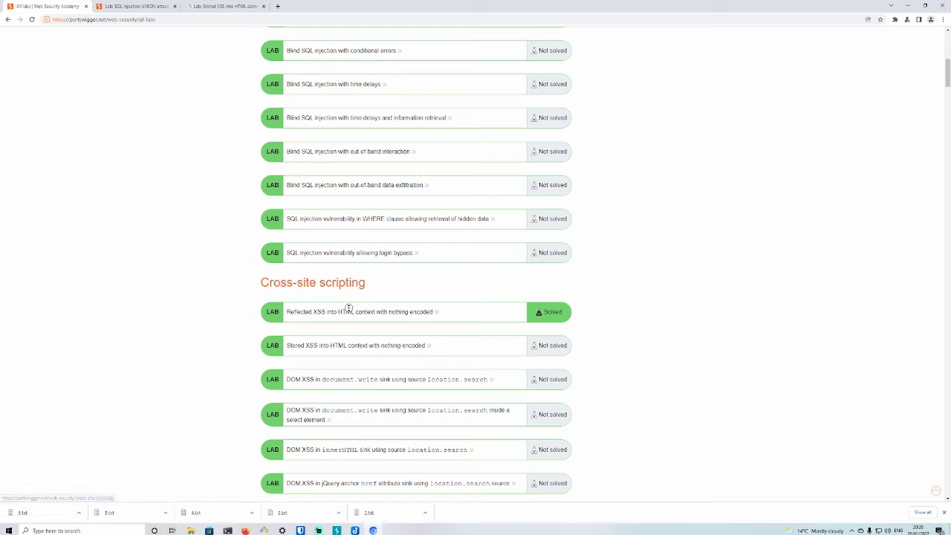
mouse_move(360, 312)
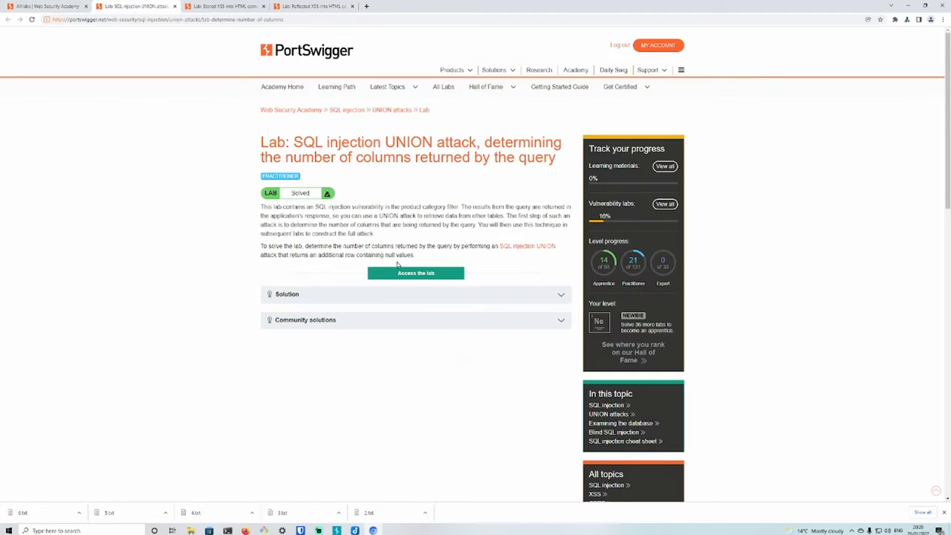
click(416, 273)
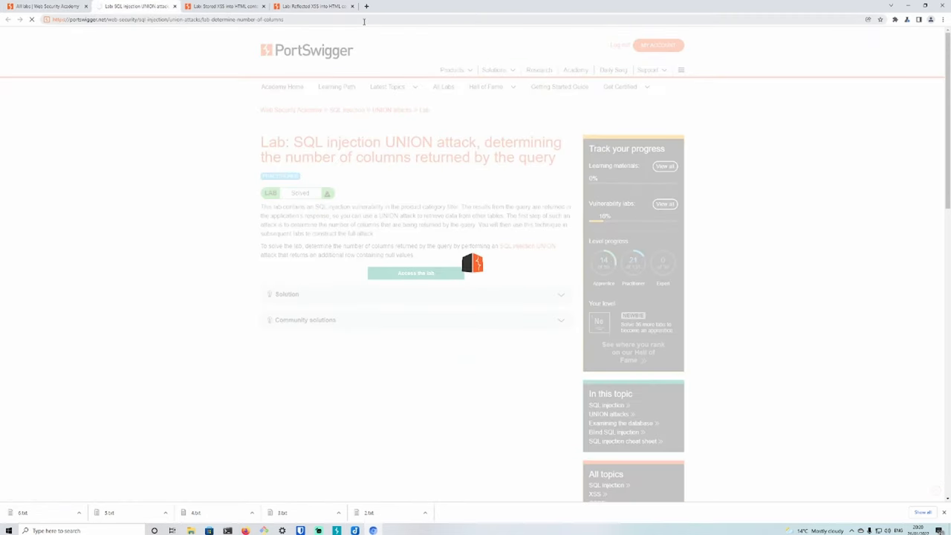
mouse_move(315, 6)
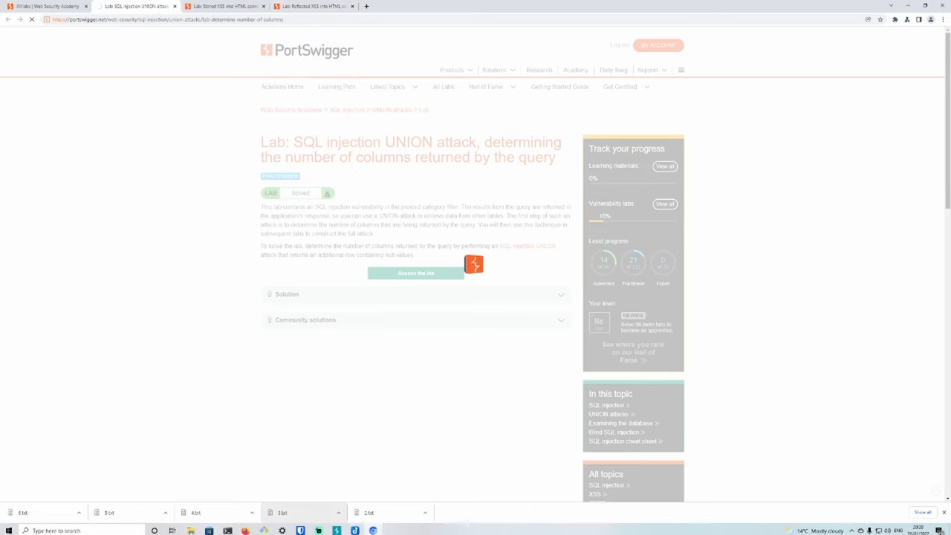
View the ZZZZZZ Bed details, return to the list and filter the shop to Accessories
click(416, 274)
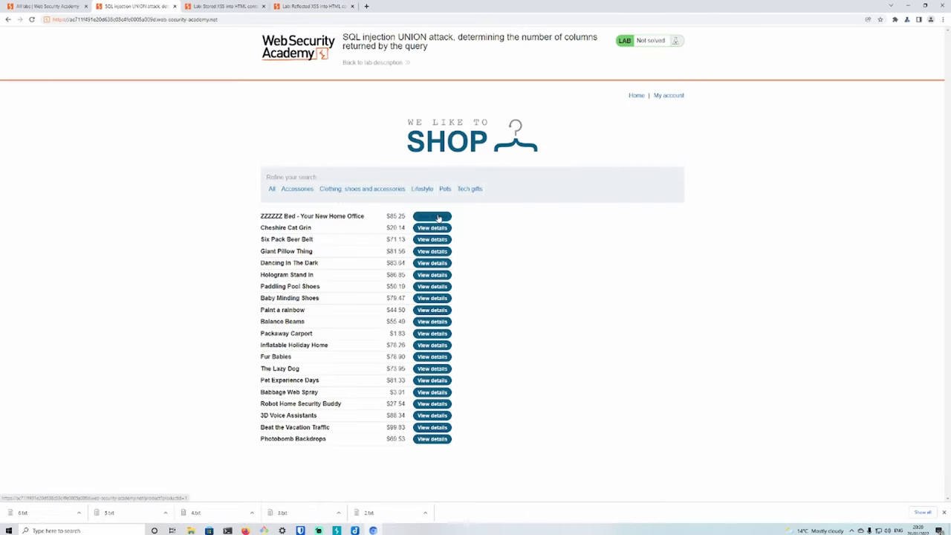
click(431, 217)
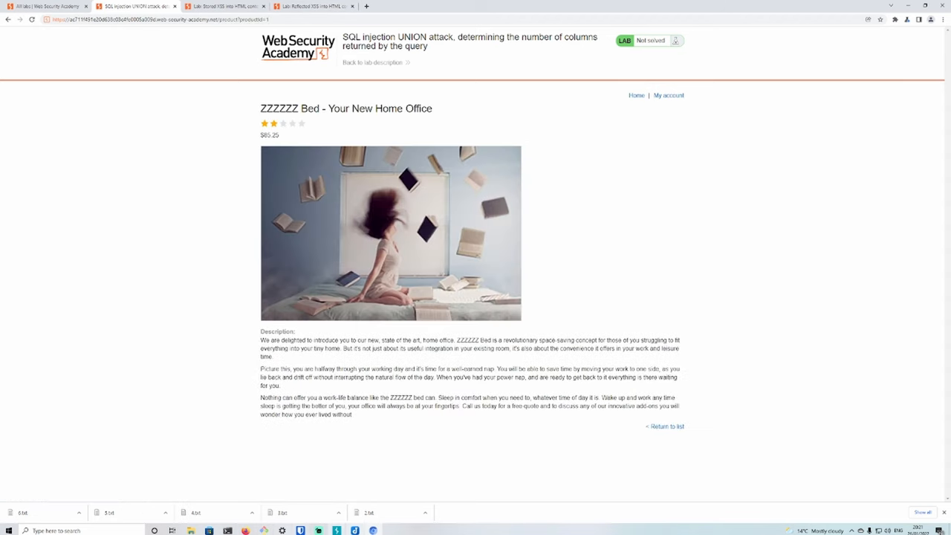
click(149, 21)
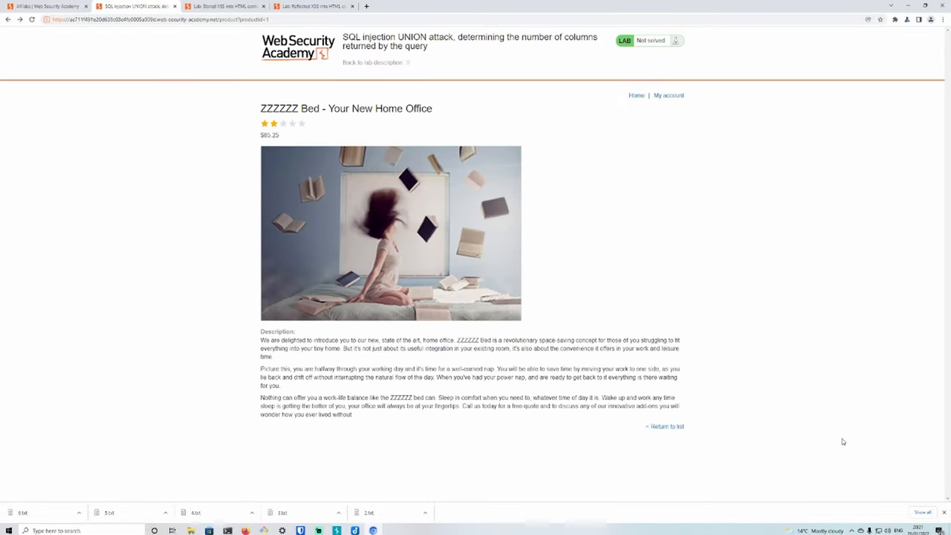
click(664, 425)
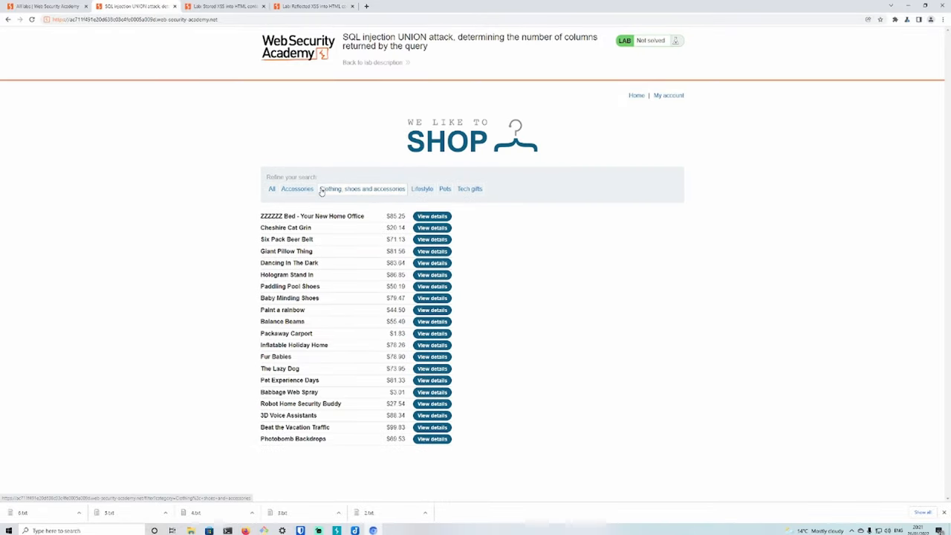
click(297, 189)
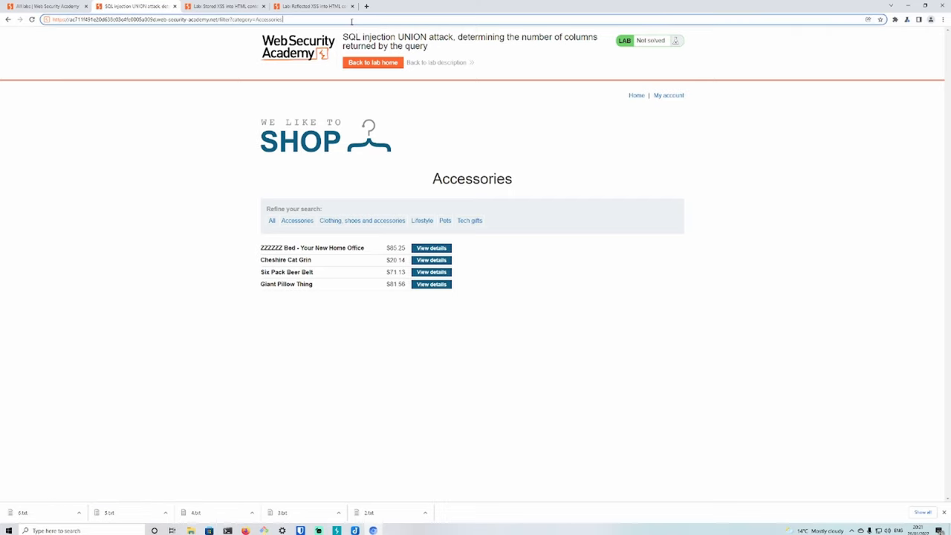
Inject a quote into the category parameter causing a server error, then try Accessories' AND 1=2--
key(Return)
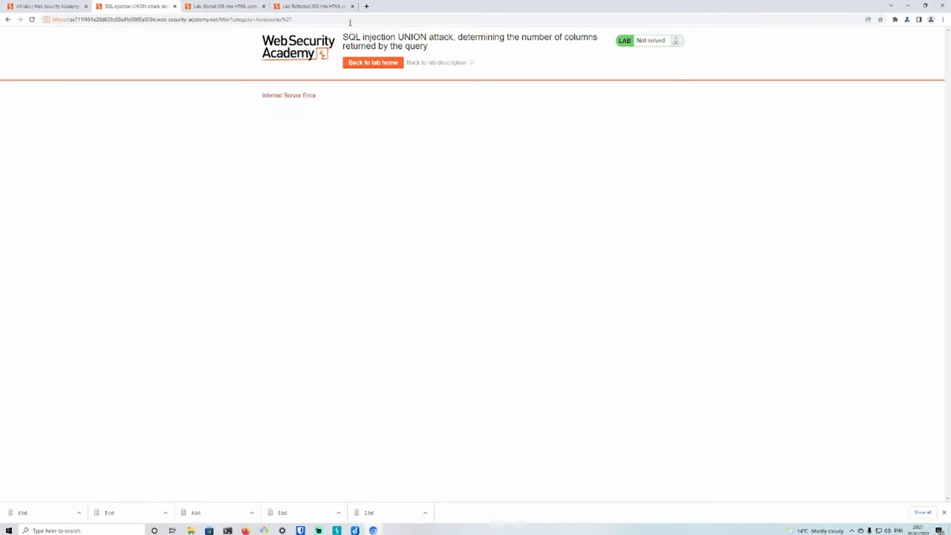
key(Return)
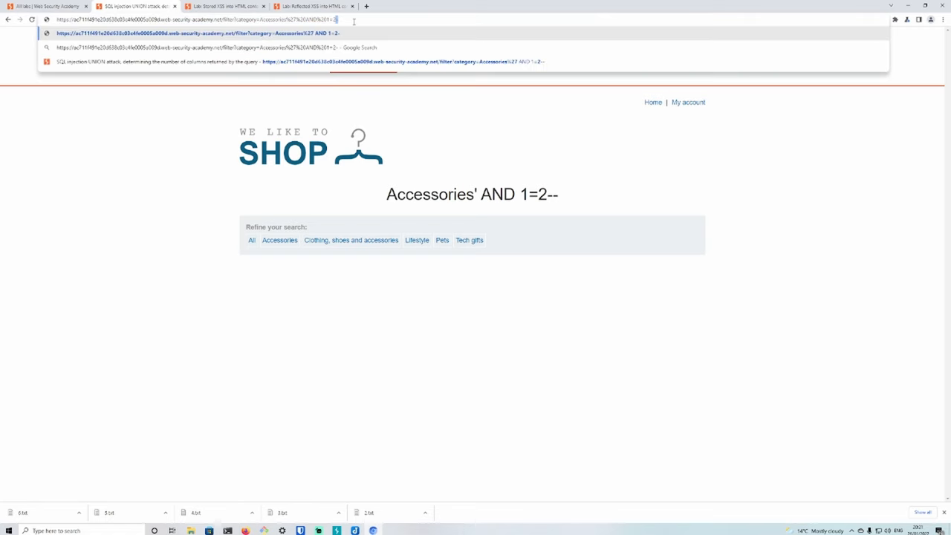
double_click(312, 19)
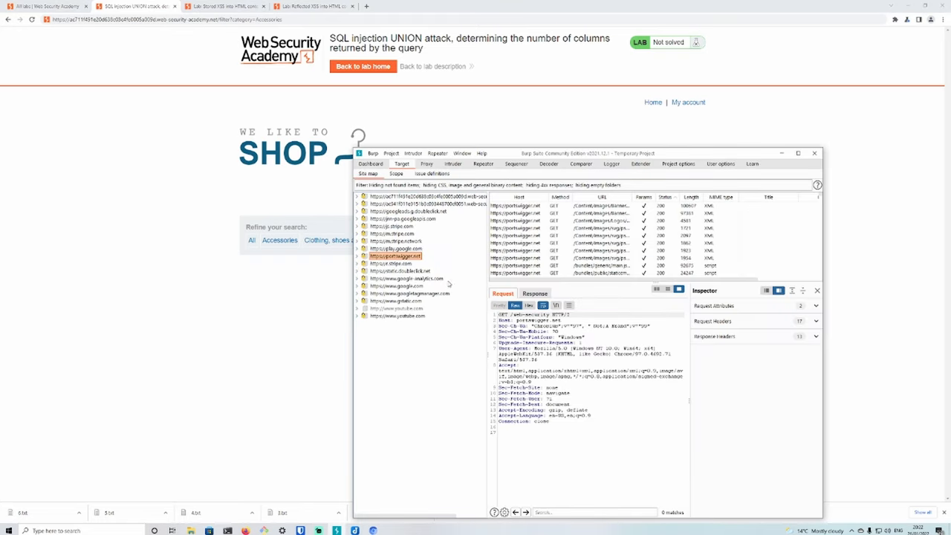
View a captured host's request and response in Burp Suite's site map
click(483, 164)
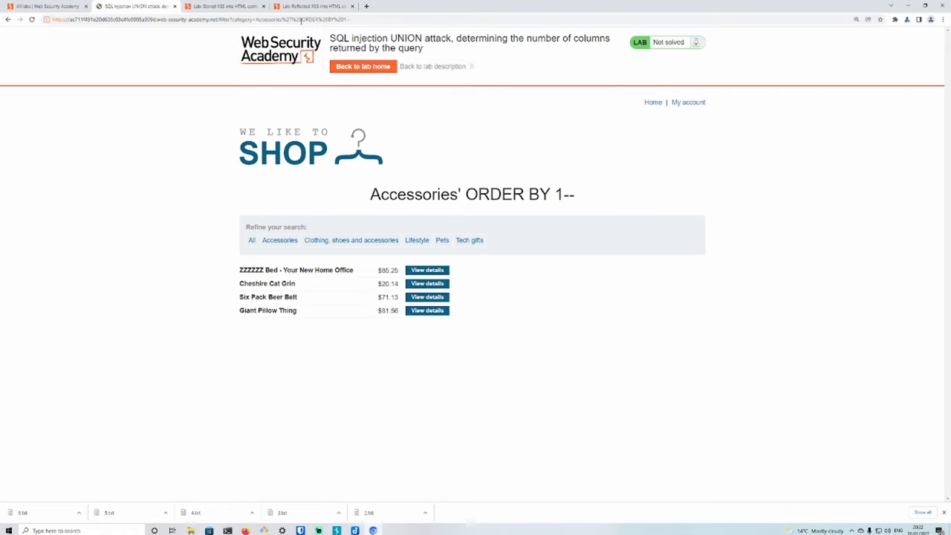
Inject category=Accessories' ORDER BY 1-- and then ORDER BY 3--, both still listing products
click(223, 18)
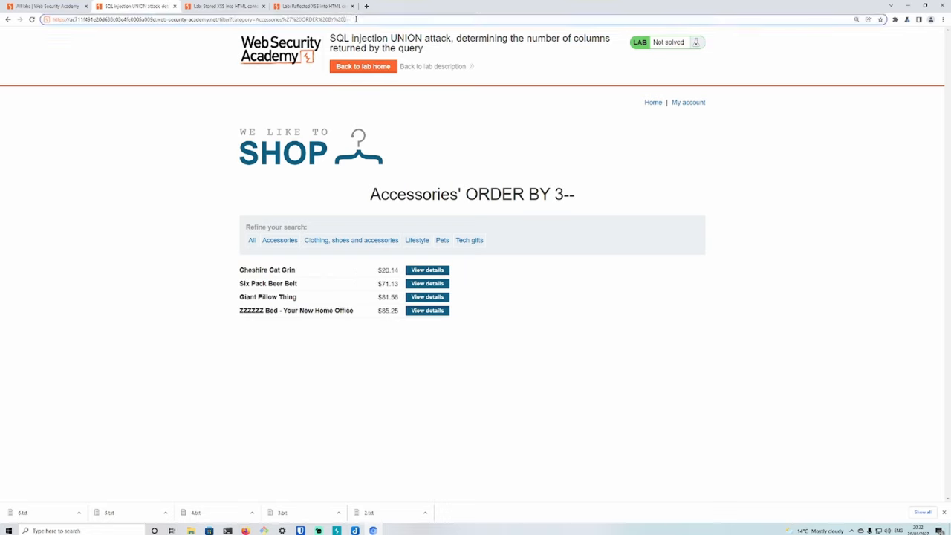
key(Return)
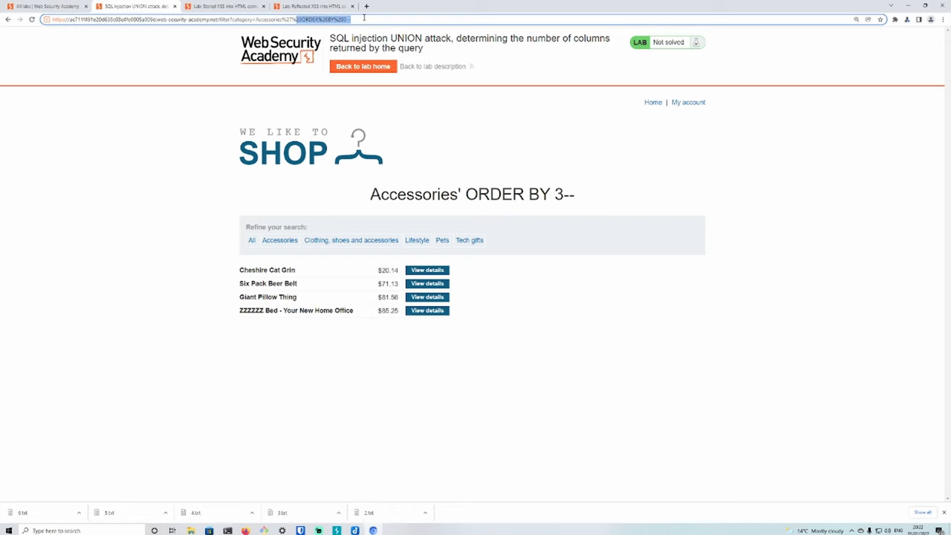
click(186, 18)
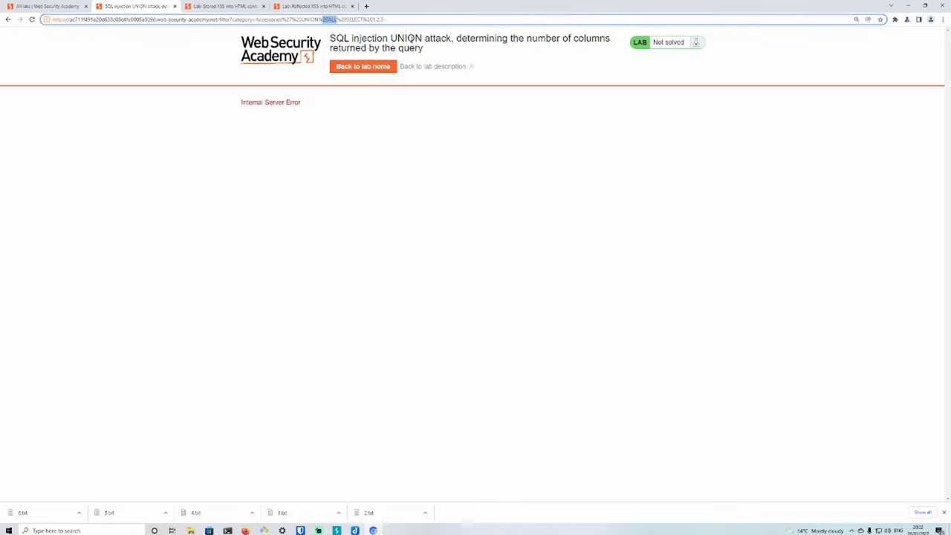
Inject Accessories' UNION SELECT NULL,NULL,NULL-- into the category parameter, solving the lab
click(223, 20)
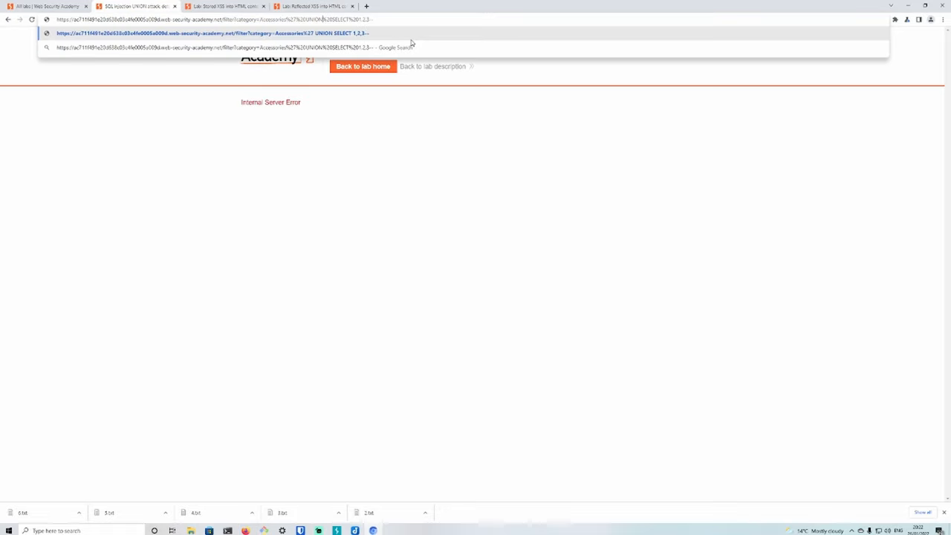
click(223, 46)
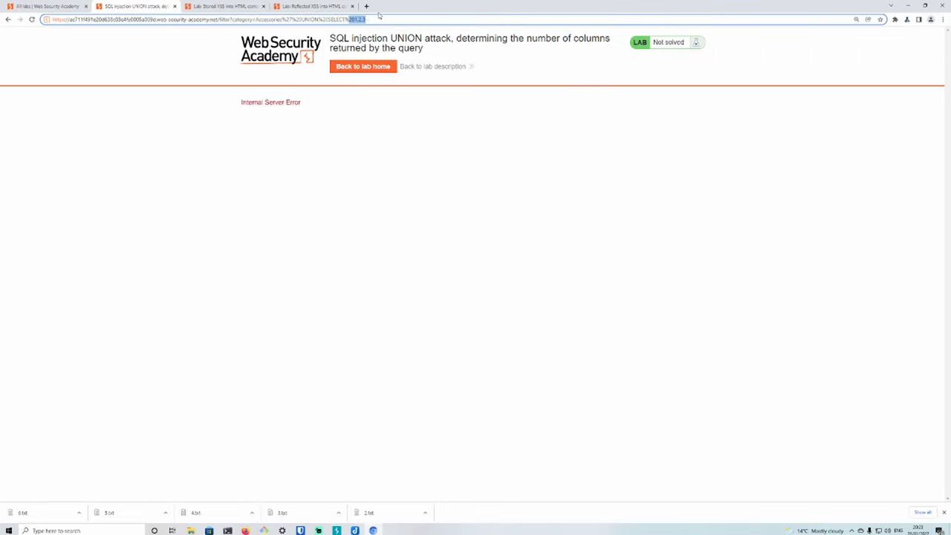
key(Return)
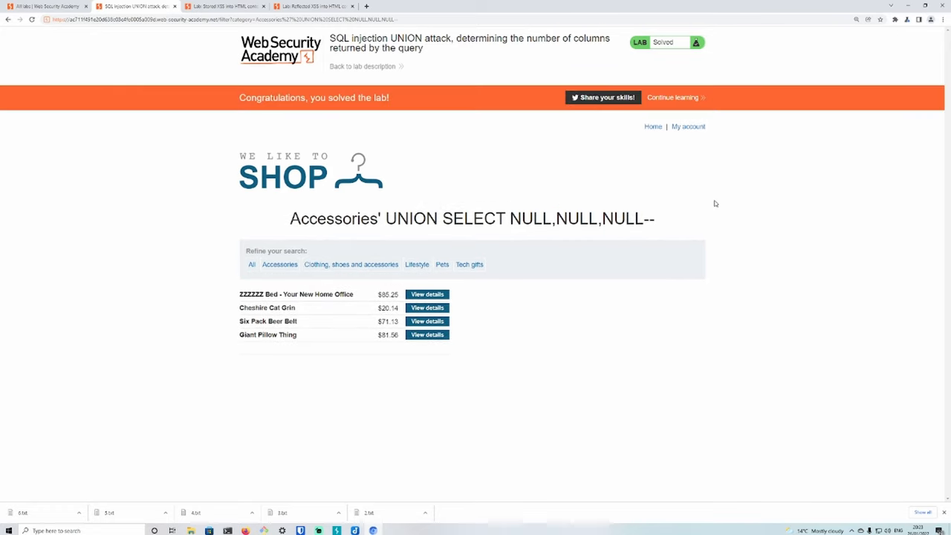
mouse_move(366, 29)
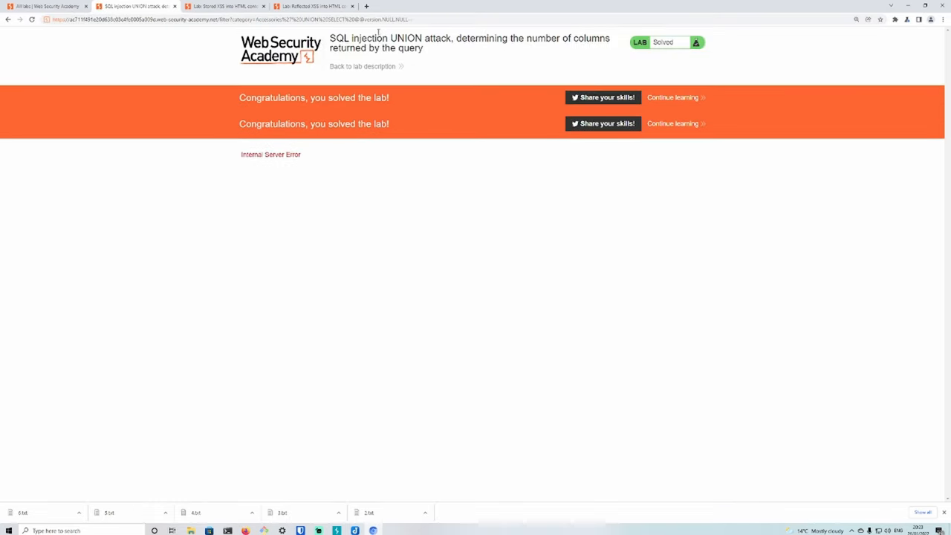
click(222, 17)
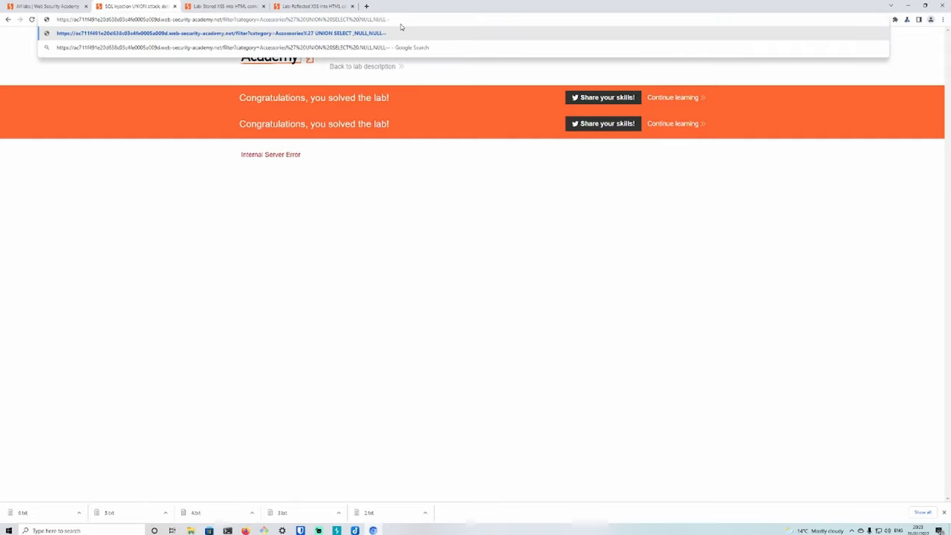
click(223, 33)
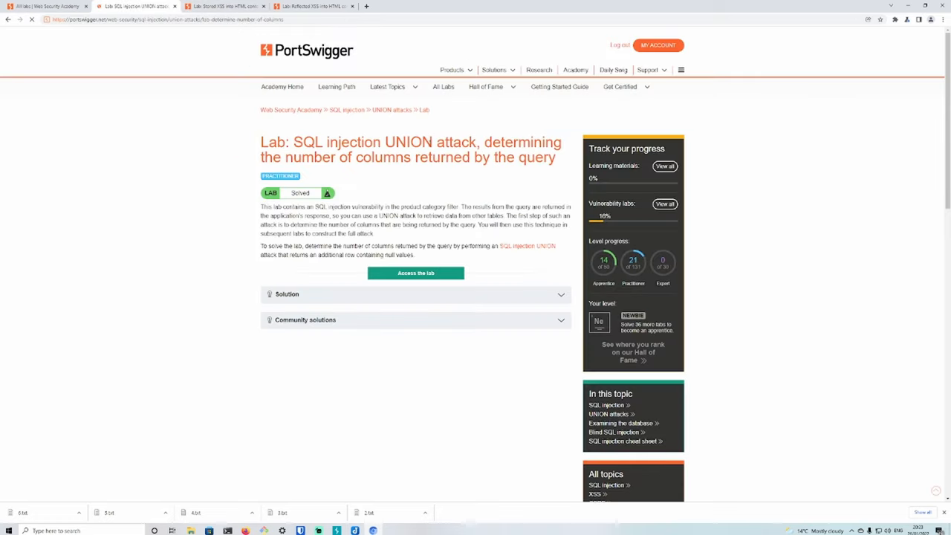
drag(271, 158, 455, 158)
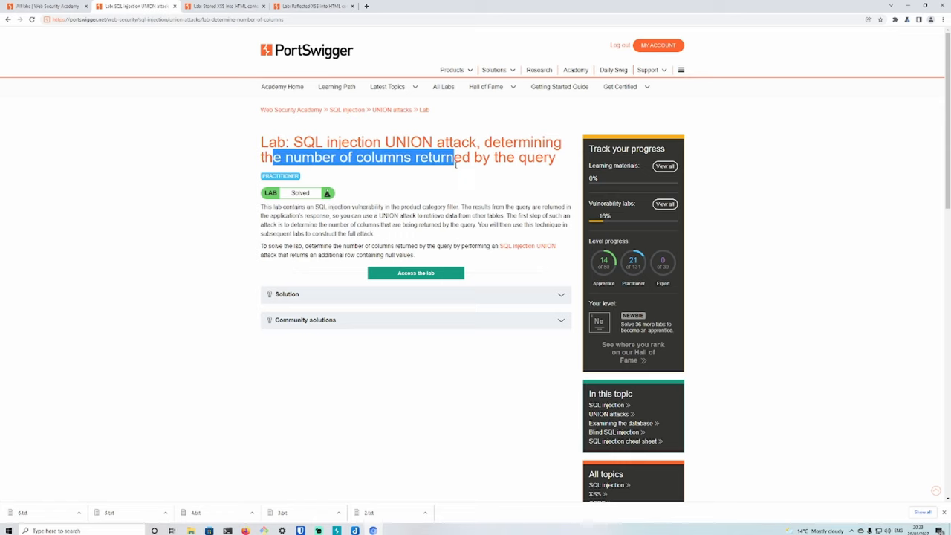
click(486, 238)
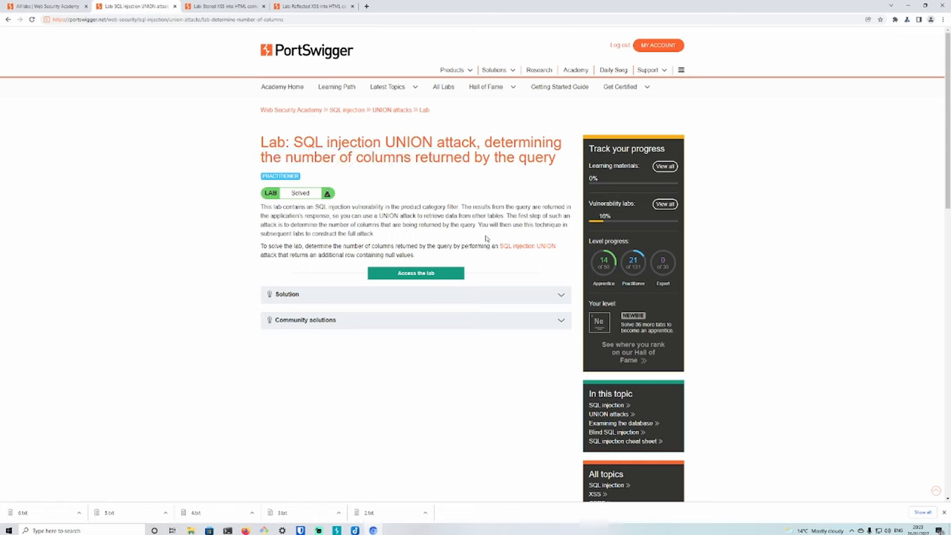
drag(502, 215, 437, 224)
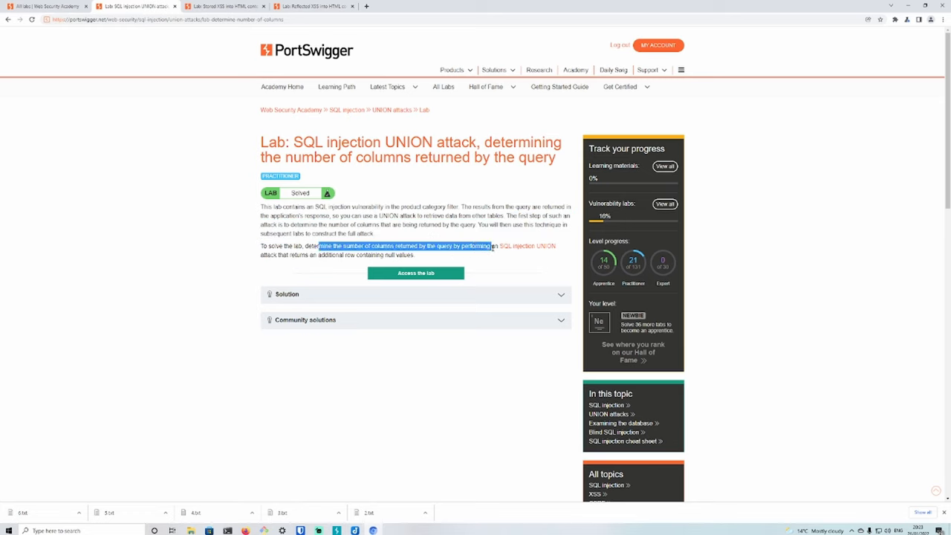
click(341, 255)
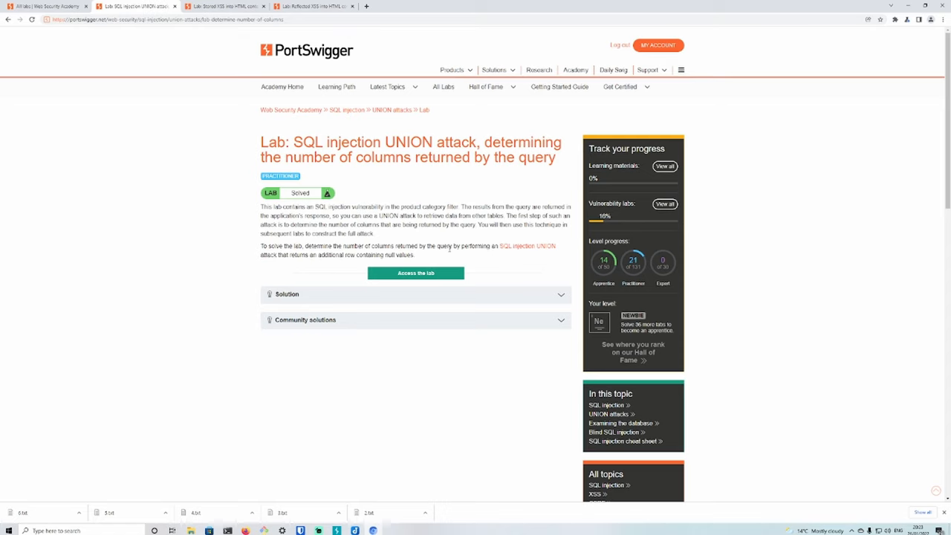
click(137, 6)
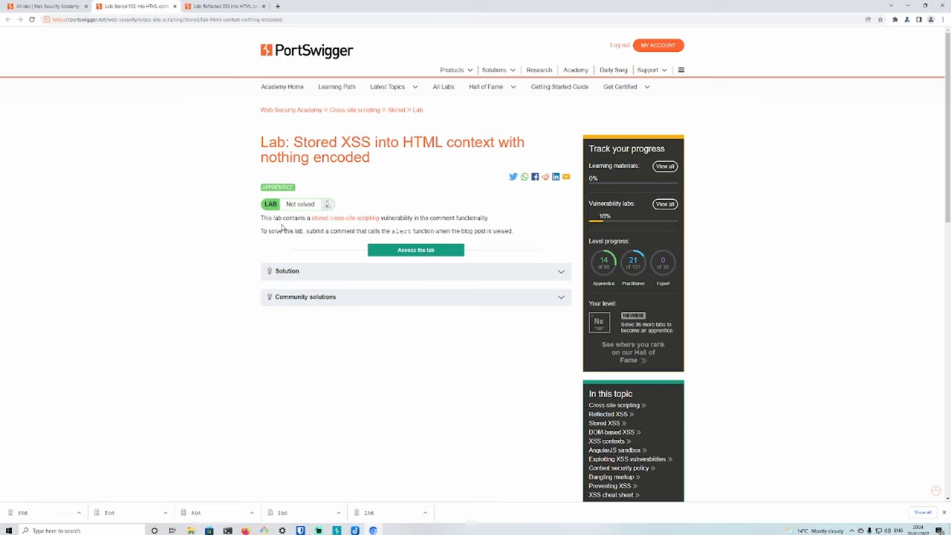
mouse_move(425, 245)
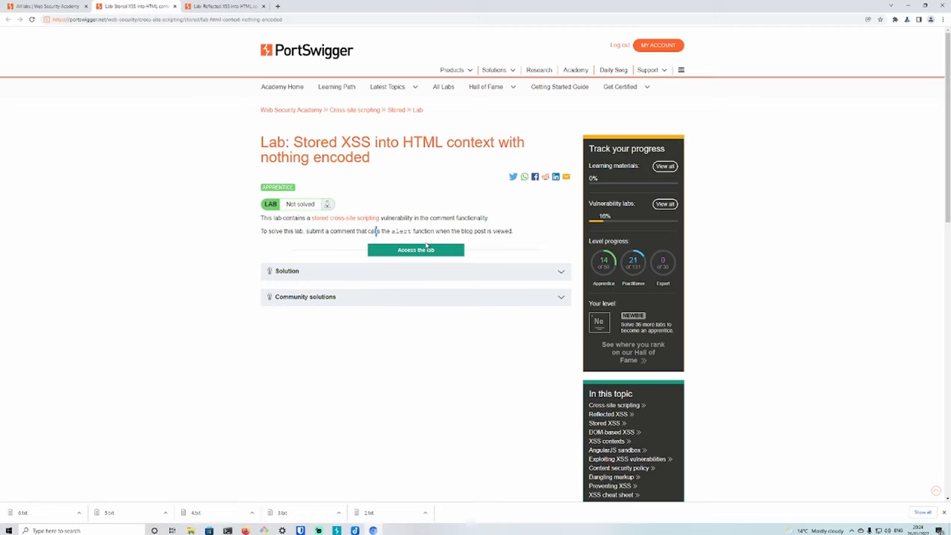
Launch the stored XSS lab's blog instance
click(416, 250)
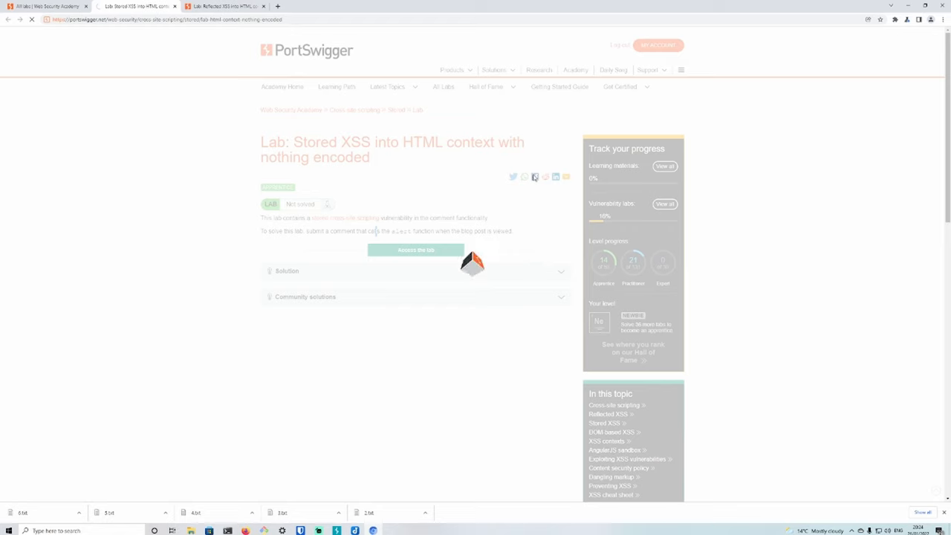
mouse_move(466, 389)
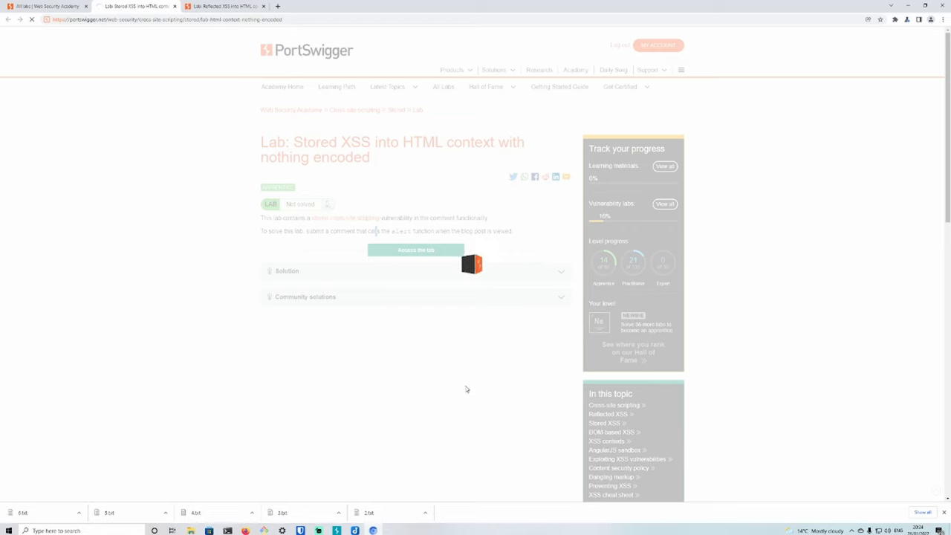
mouse_move(302, 212)
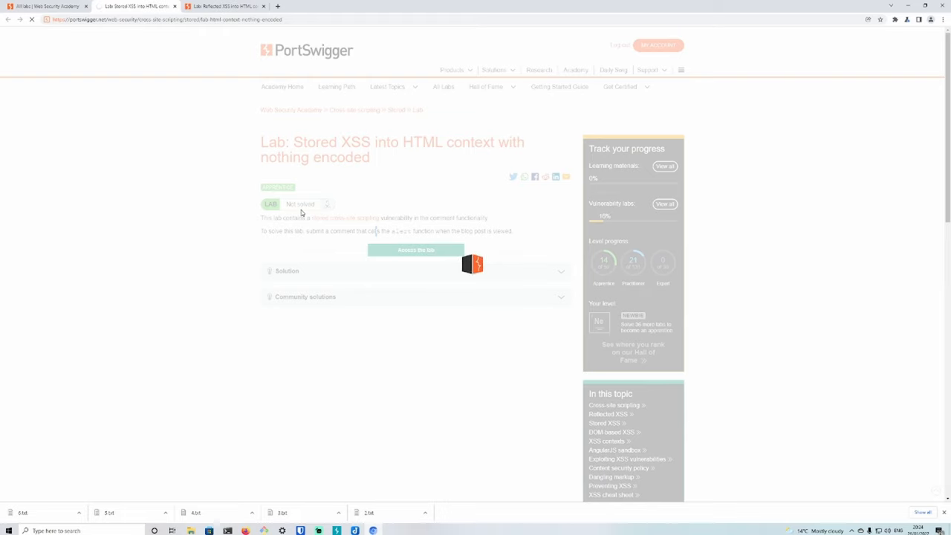
click(416, 250)
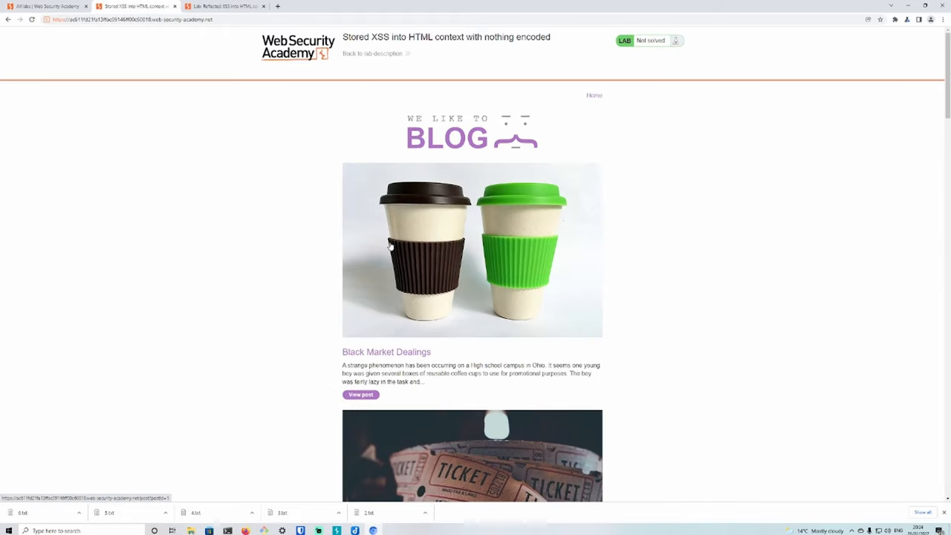
mouse_move(527, 138)
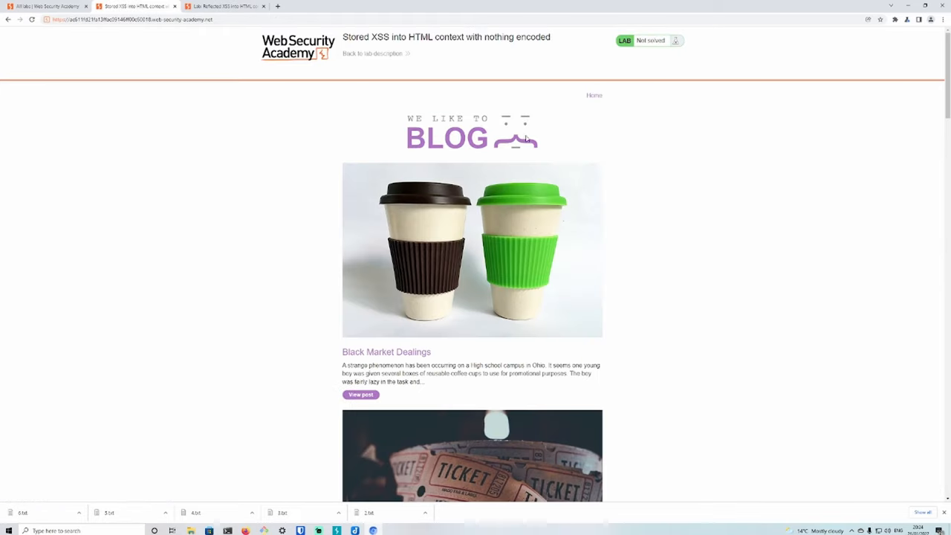
mouse_move(514, 169)
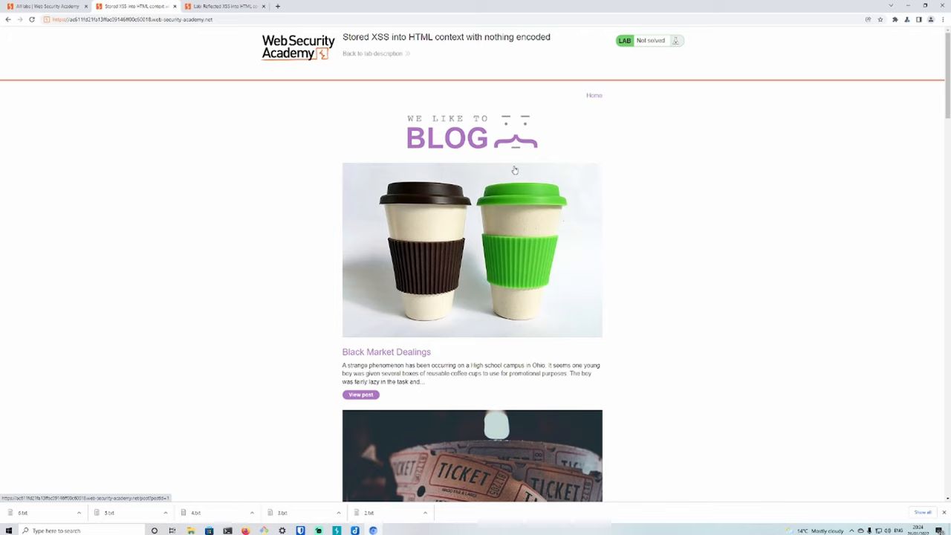
mouse_move(913, 345)
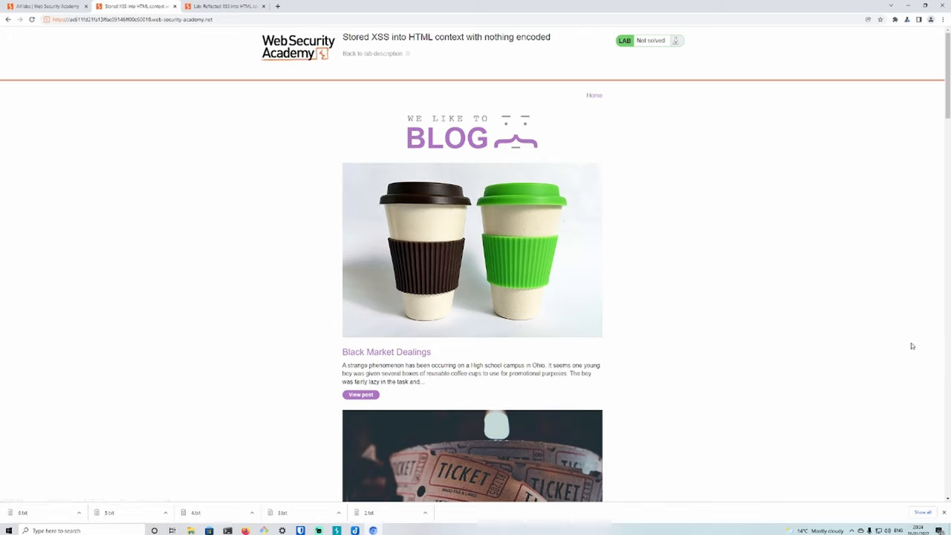
mouse_move(350, 310)
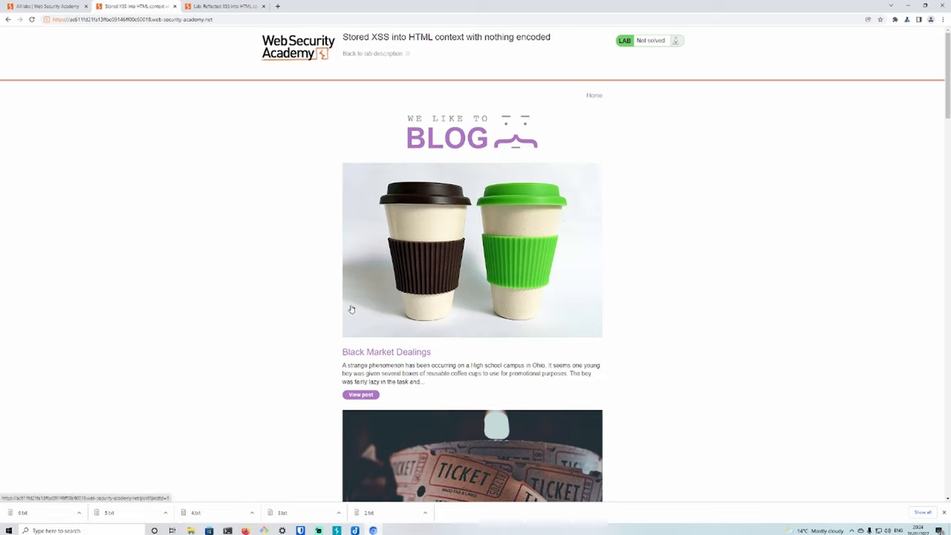
mouse_move(81, 321)
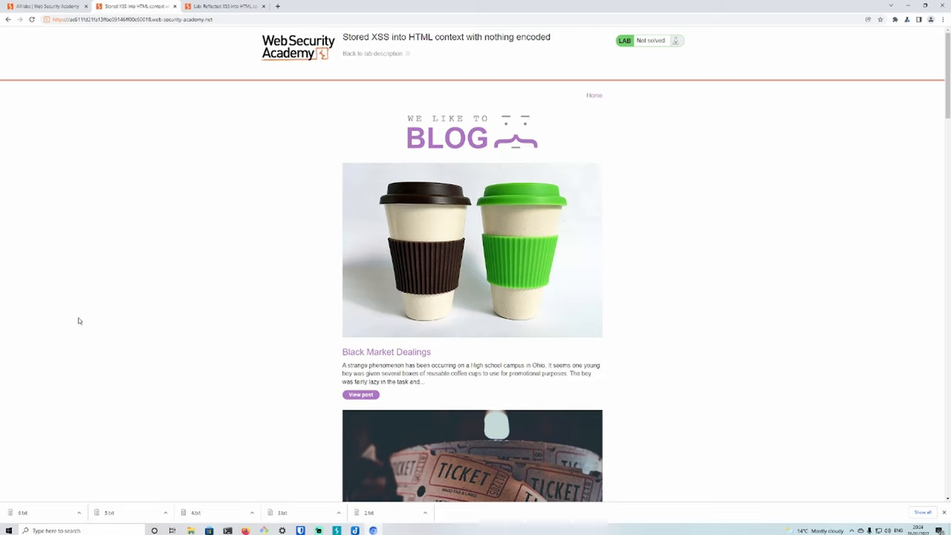
mouse_move(131, 143)
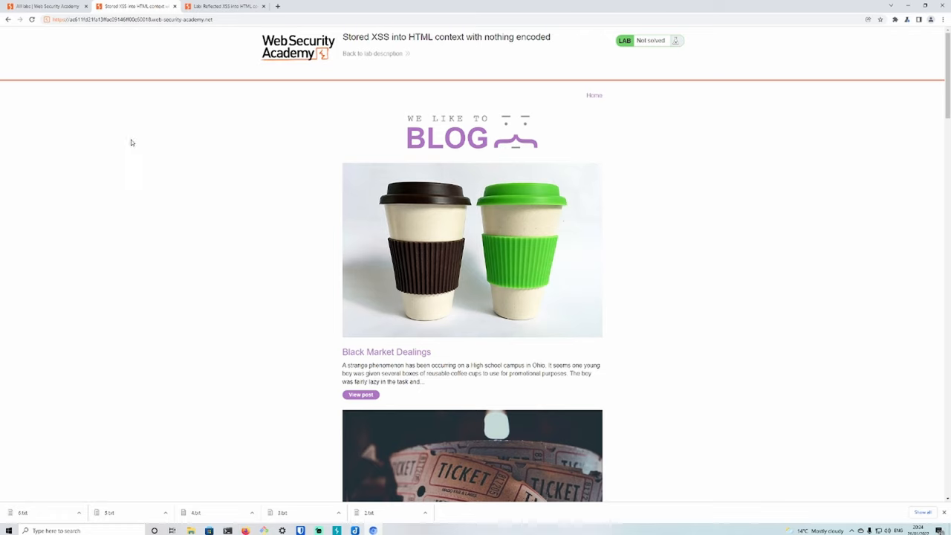
mouse_move(339, 413)
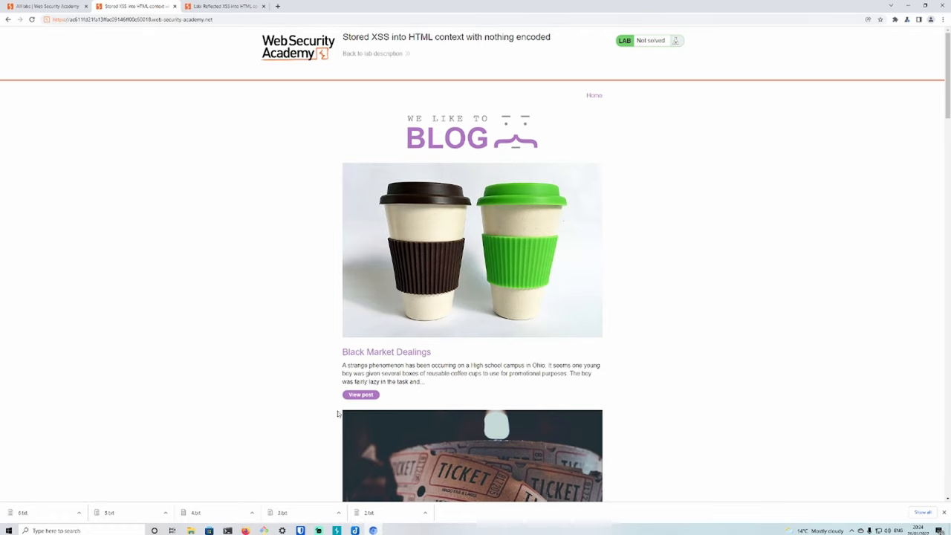
Post a plain test comment with test name, email and website on Black Market Dealings
click(359, 395)
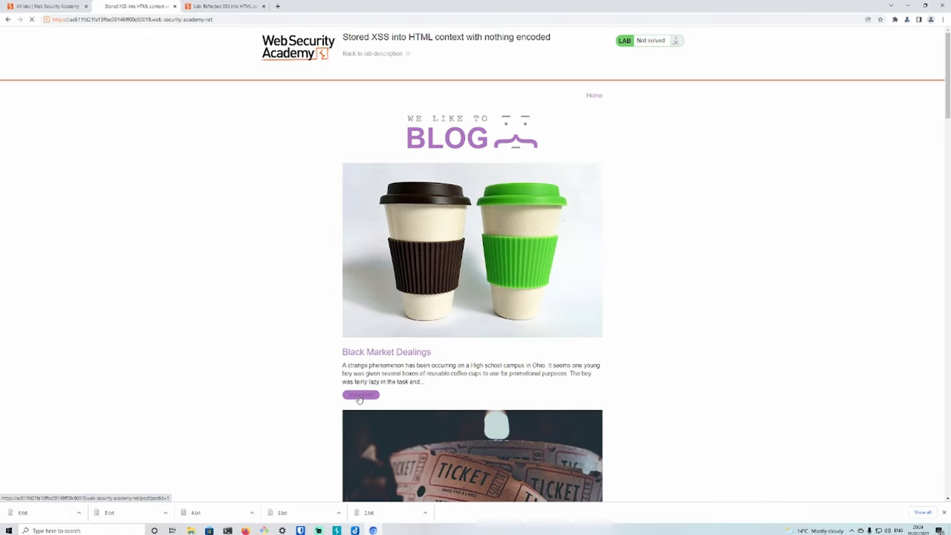
click(360, 395)
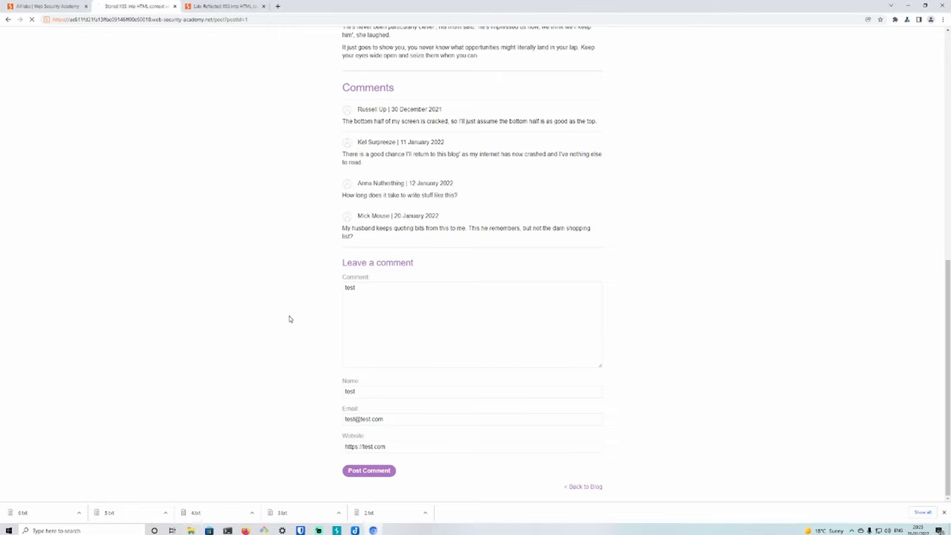
click(368, 469)
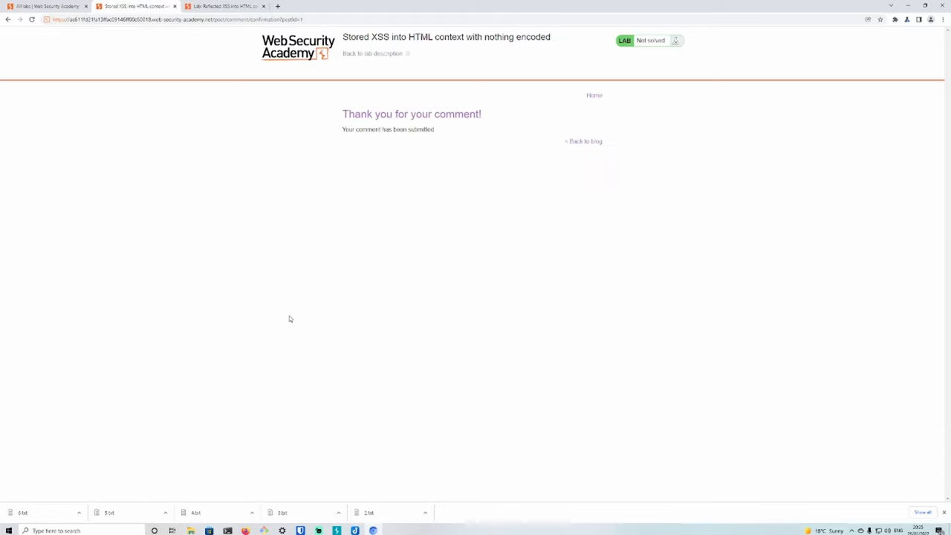
mouse_move(428, 141)
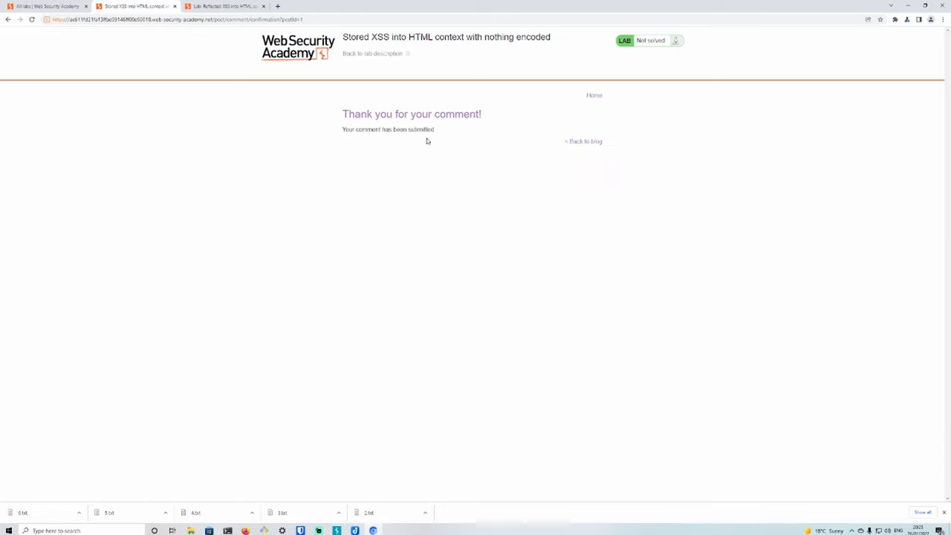
mouse_move(380, 57)
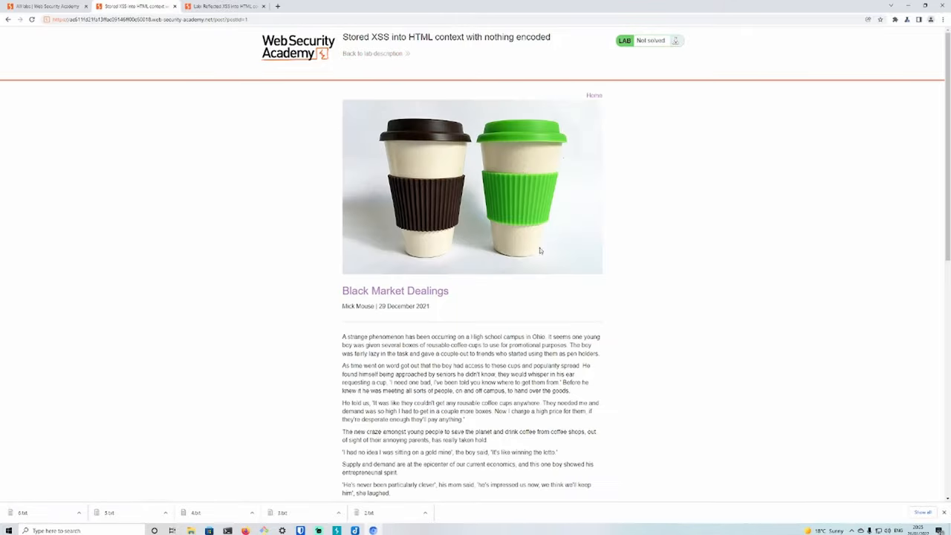
Find the test comment rendered unencoded in the post's page source
scroll(down, 3)
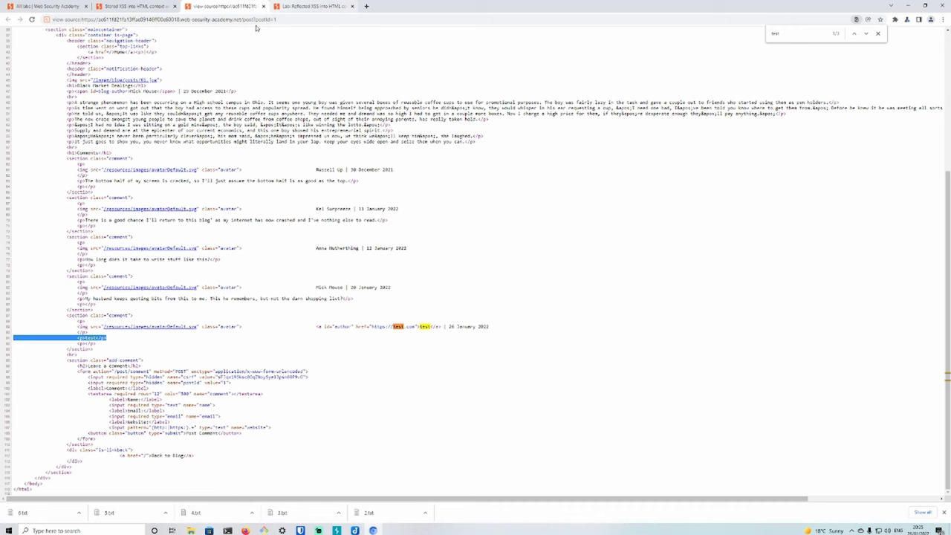
click(134, 6)
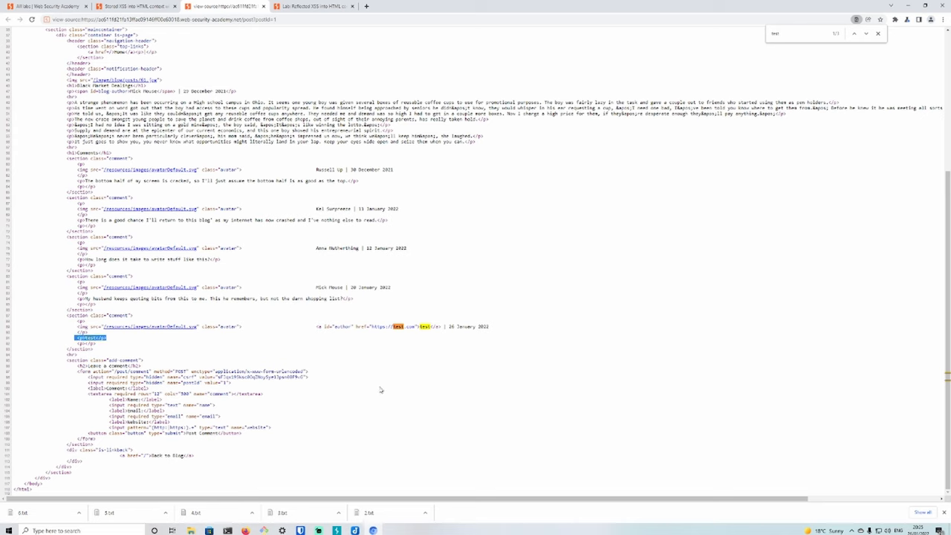
mouse_move(466, 379)
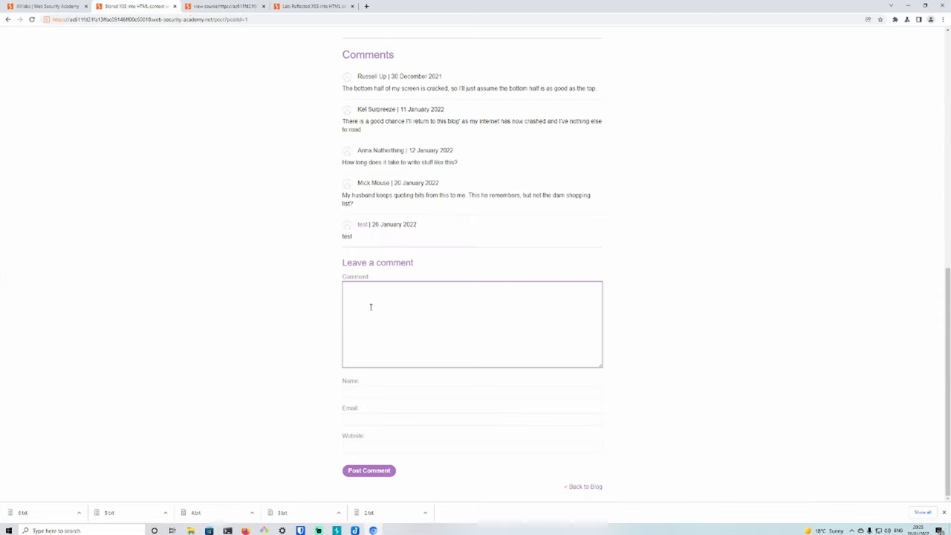
Post the comment test<script>alert('xss');</script>, solving the stored XSS lab, then leave for the reflected XSS lab
text(test<sc)
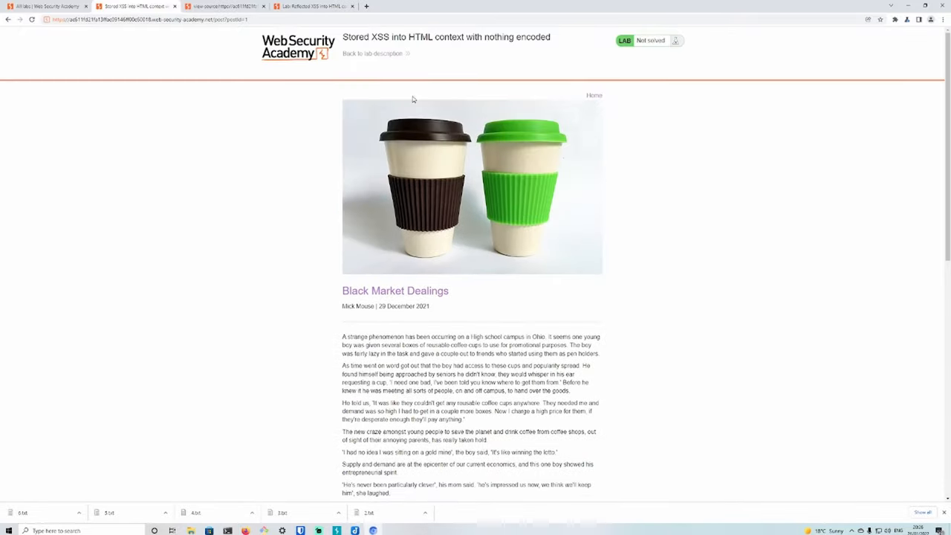
scroll(down, 3)
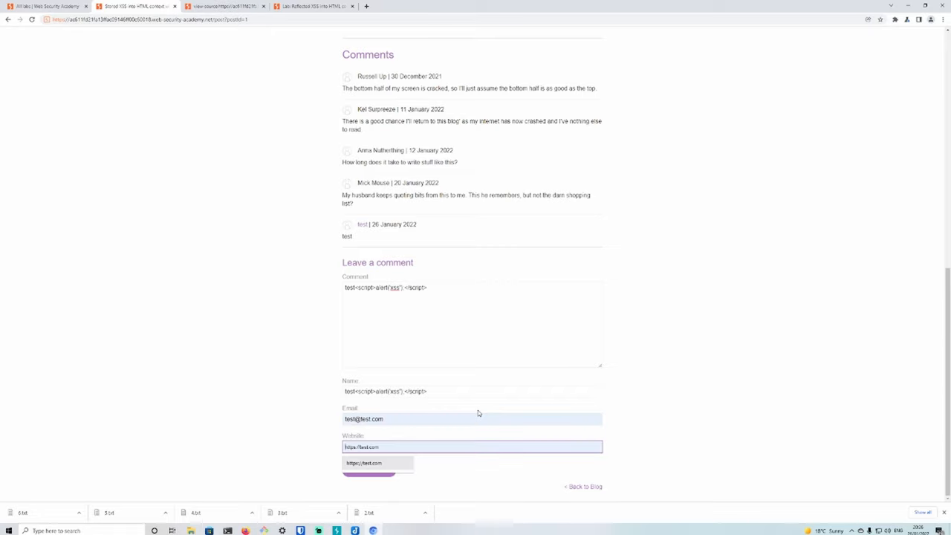
click(369, 470)
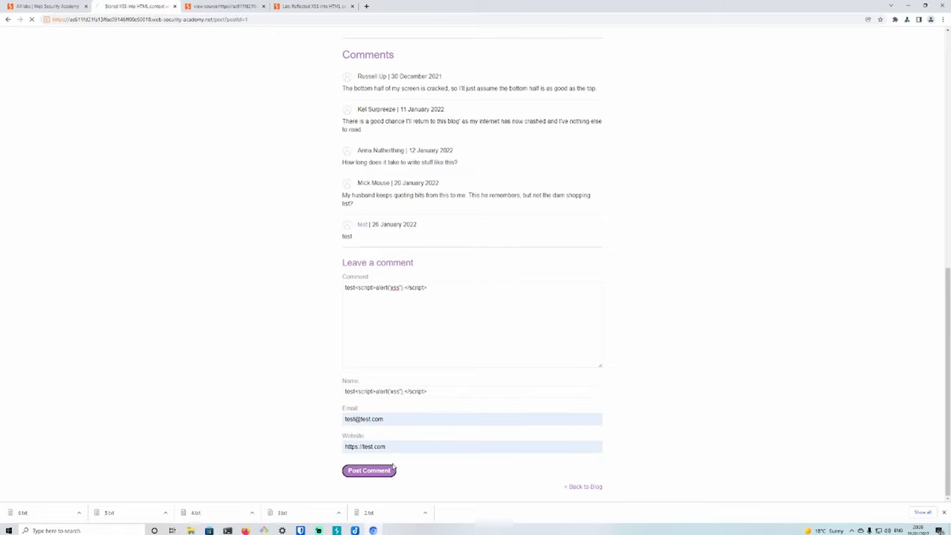
click(369, 470)
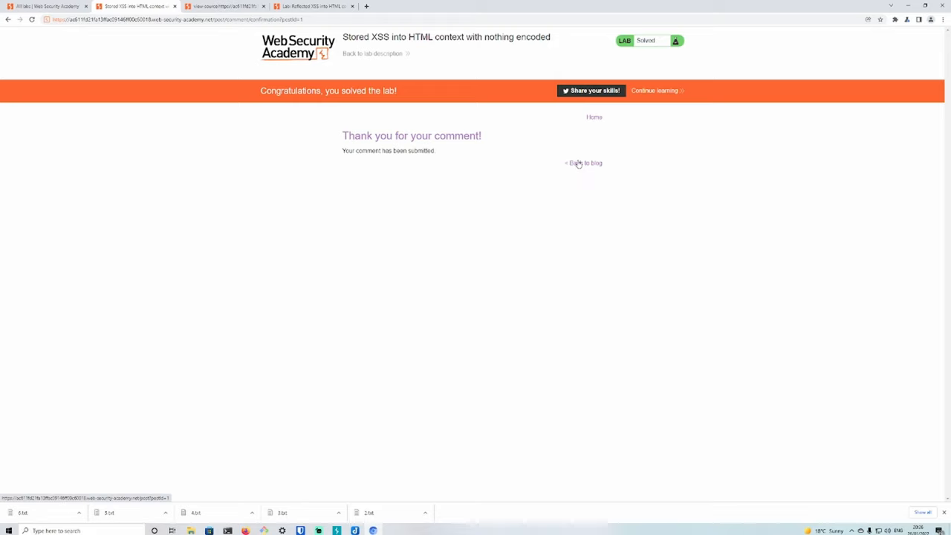
click(584, 162)
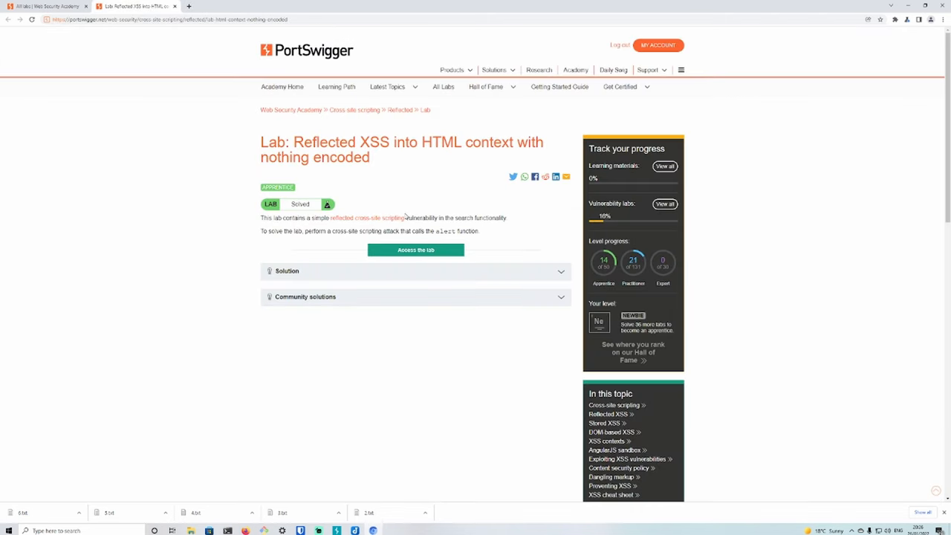
mouse_move(416, 249)
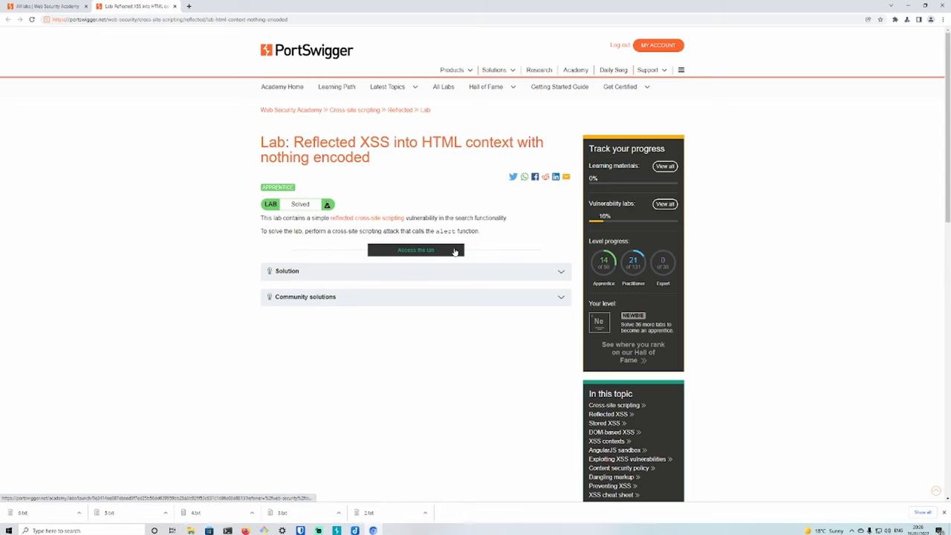
Launch the lab and search the blog for test<script>alert('xss');</script>
click(416, 250)
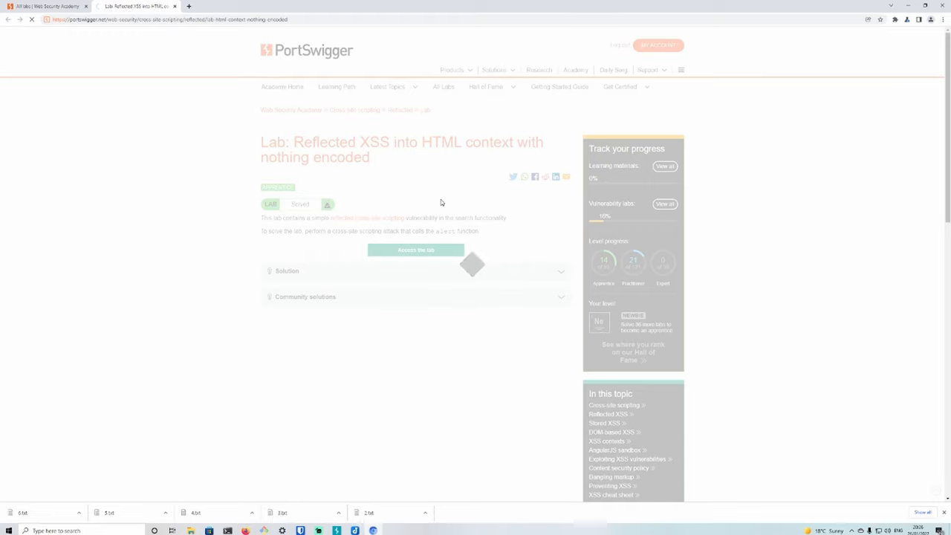
click(416, 249)
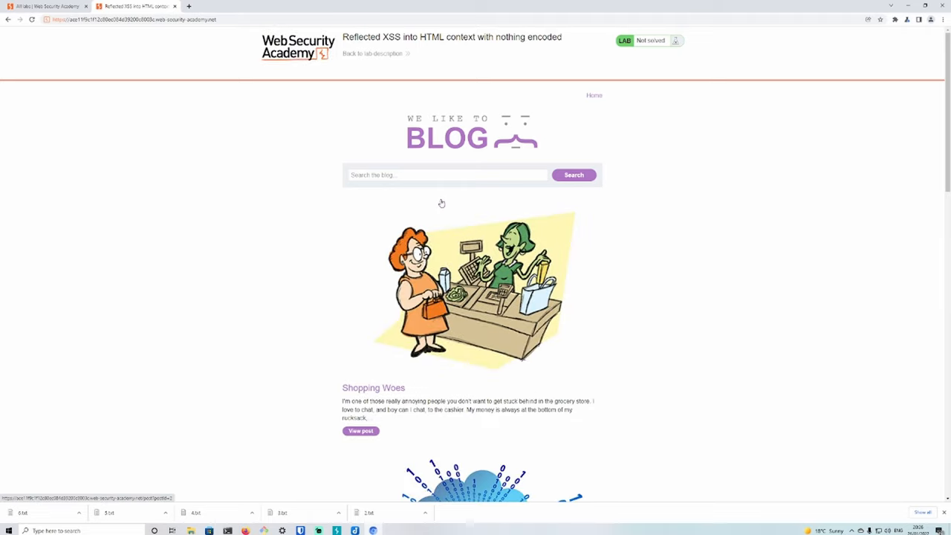
text(test<script>alert('xss');</script>)
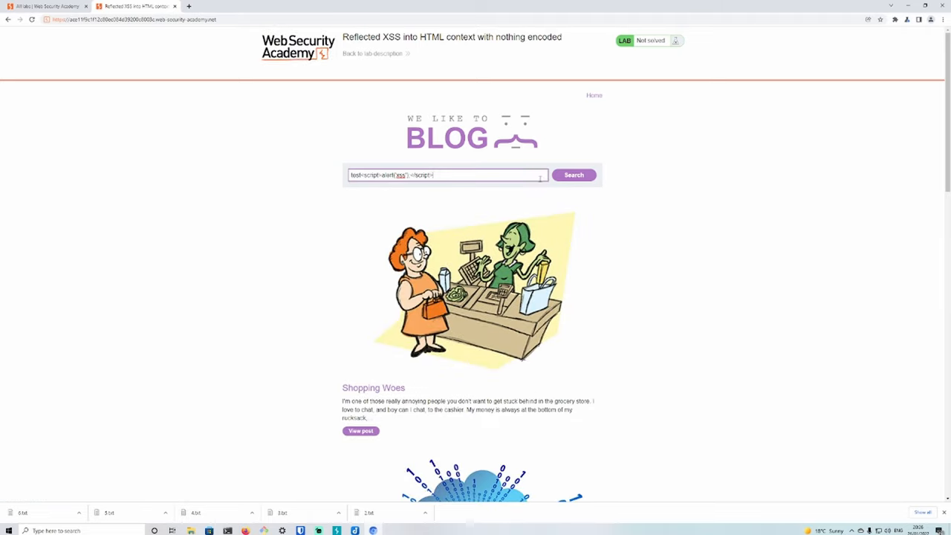
click(574, 176)
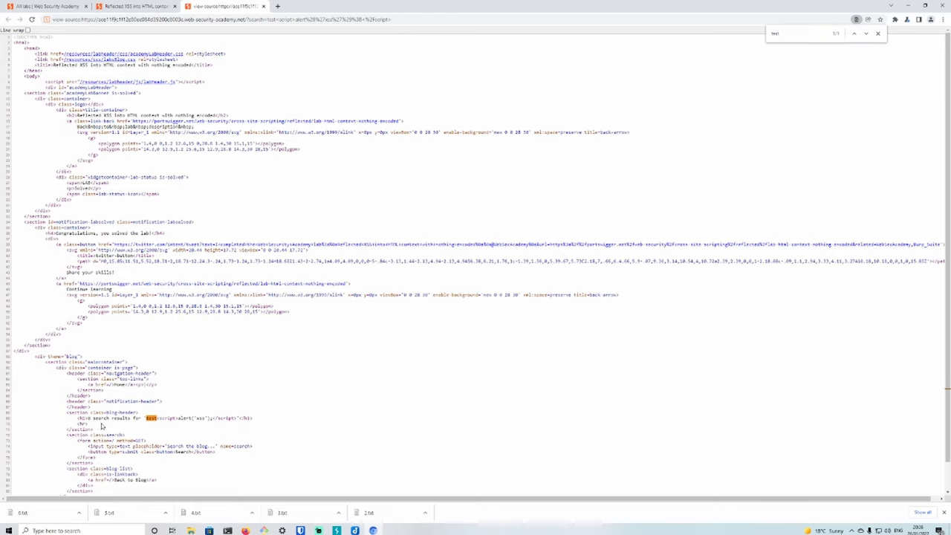
Inspect the unencoded h1 search term in the source, then return to the solved results page
double_click(121, 413)
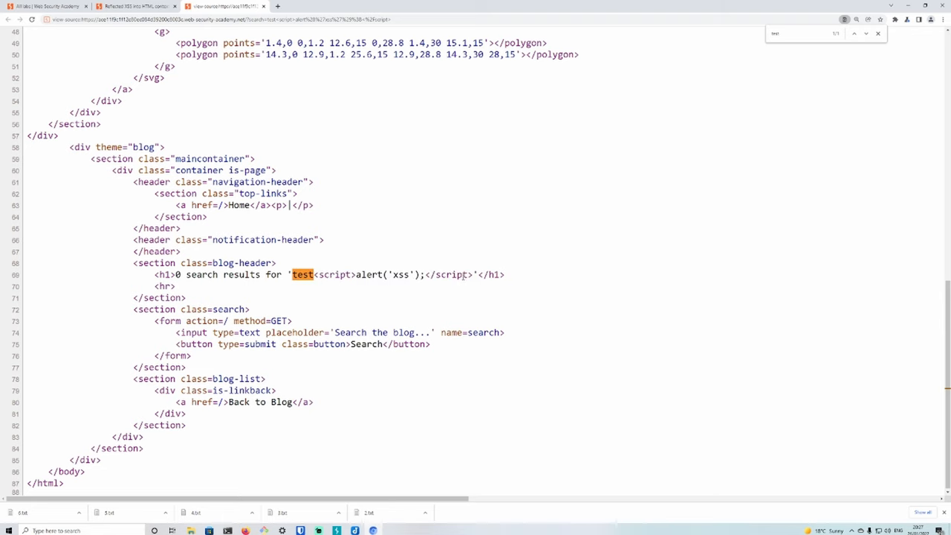
click(136, 6)
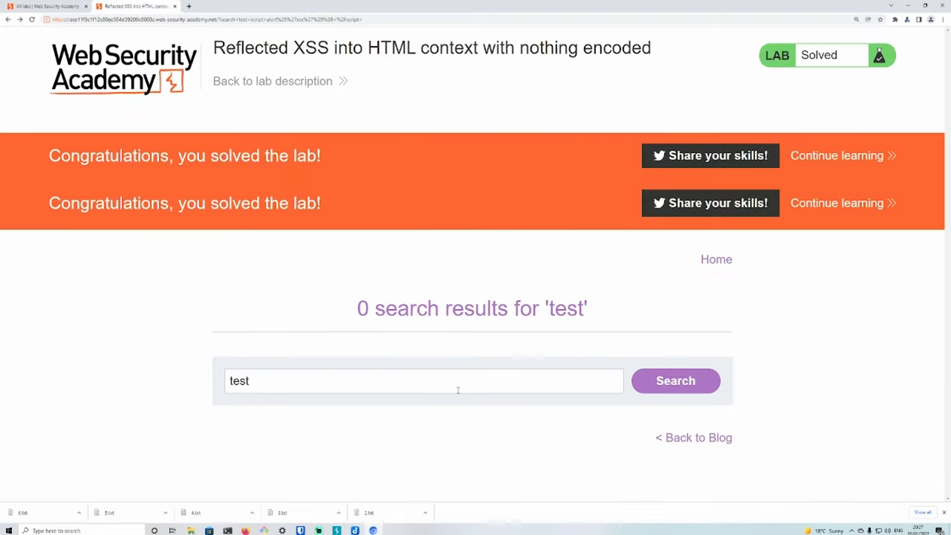
key(ctrl+minus)
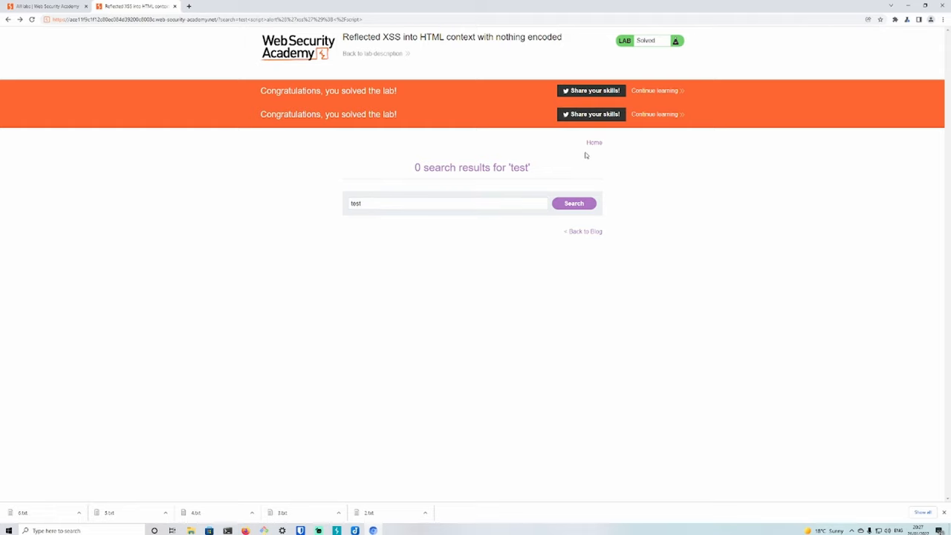
mouse_move(728, 161)
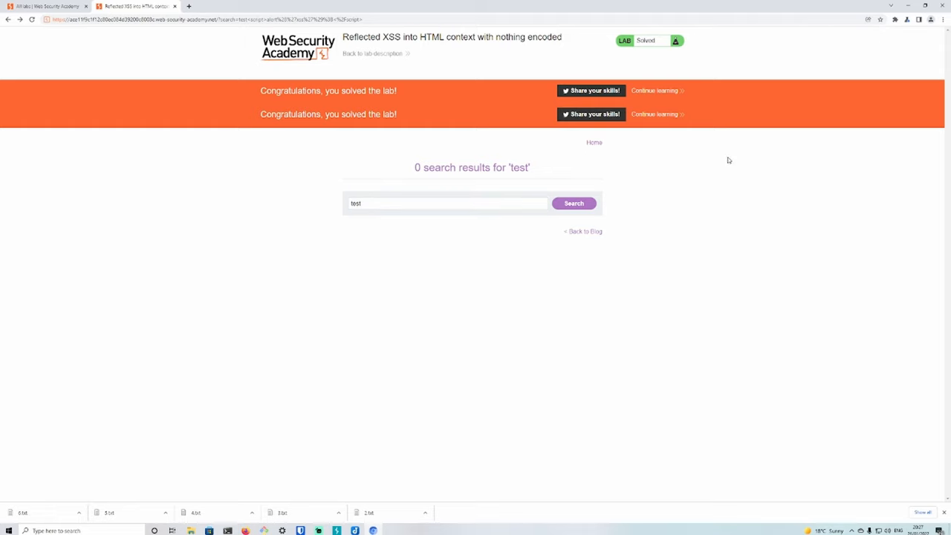
mouse_move(436, 484)
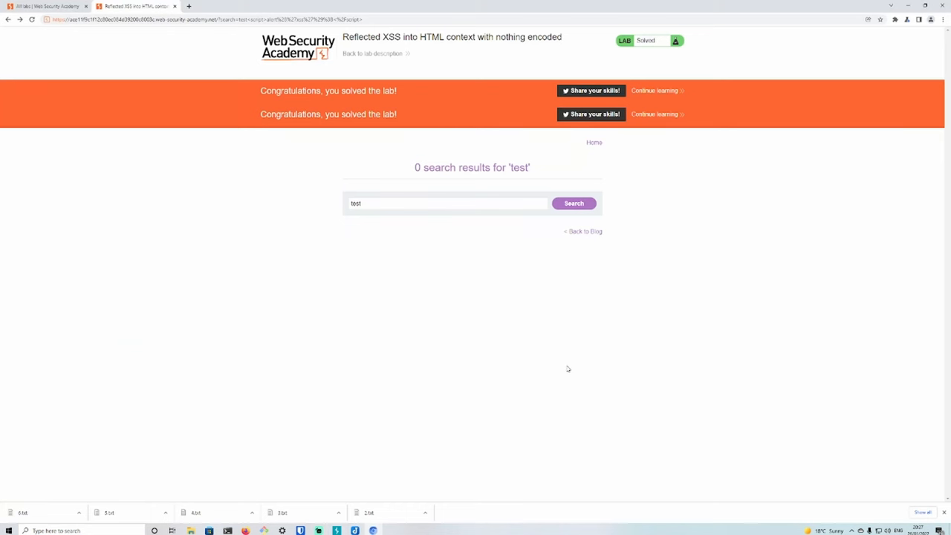
mouse_move(573, 318)
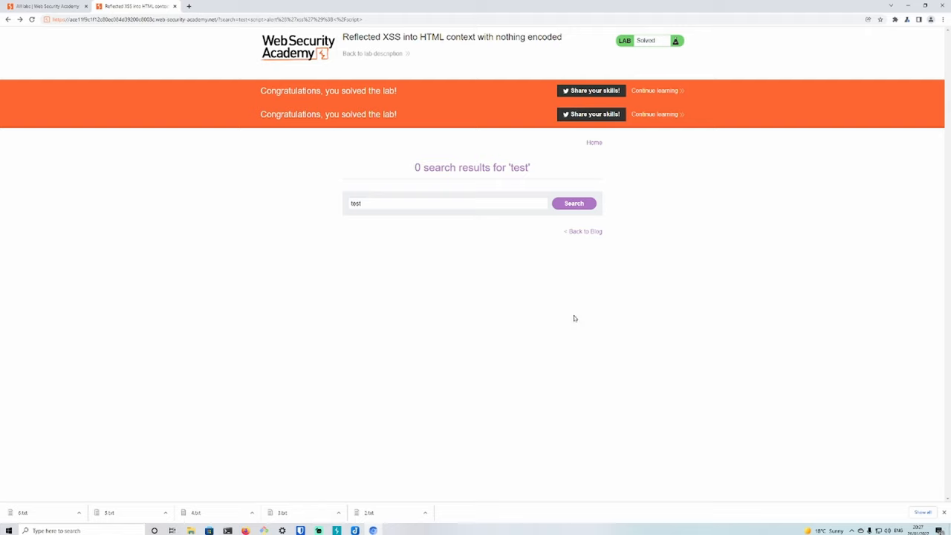